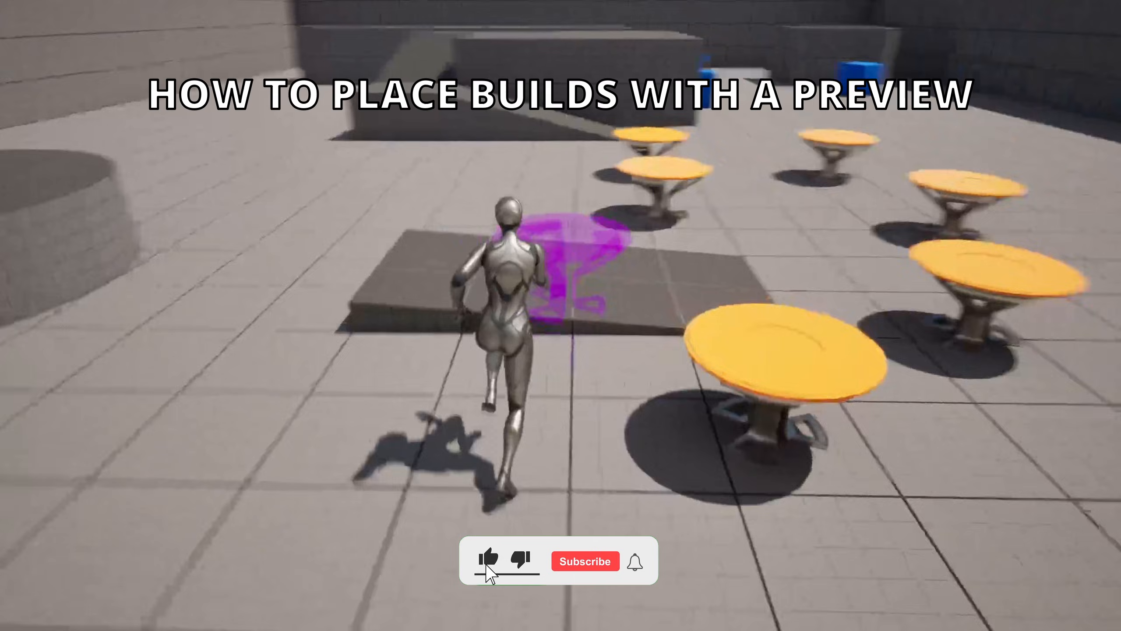
Step: Open the ThirdPersonMap level in the editor with the Content Browser at the Content root
left_click(585, 560)
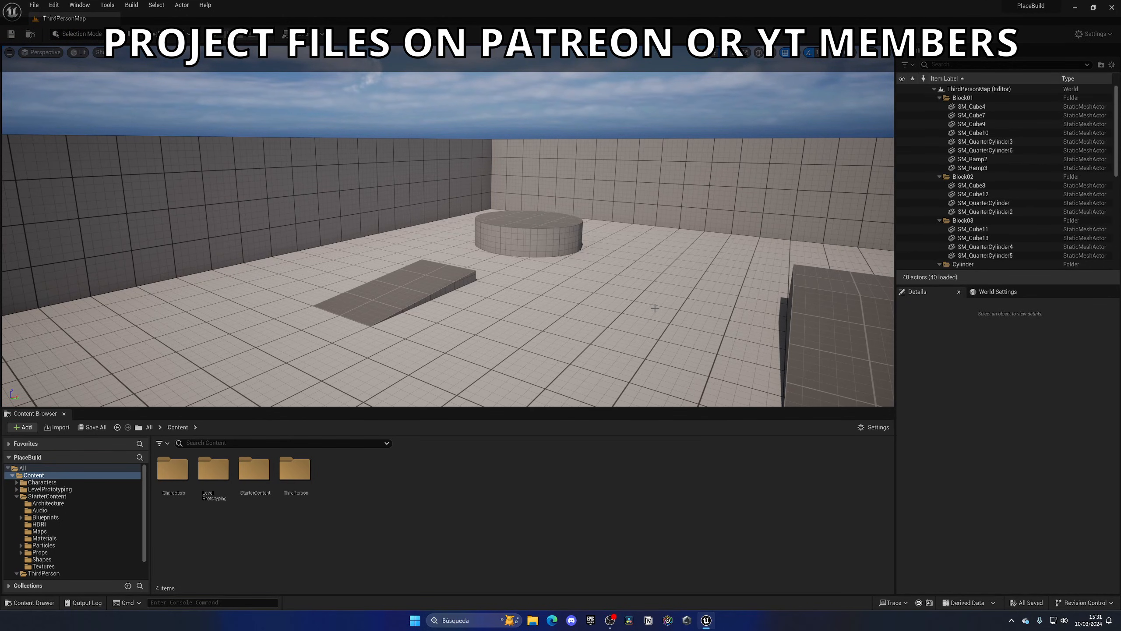
Step: Open BP_ThirdPersonCharacter from the ThirdPerson > Blueprints folder
double_click(294, 468)
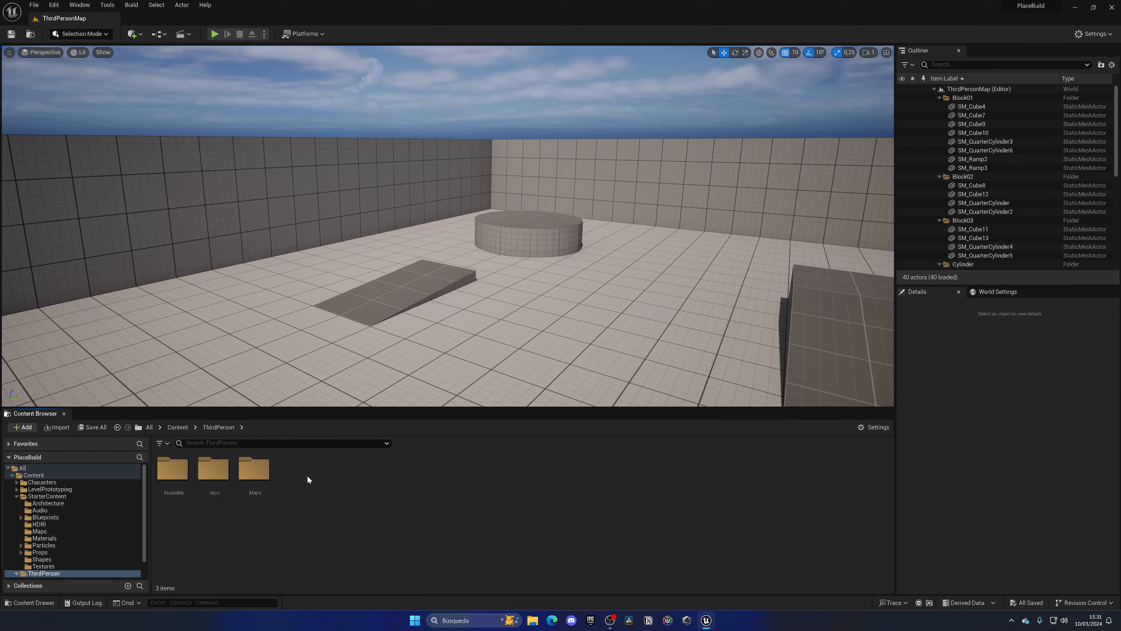
double_click(254, 468)
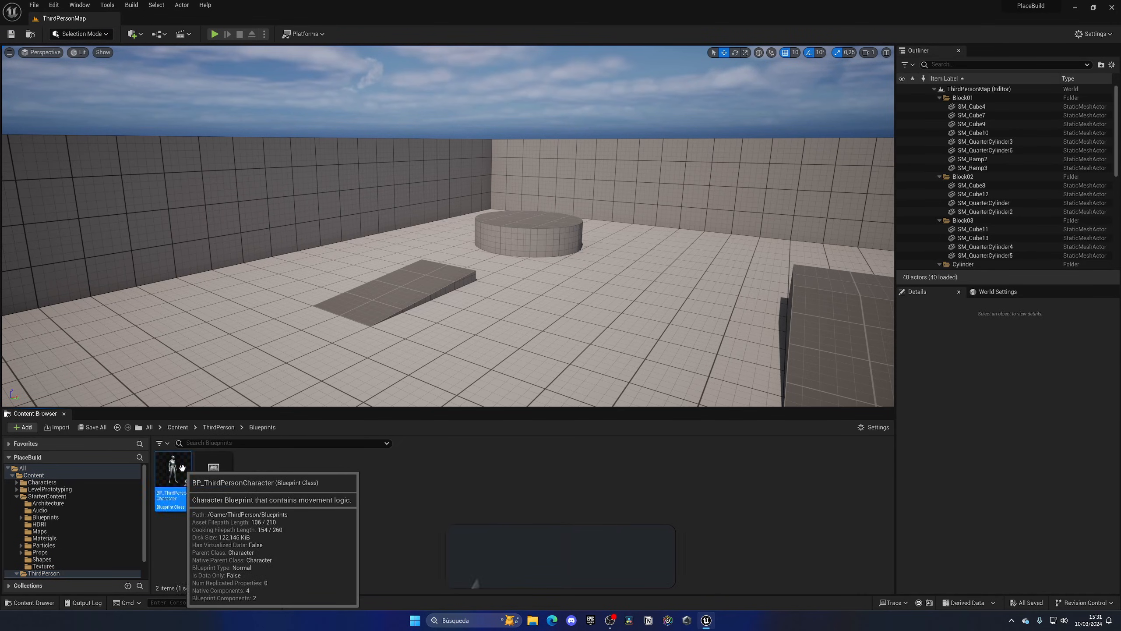
double_click(172, 468)
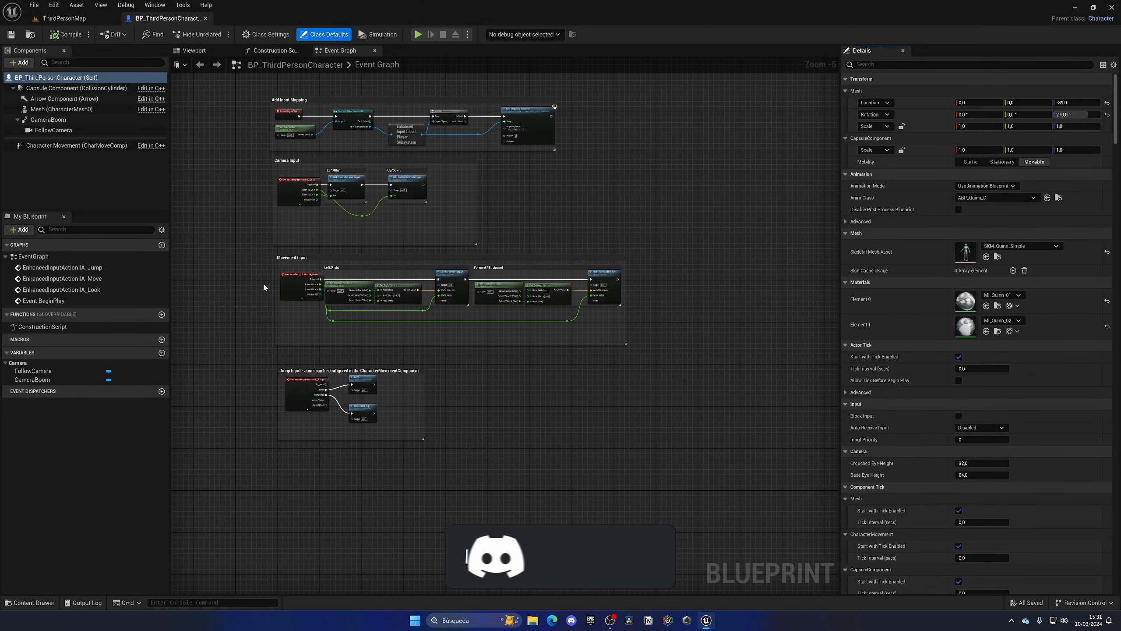
Step: Edit CameraBoom's Socket Offset Y in the Viewport, then return to the map
left_click(193, 50)
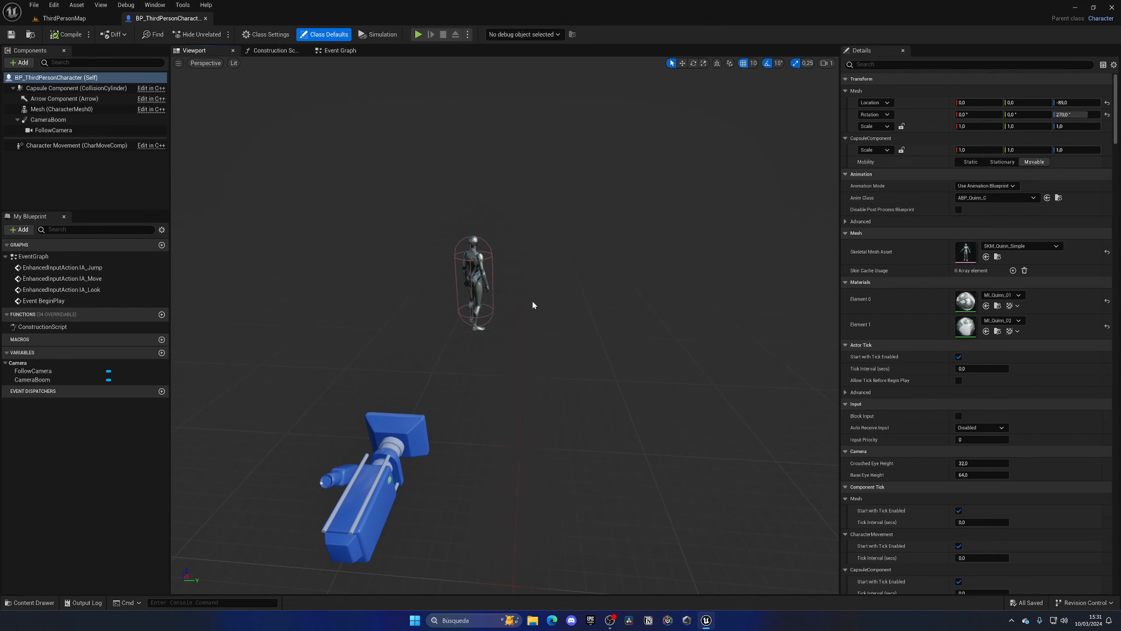
left_click(49, 120)
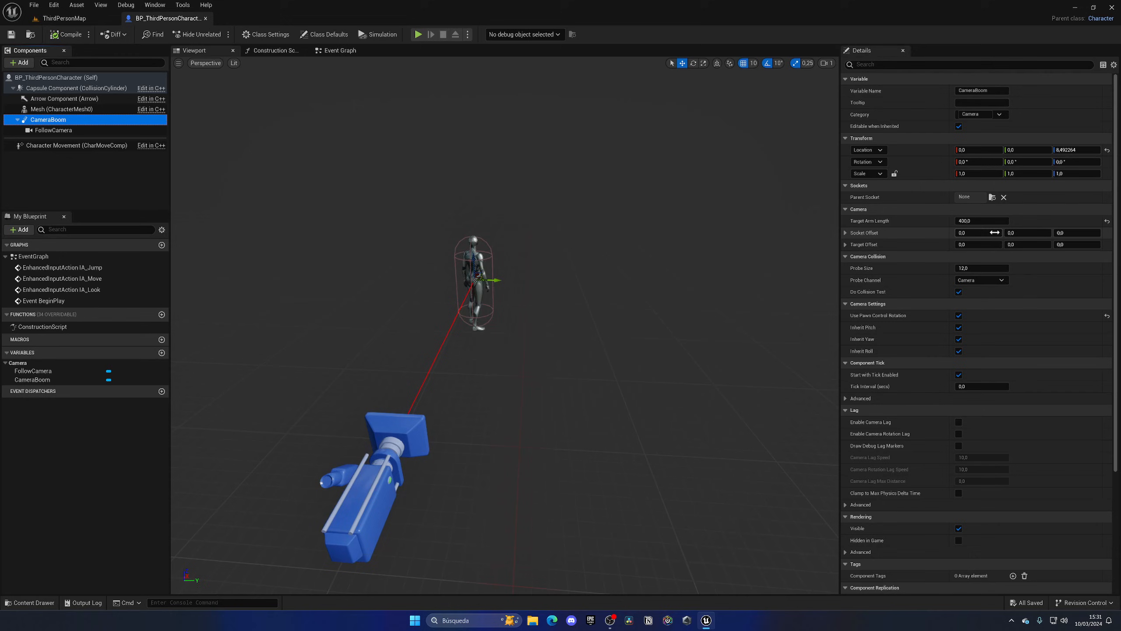
left_click(1026, 233)
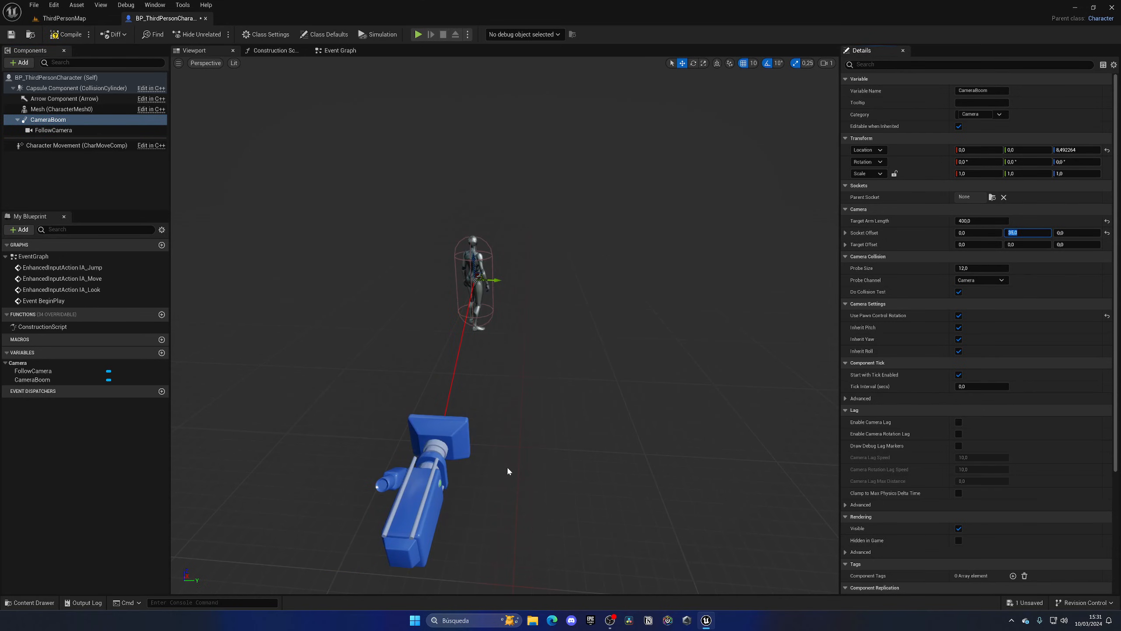
left_click(64, 18)
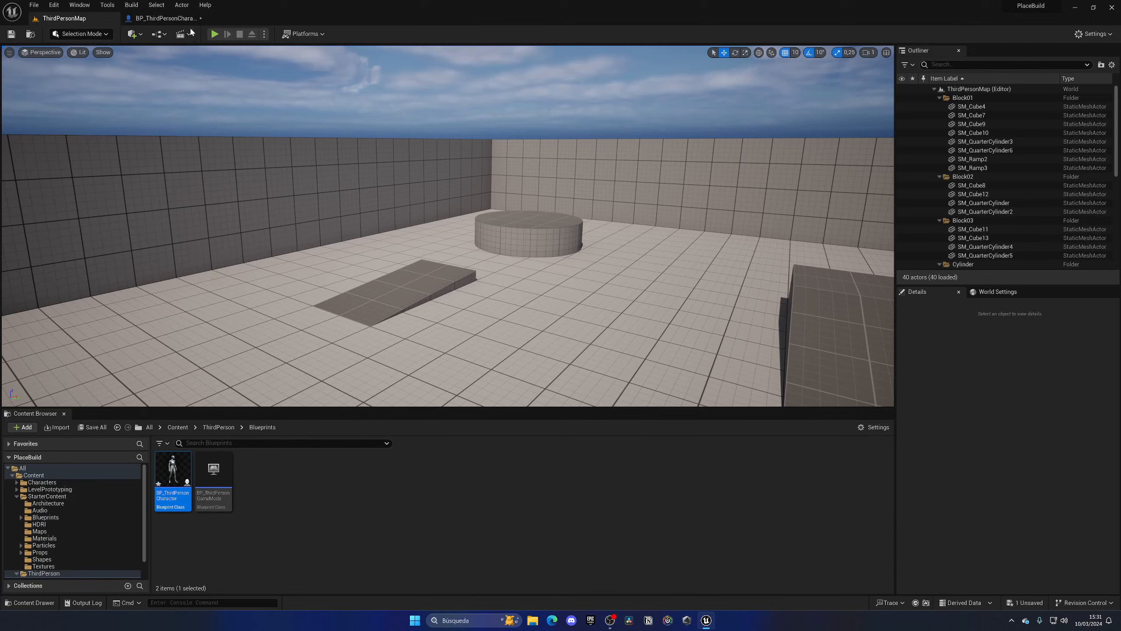
left_click(214, 34)
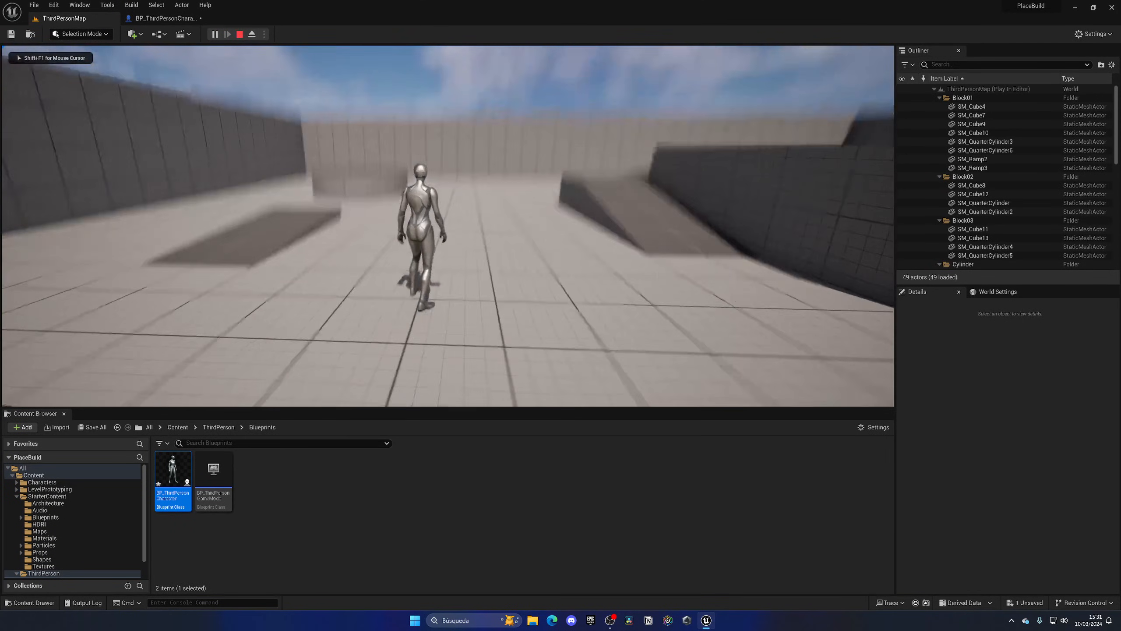
left_click(240, 33)
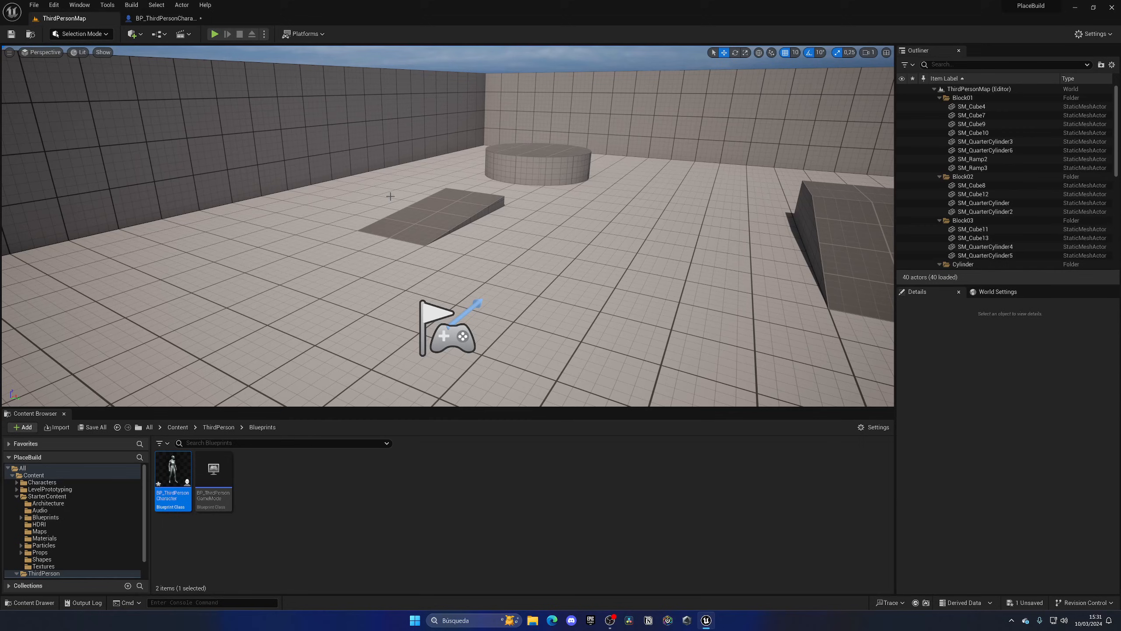
mouse_move(551, 202)
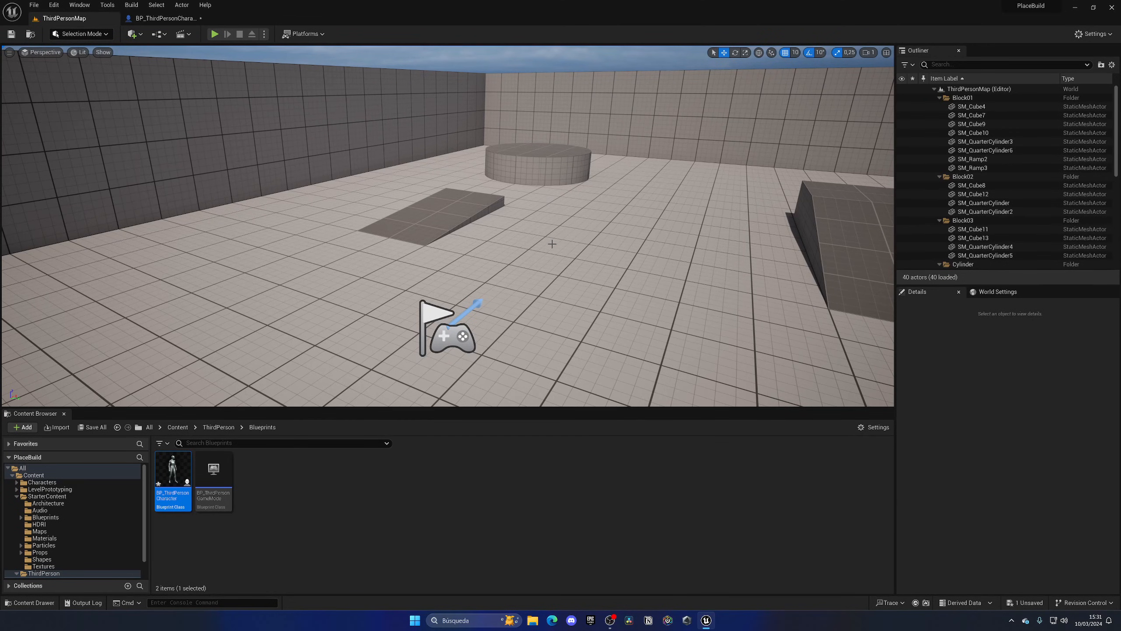
mouse_move(578, 238)
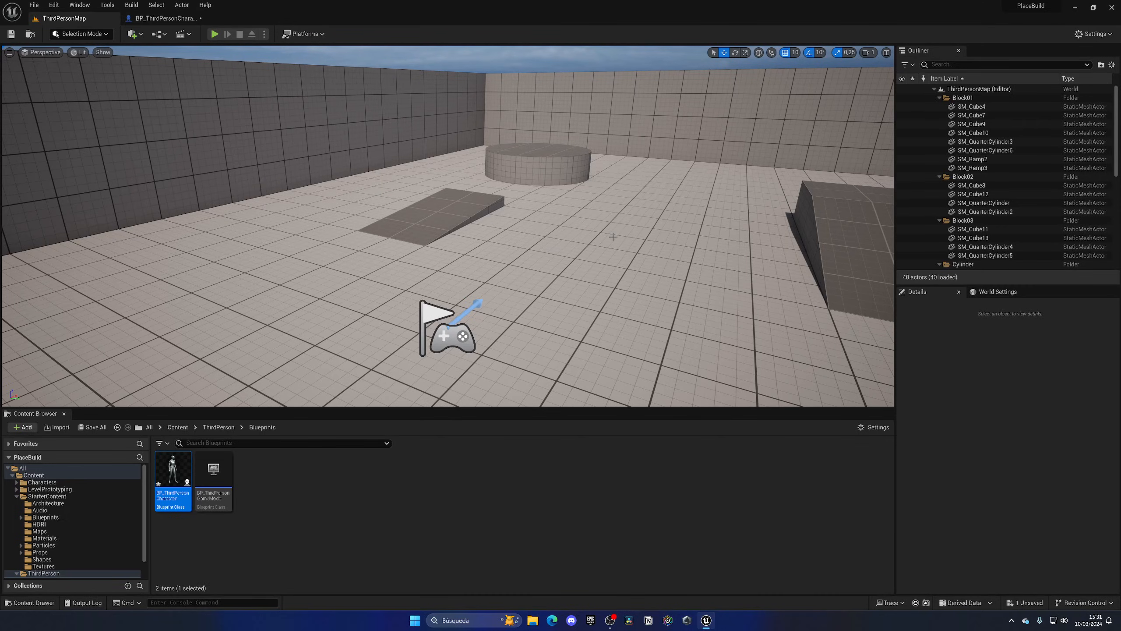
Step: Add a 'Line Trace' function to BP_ThirdPersonCharacter containing a Line Trace By Channel node
double_click(171, 476)
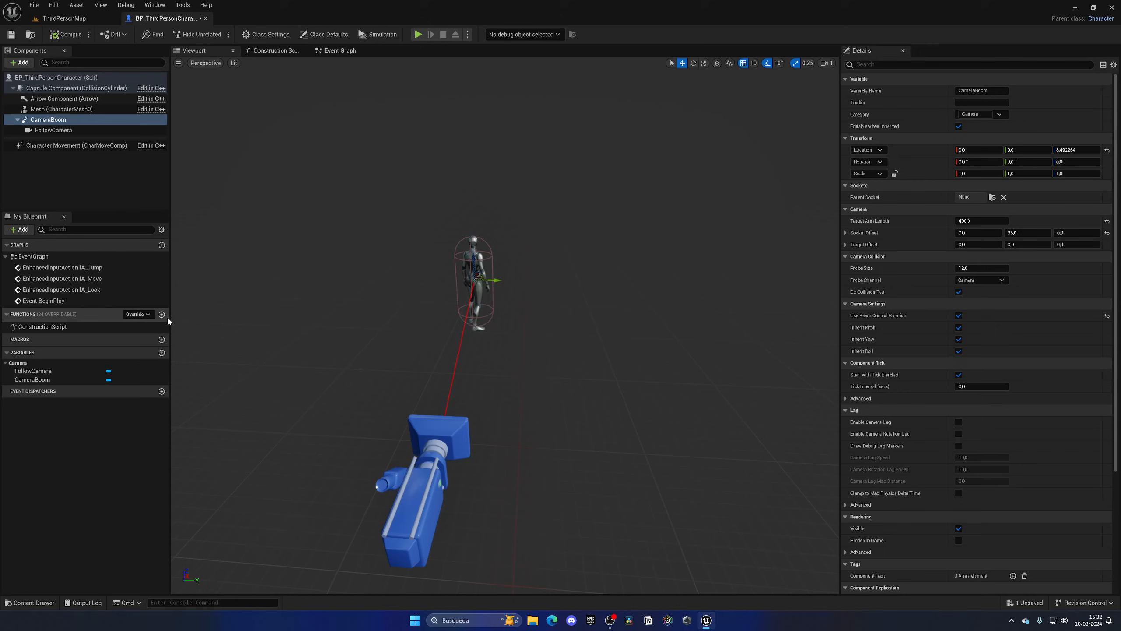
left_click(161, 314)
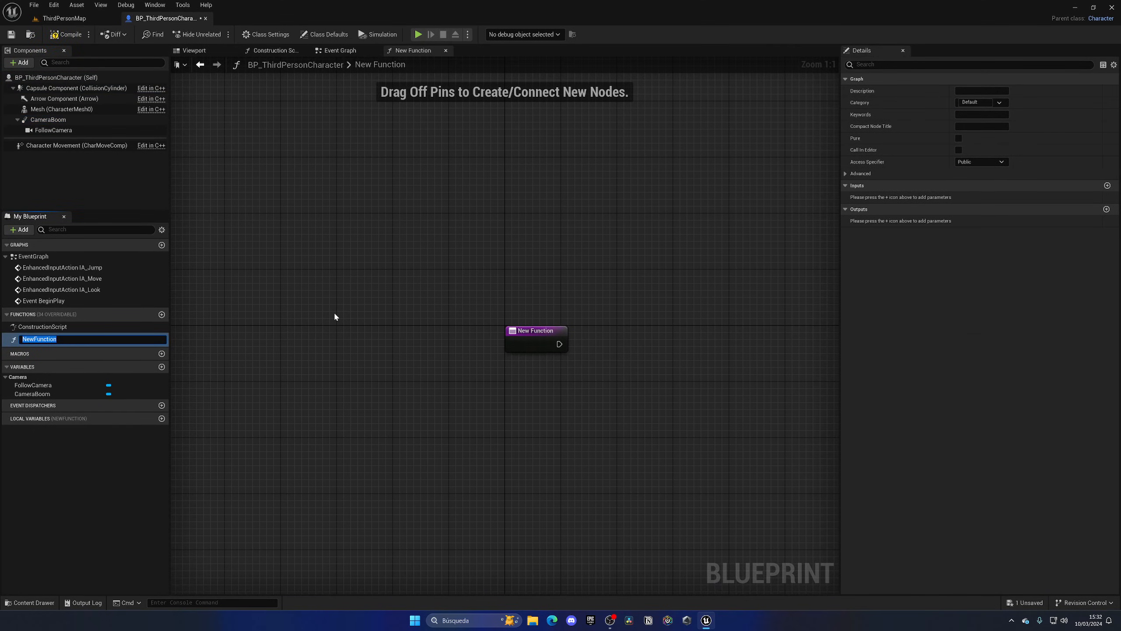
type("Line Trace")
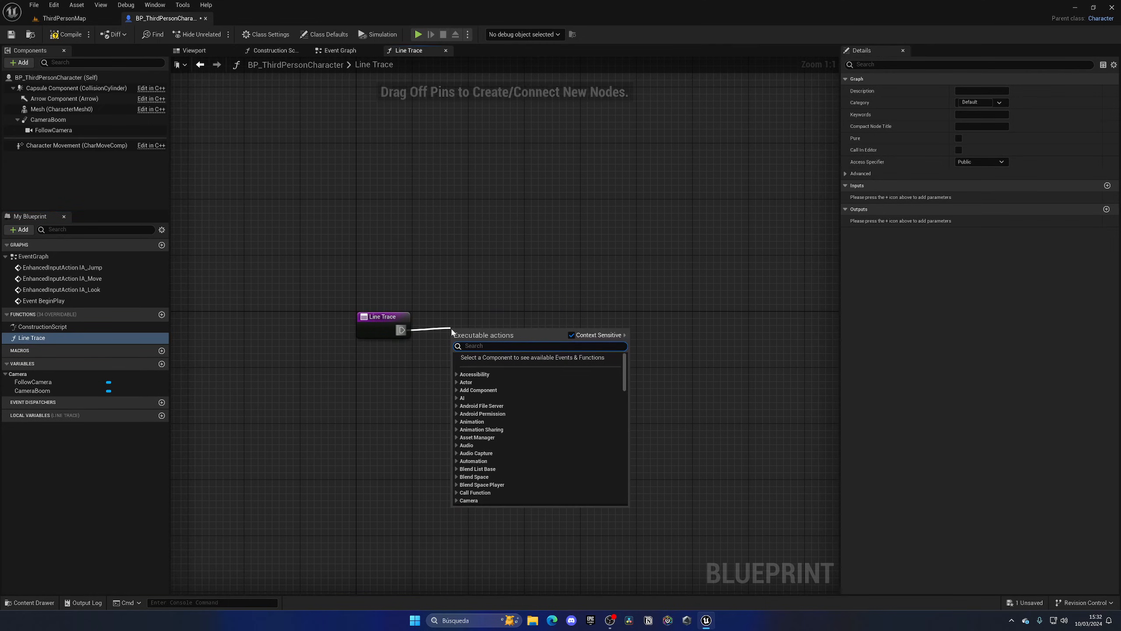
type("line trace")
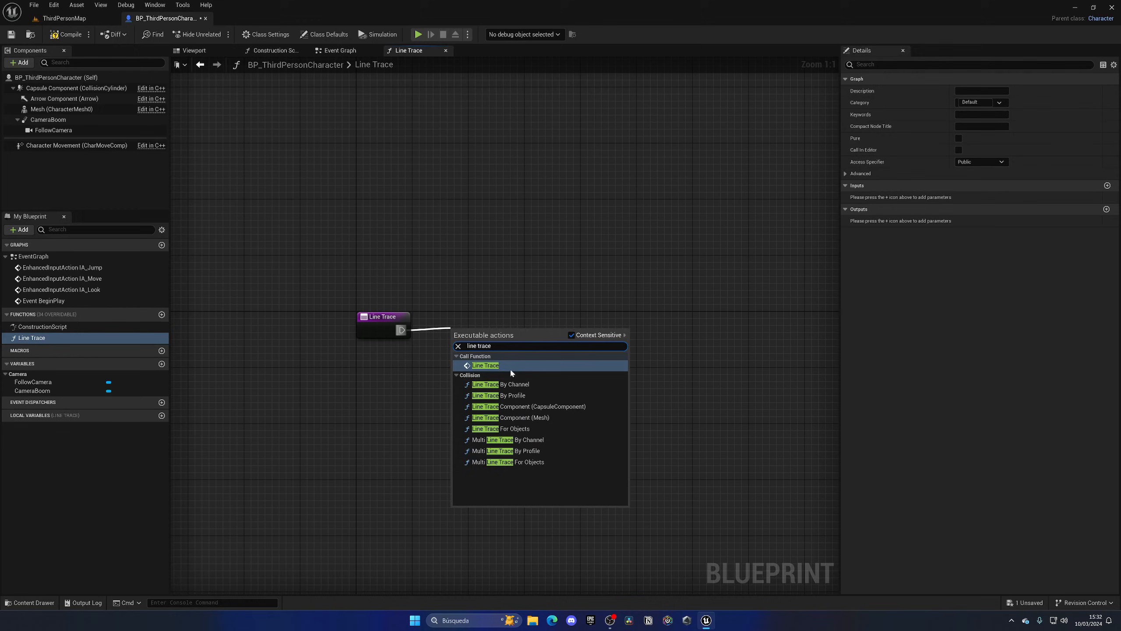
left_click(498, 384)
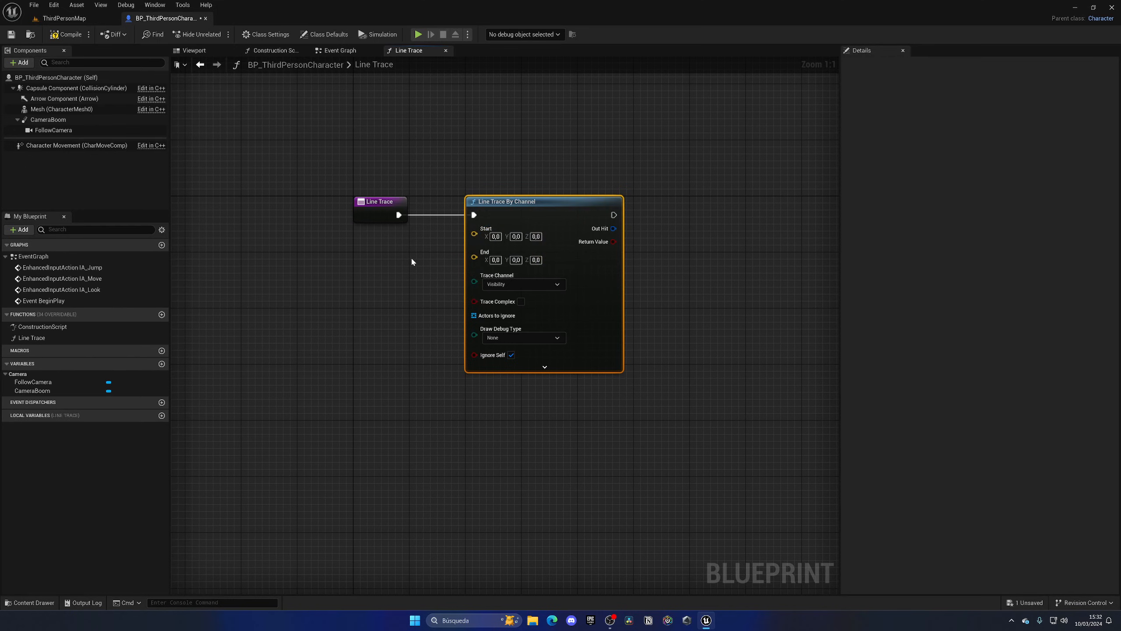
Step: Feed Follow Camera's world location into Start and multiply its forward vector by 500.0
left_click(48, 120)
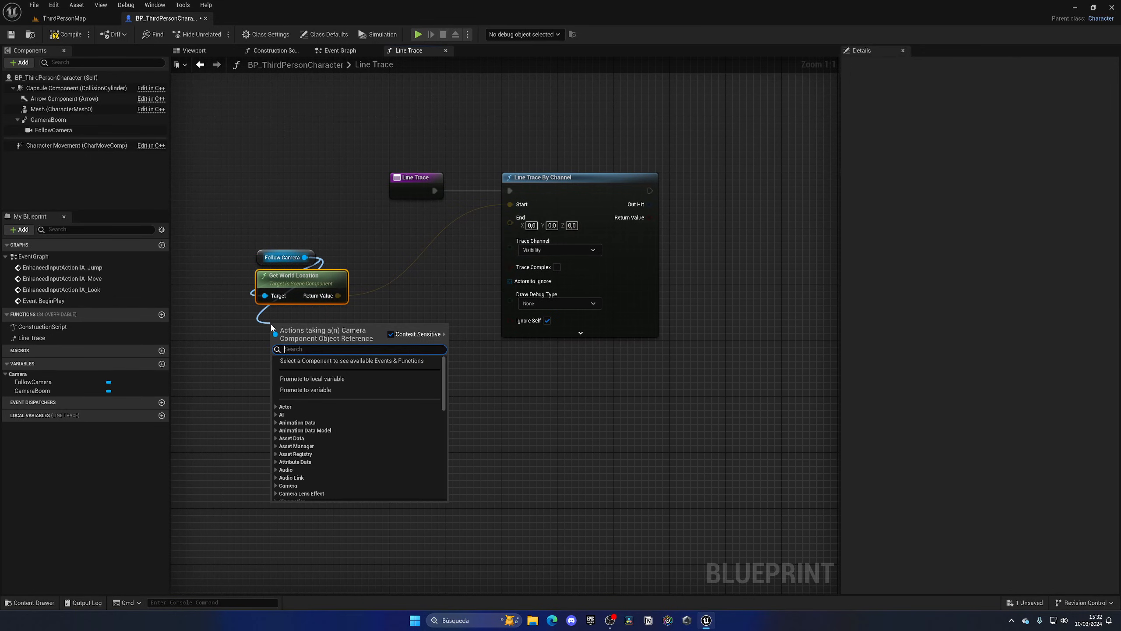
left_click(306, 324)
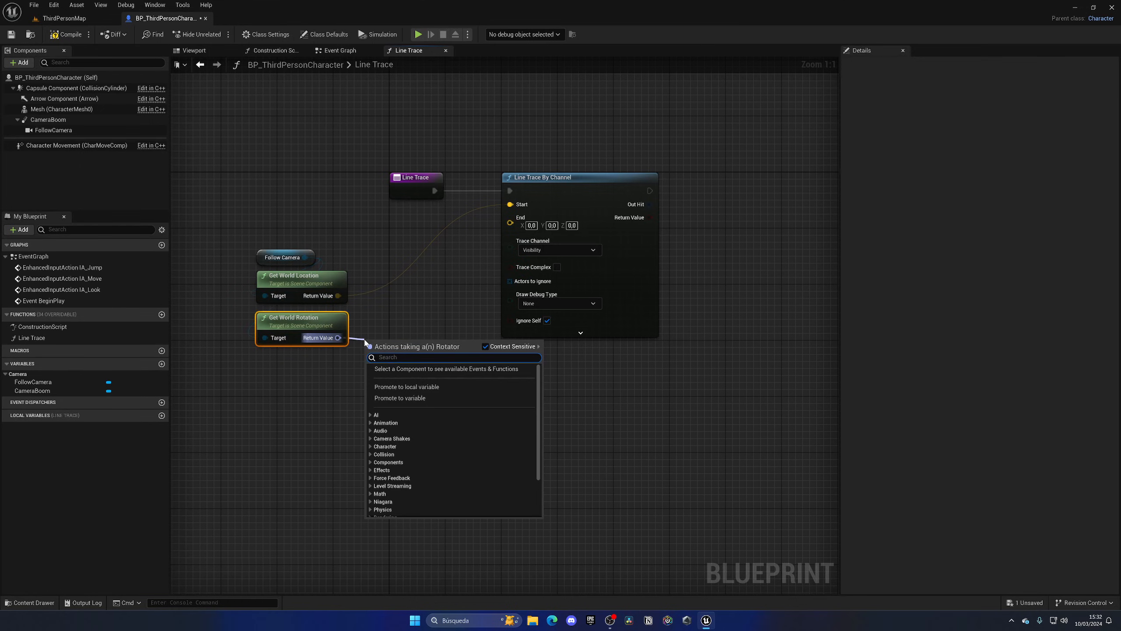
left_click(402, 346)
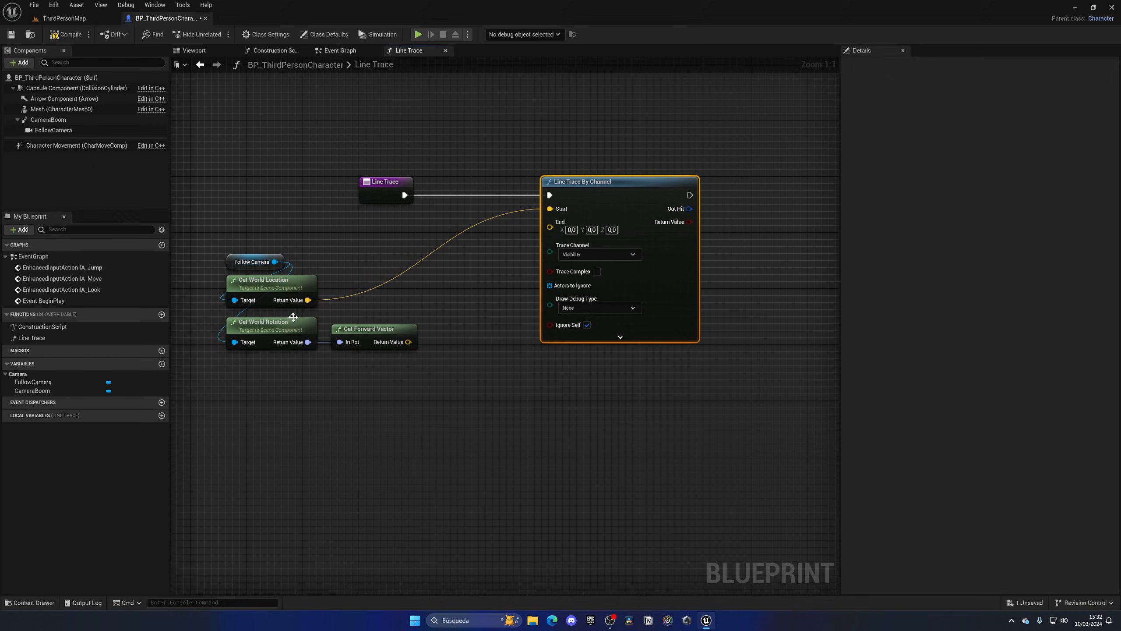
mouse_move(311, 360)
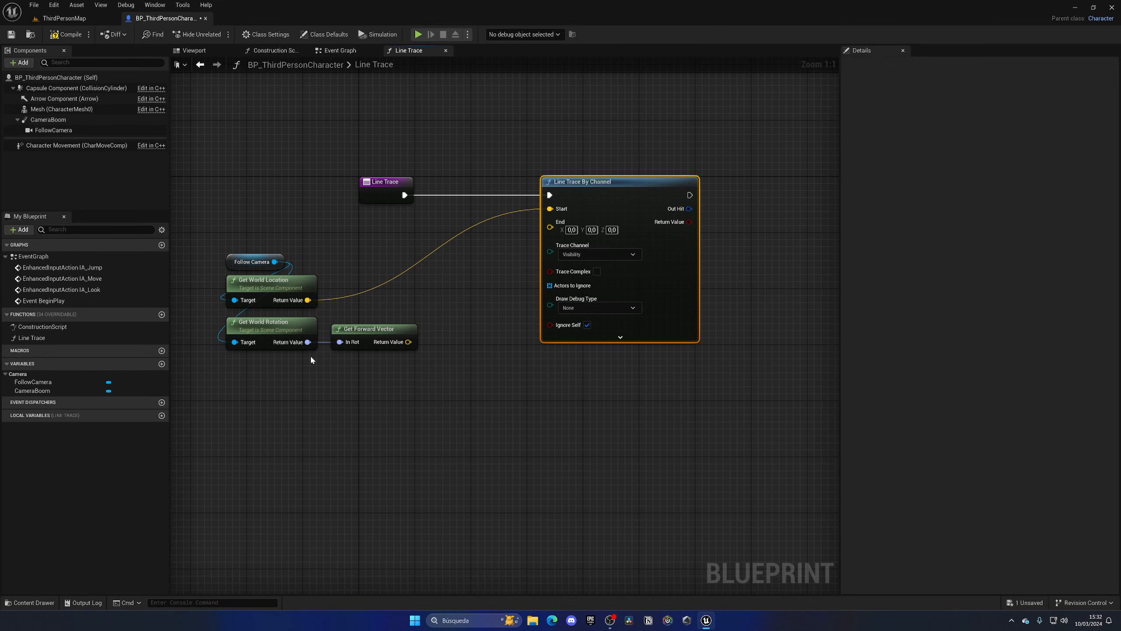
left_click_drag(408, 341, 443, 345)
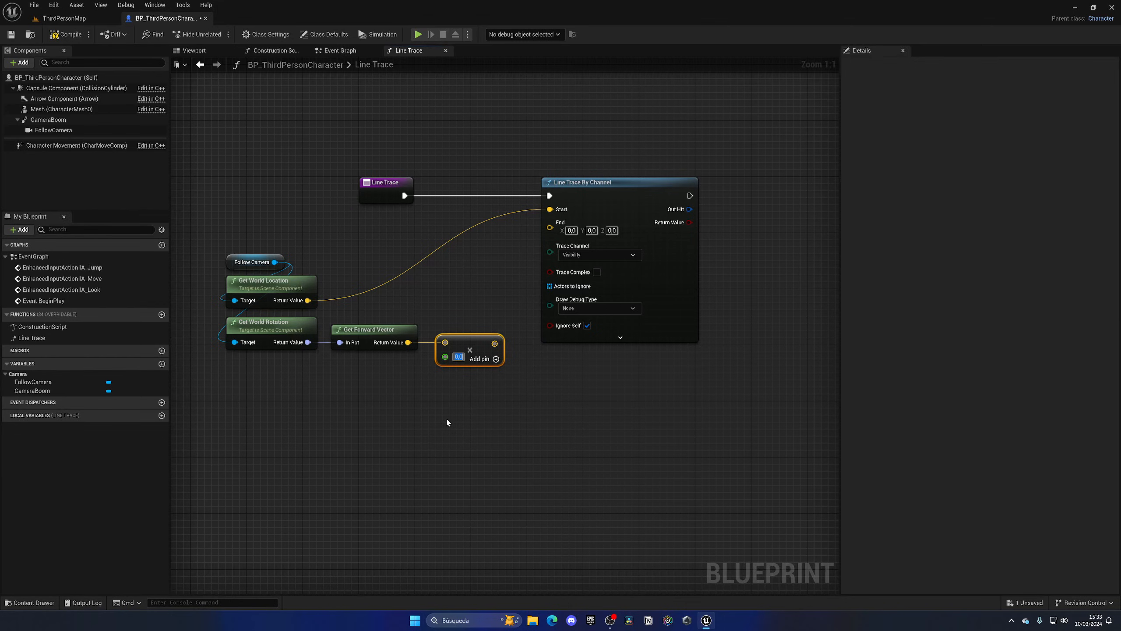
type("500.0")
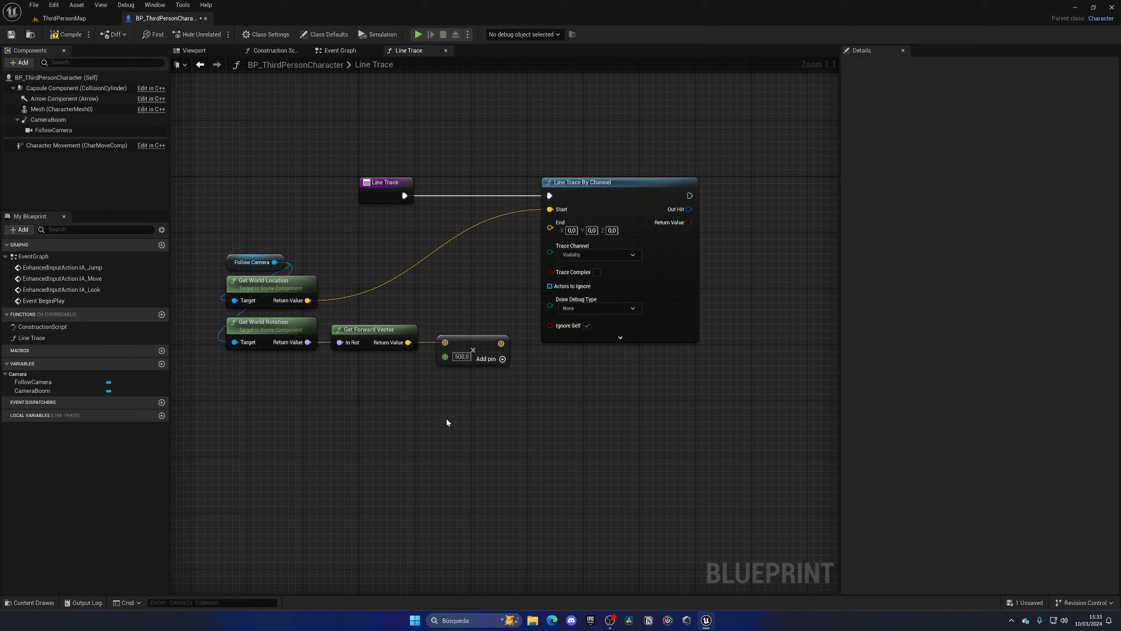
mouse_move(439, 326)
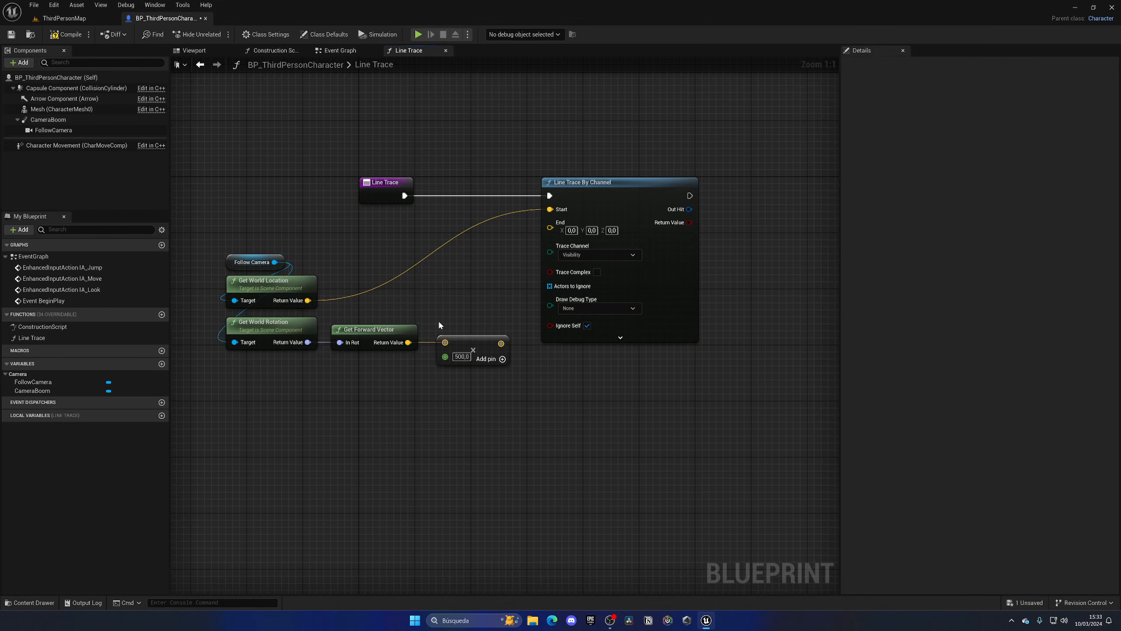
mouse_move(358, 308)
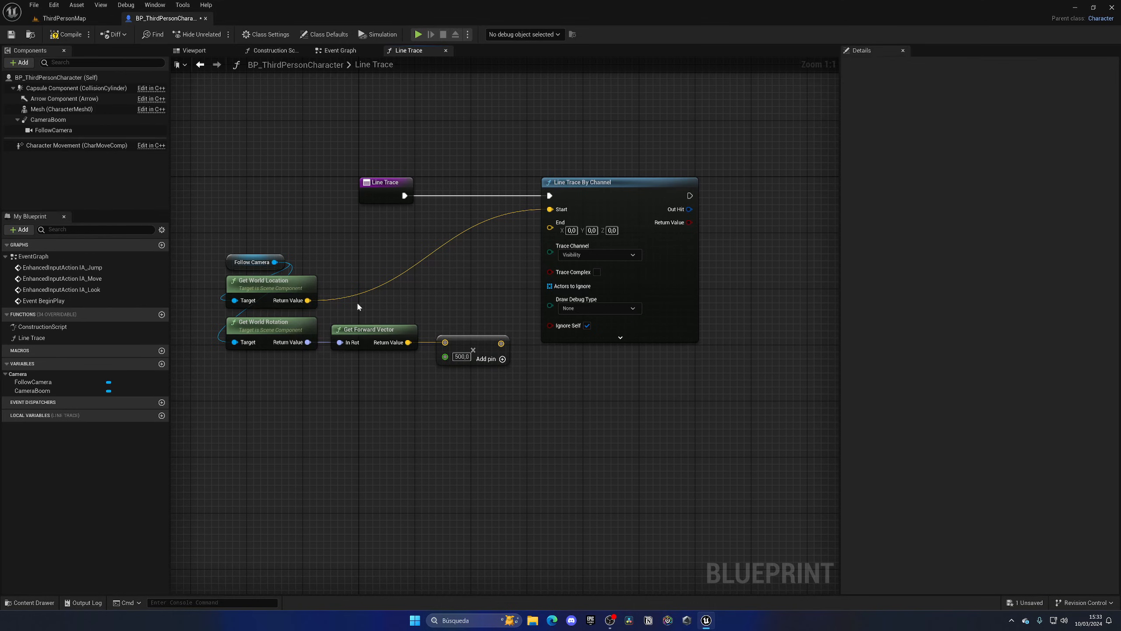
mouse_move(443, 300)
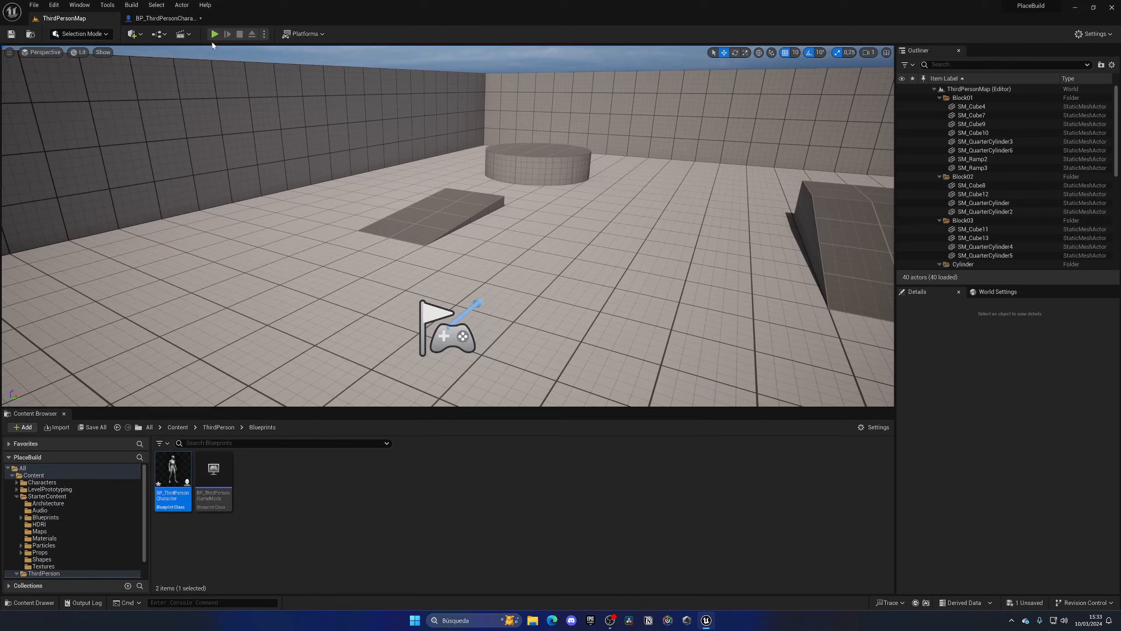
Step: In the Event Graph, call the Line Trace function from Event Tick
left_click(214, 34)
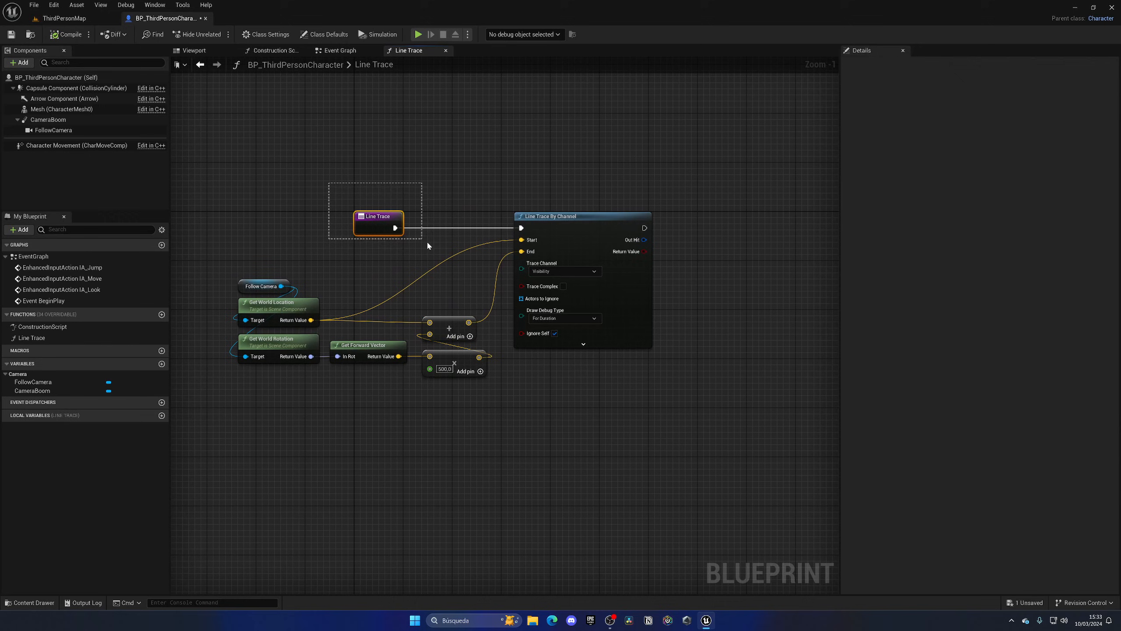
left_click(339, 50)
type("eve")
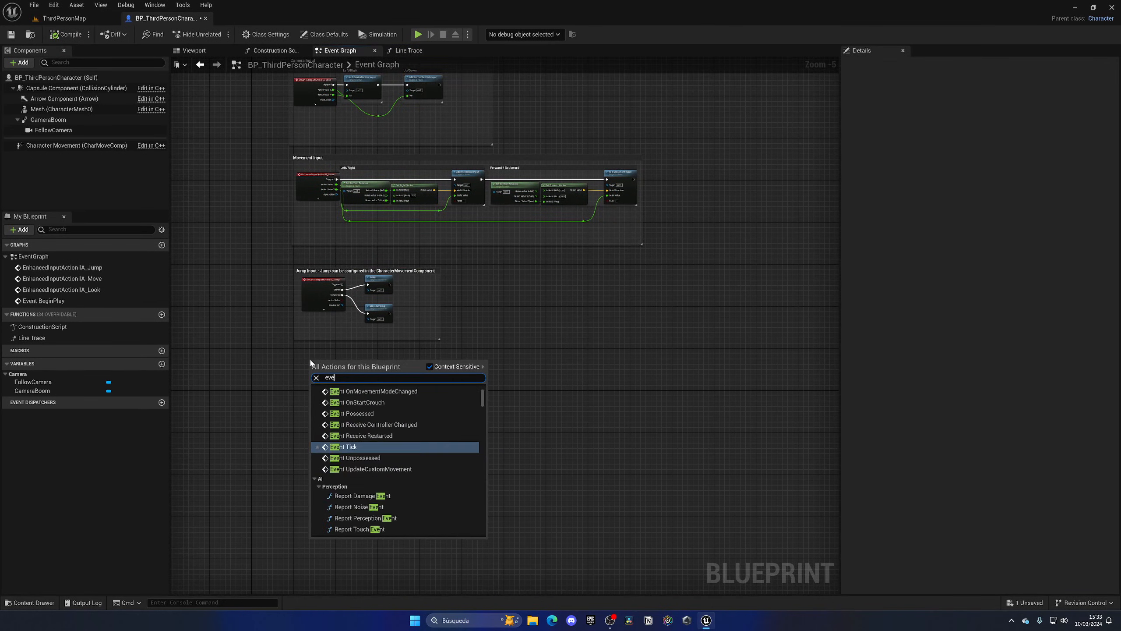
left_click(344, 446)
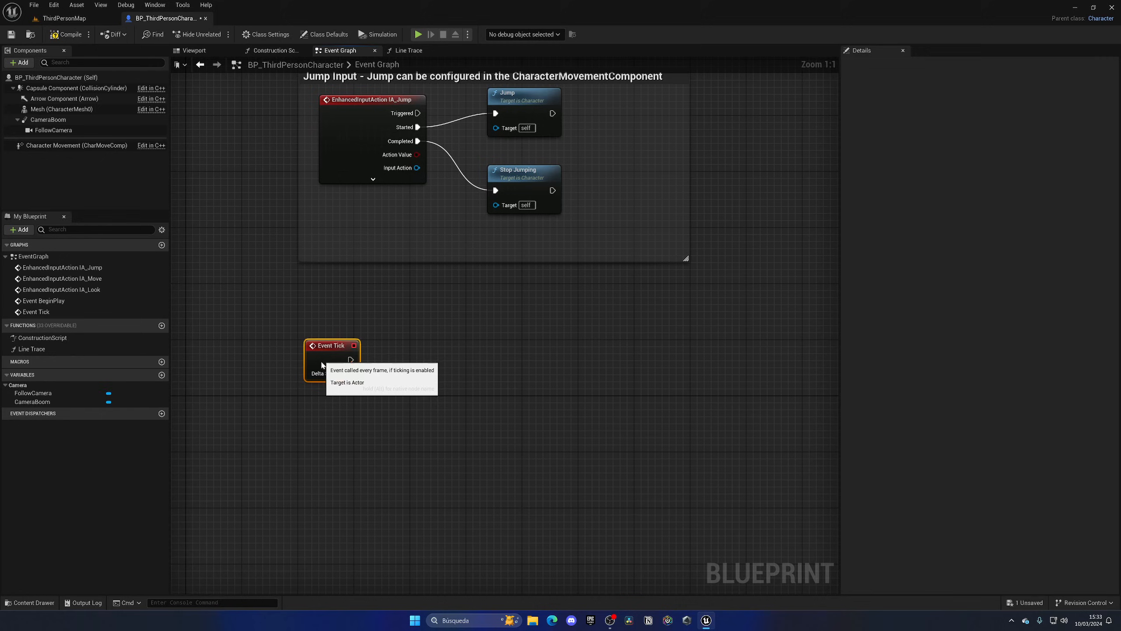
mouse_move(378, 381)
type("line t")
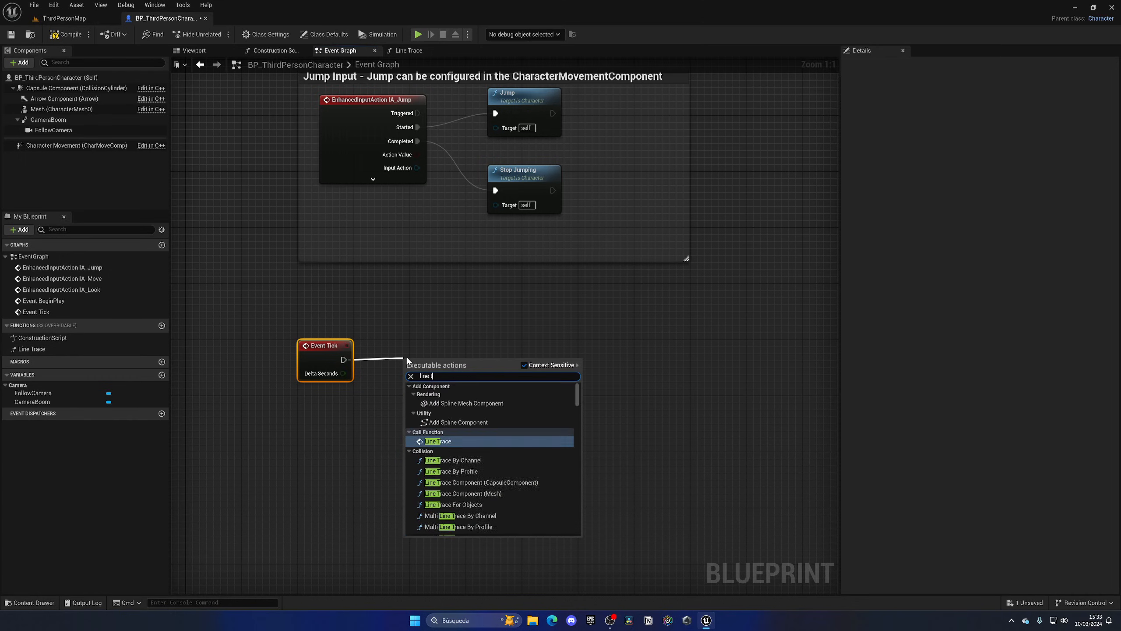
left_click(441, 441)
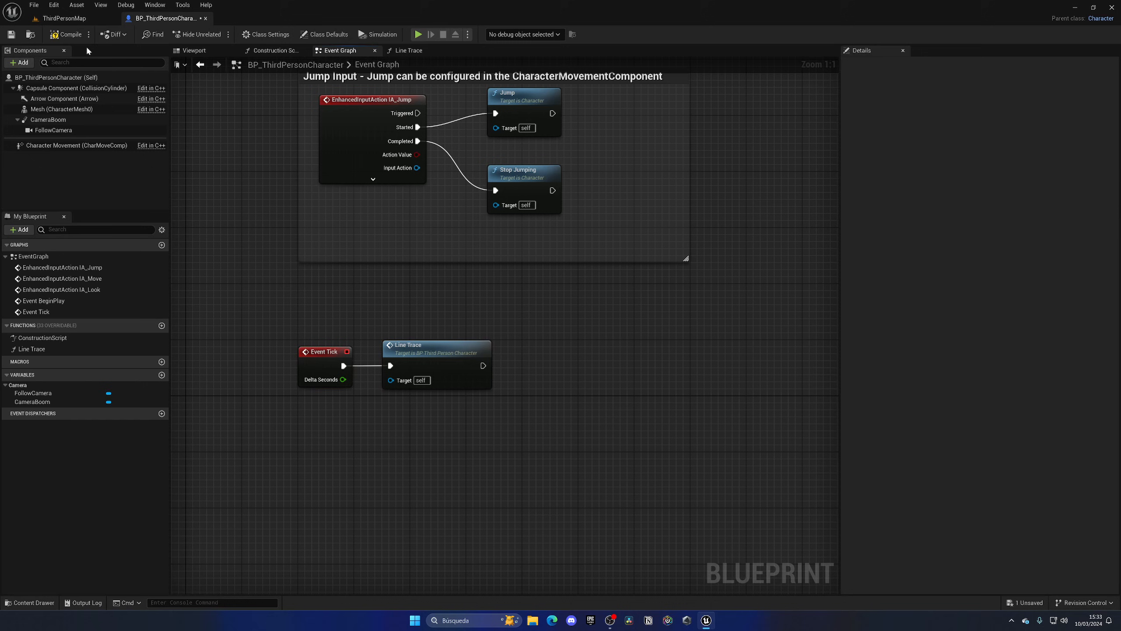
Step: Compile the character blueprint and play to check the red debug trace lines
left_click(420, 34)
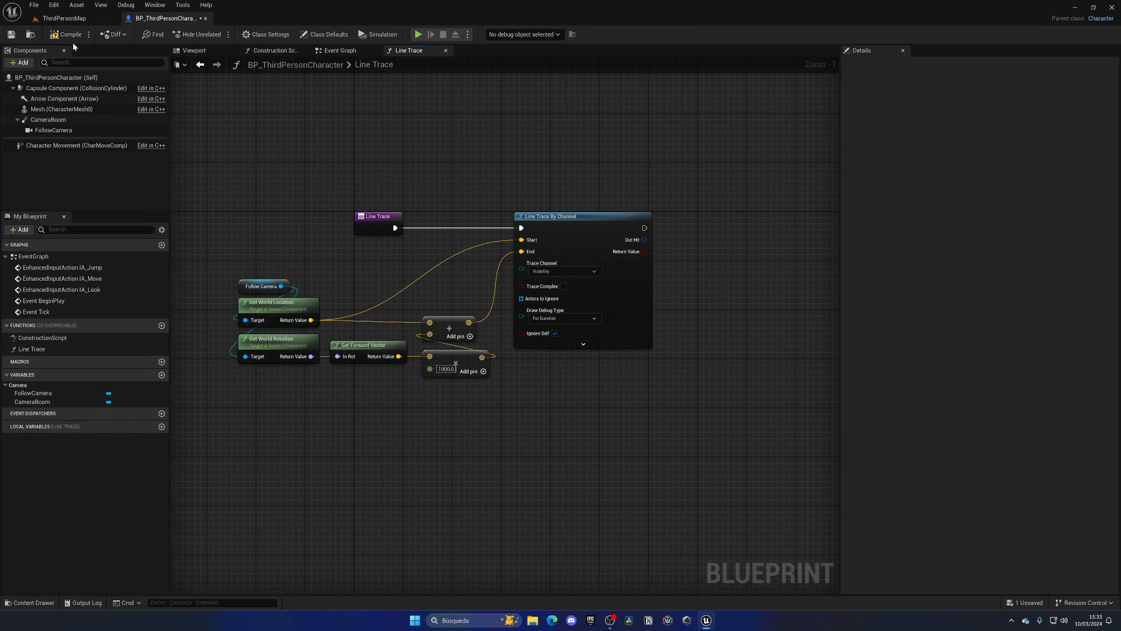
left_click(418, 34)
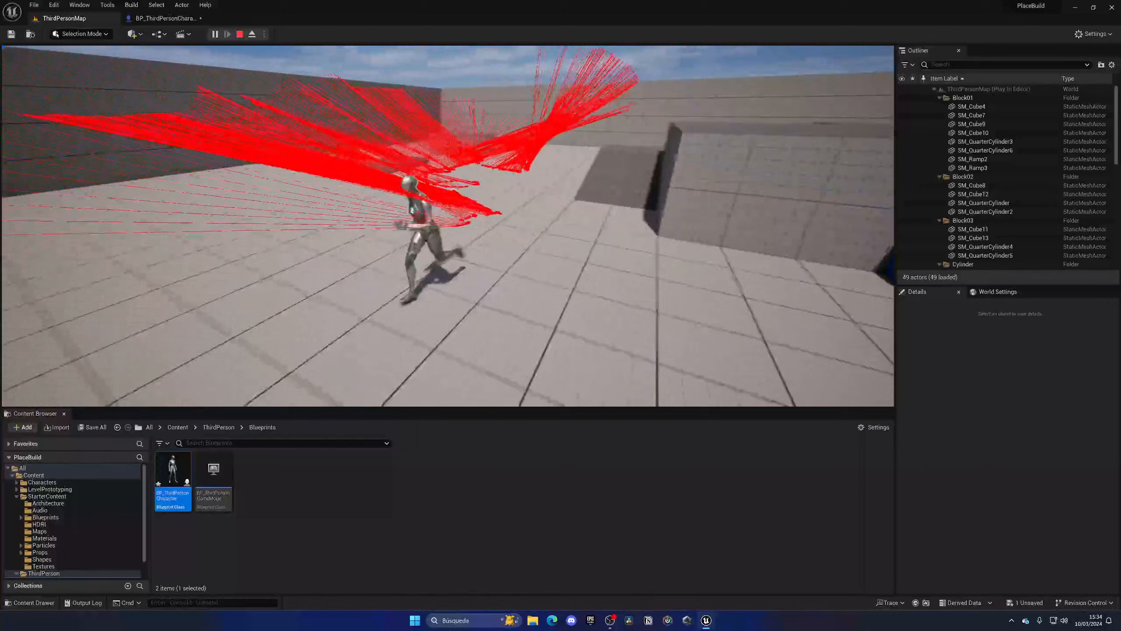
left_click(240, 33)
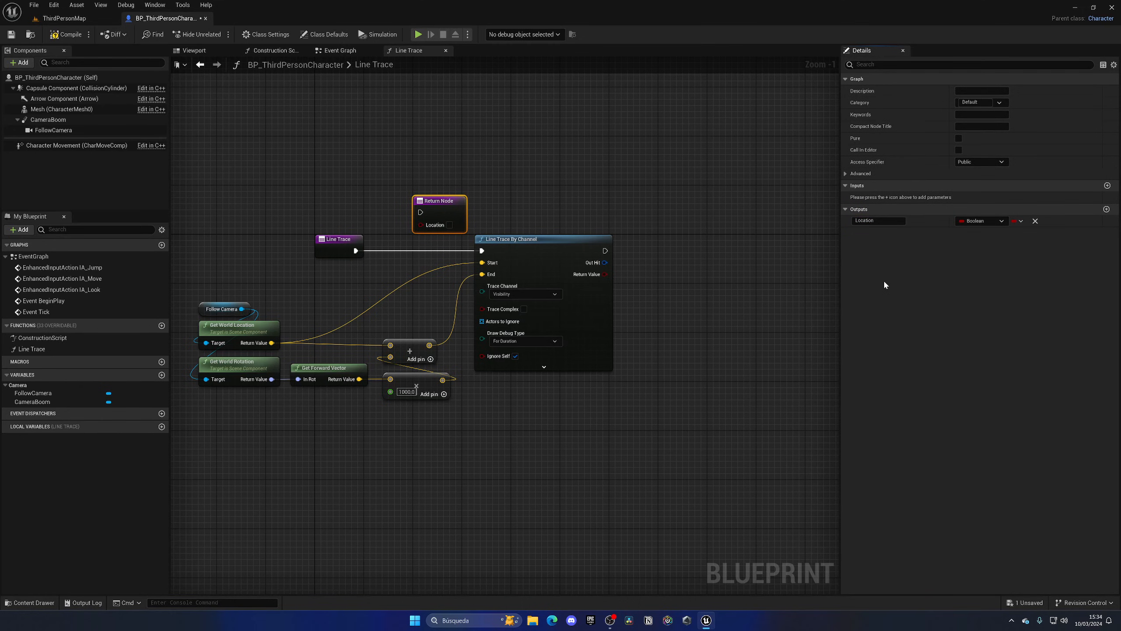
Step: Add Location (Vector) and Rotation (Rotator) outputs to the Line Trace function
left_click(1106, 208)
type("Rotation")
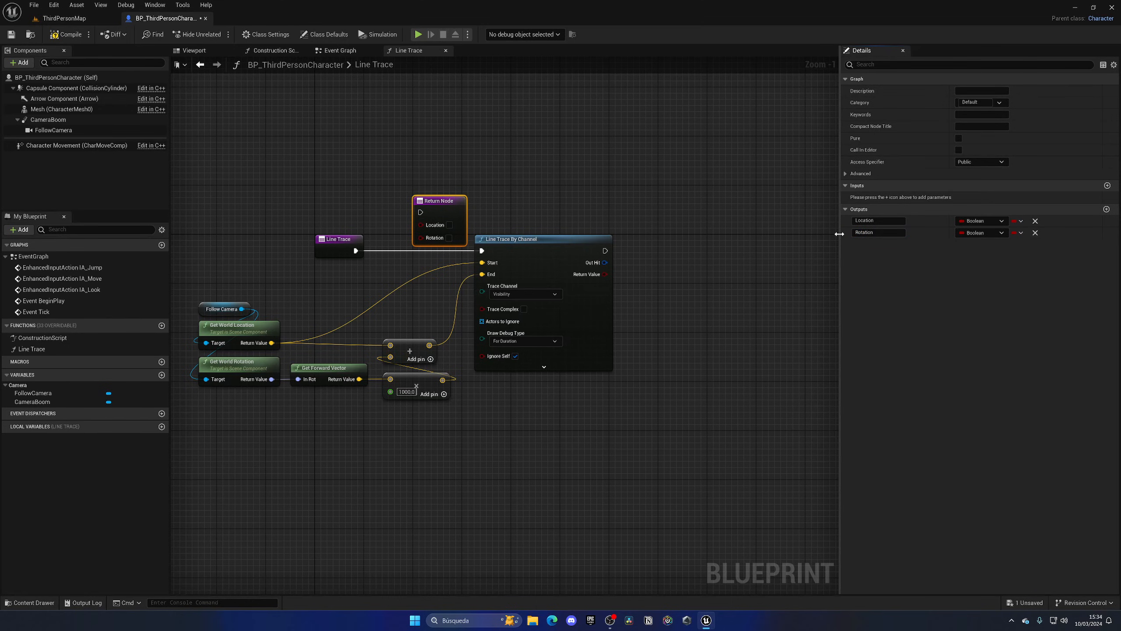
left_click(980, 220)
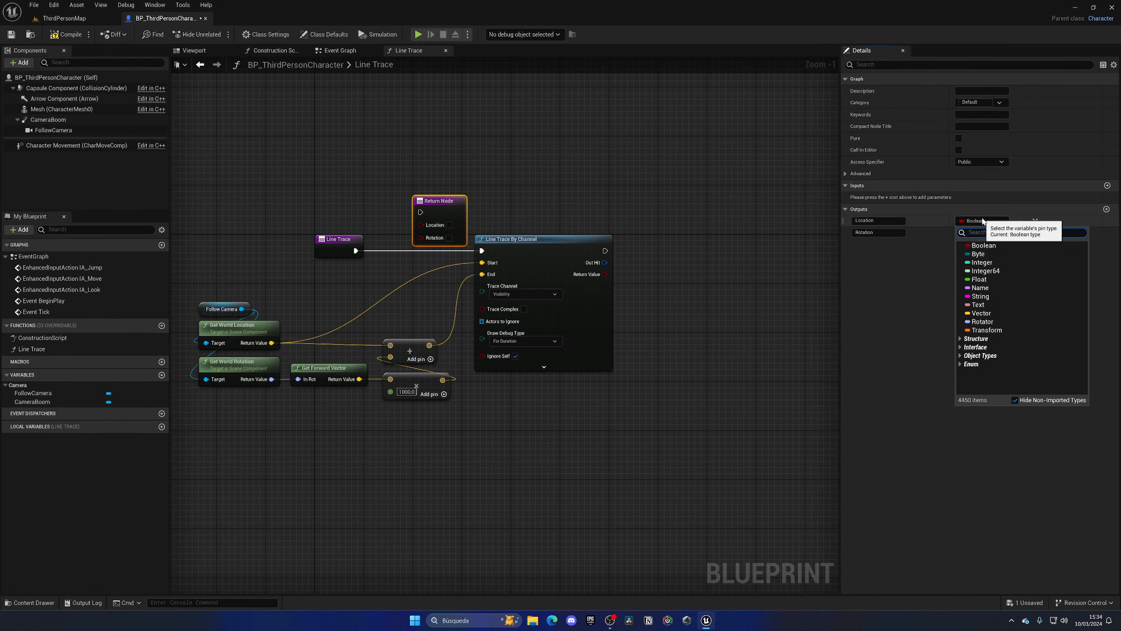
left_click(978, 313)
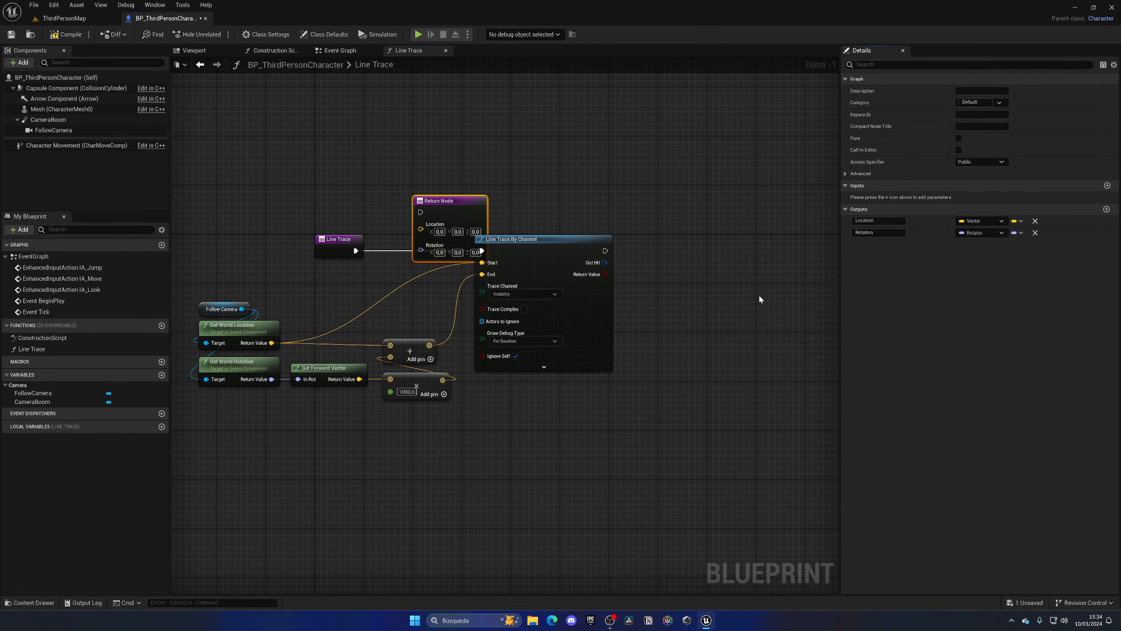
left_click_drag(450, 201, 670, 232)
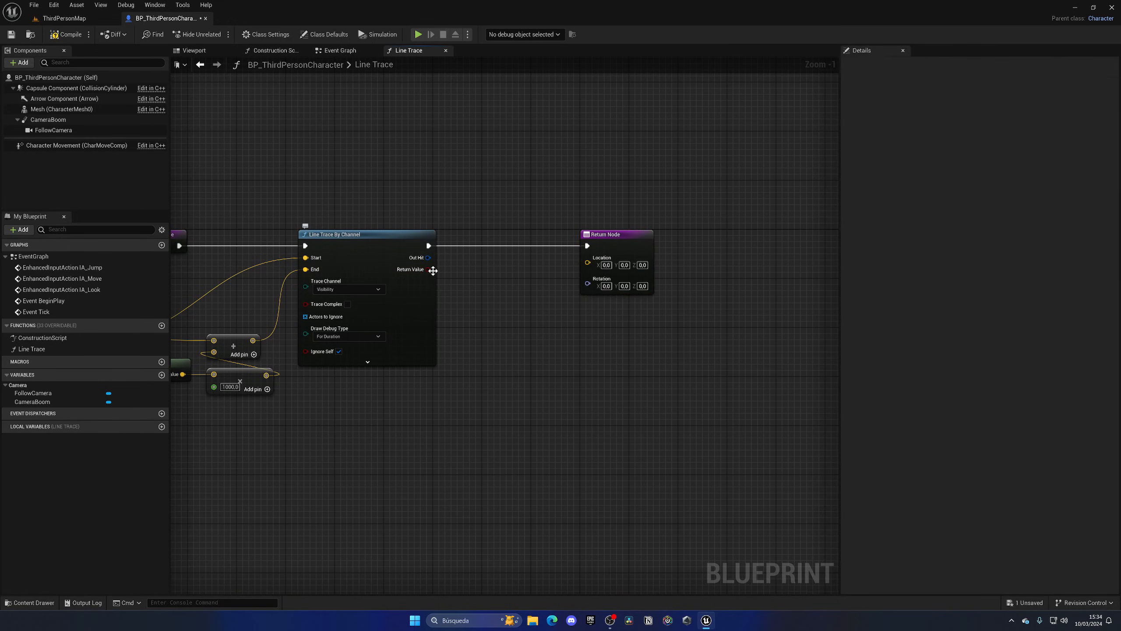
mouse_move(472, 270)
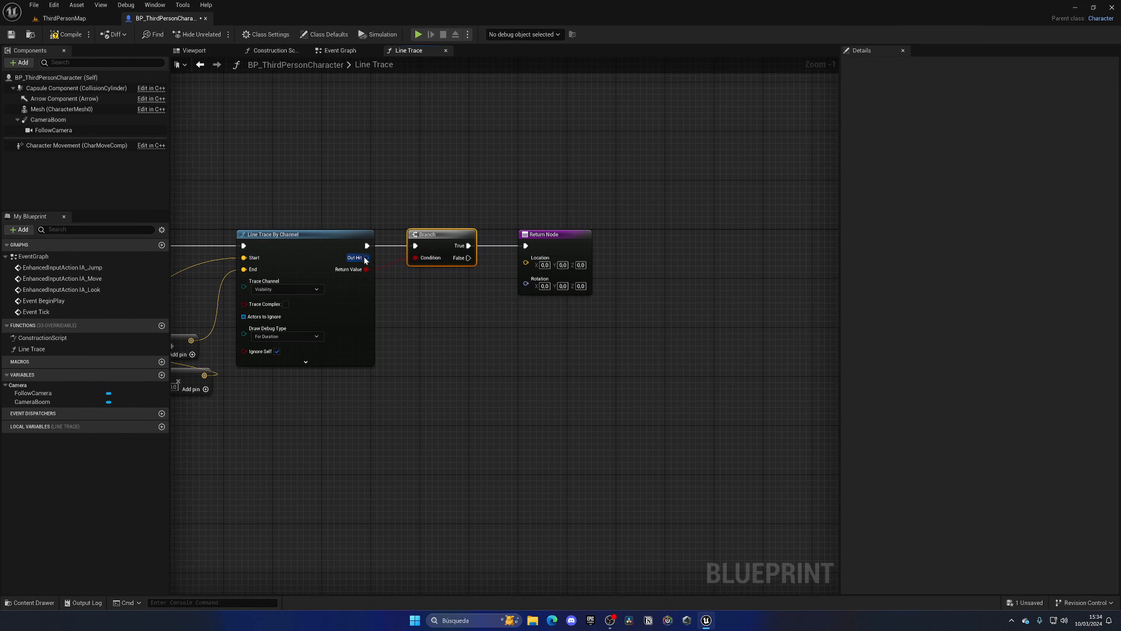
Step: Break Out Hit, return its Location, and build Rotation with Make Rot from X on Normal
left_click_drag(366, 258, 434, 308)
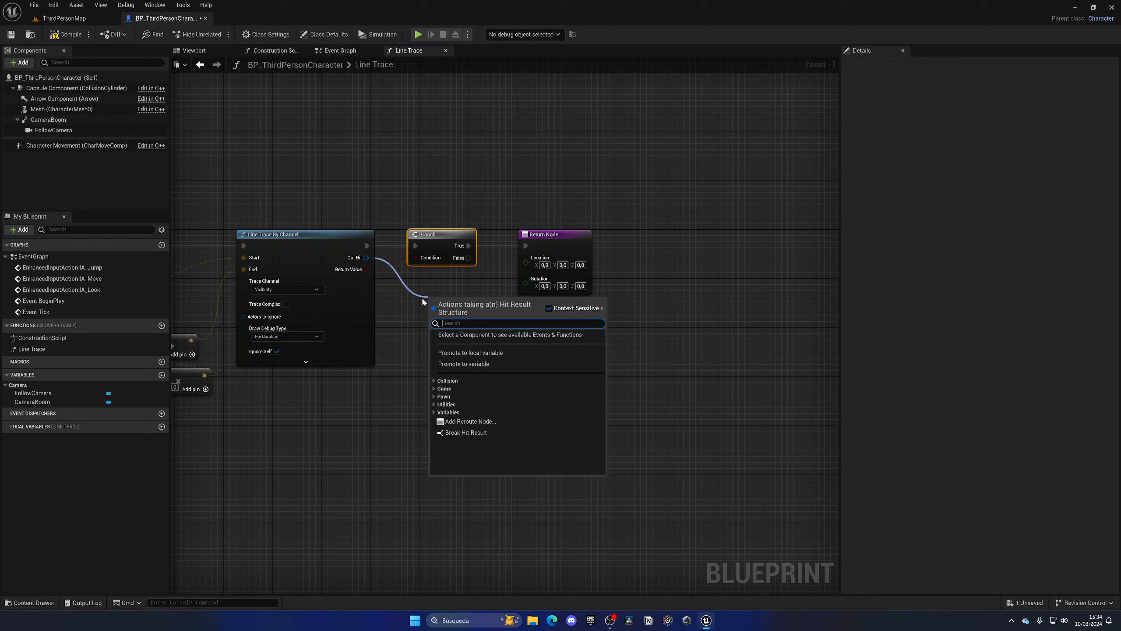
left_click(465, 432)
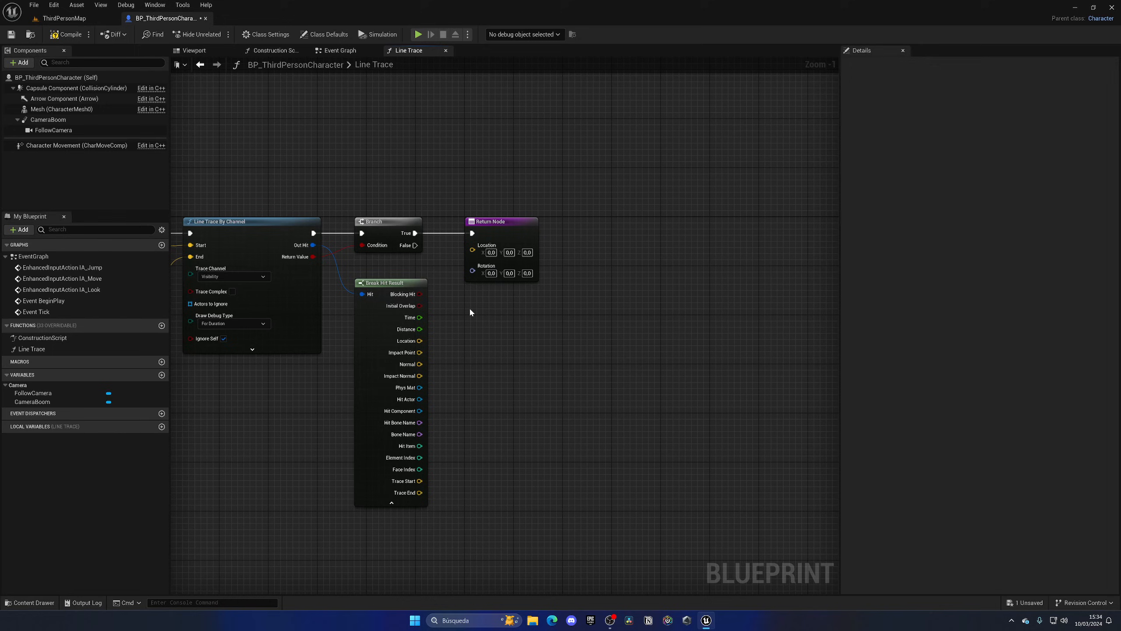
mouse_move(425, 334)
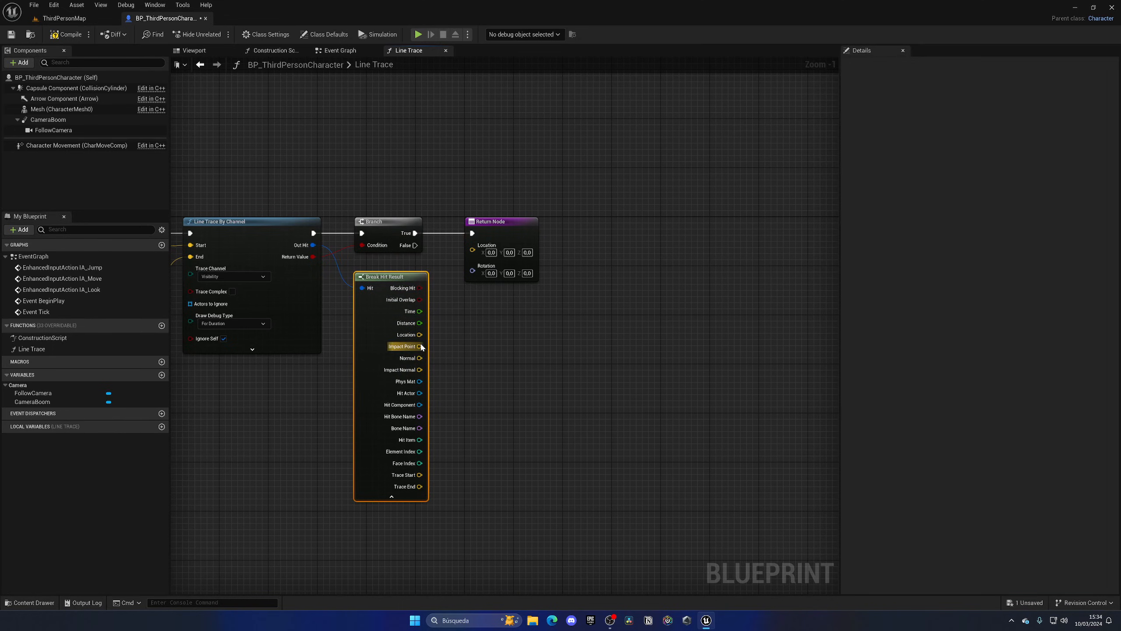
left_click_drag(420, 345, 472, 245)
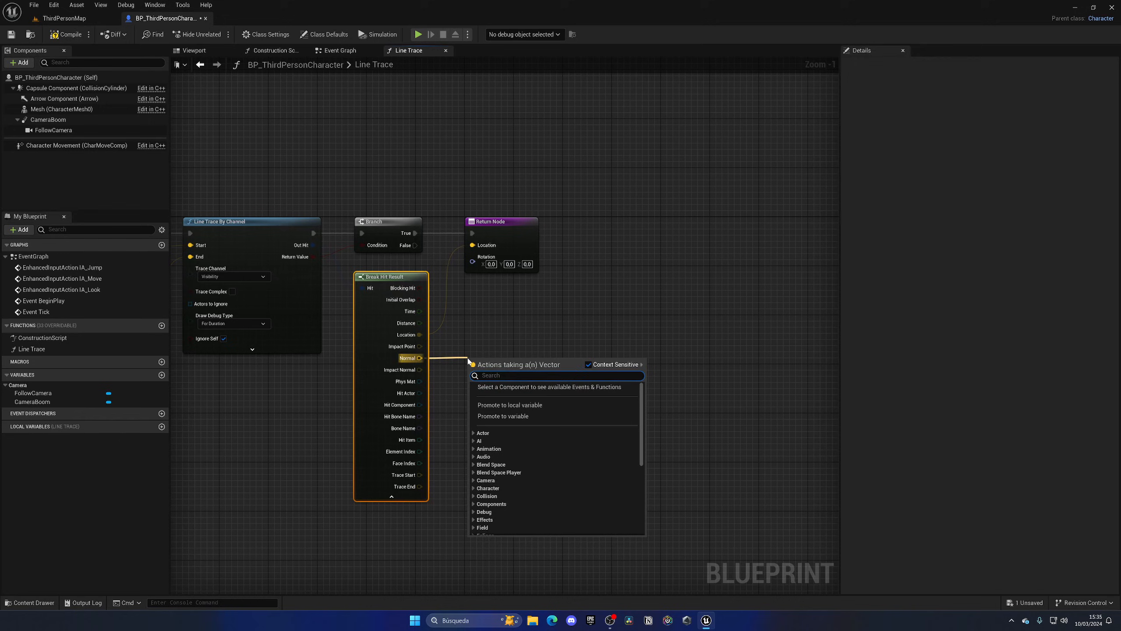
left_click(532, 400)
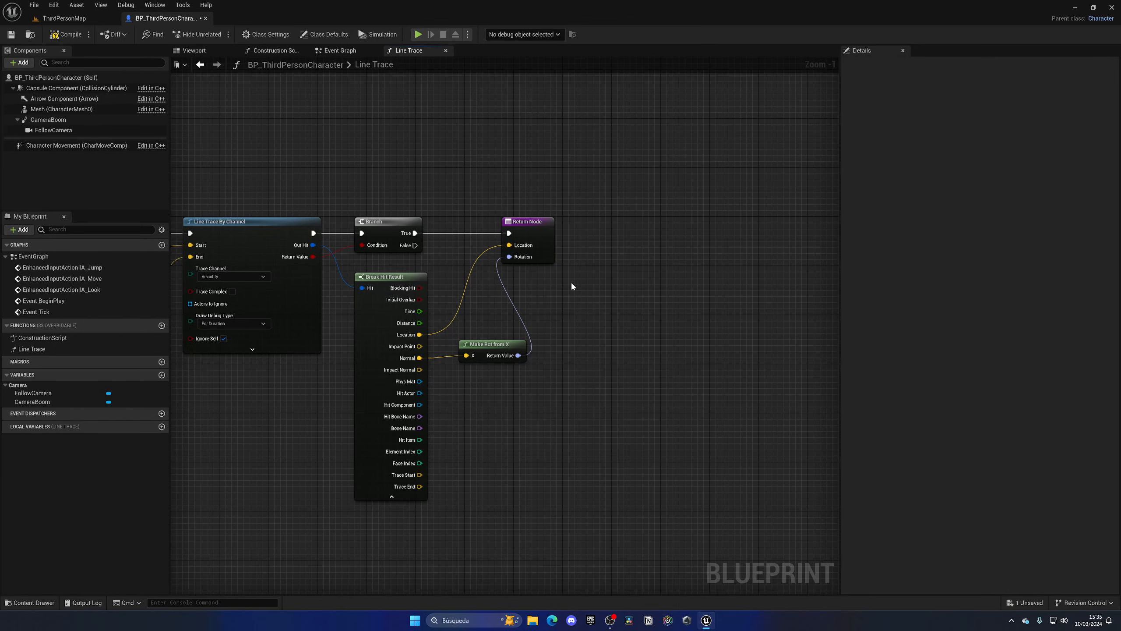
mouse_move(503, 273)
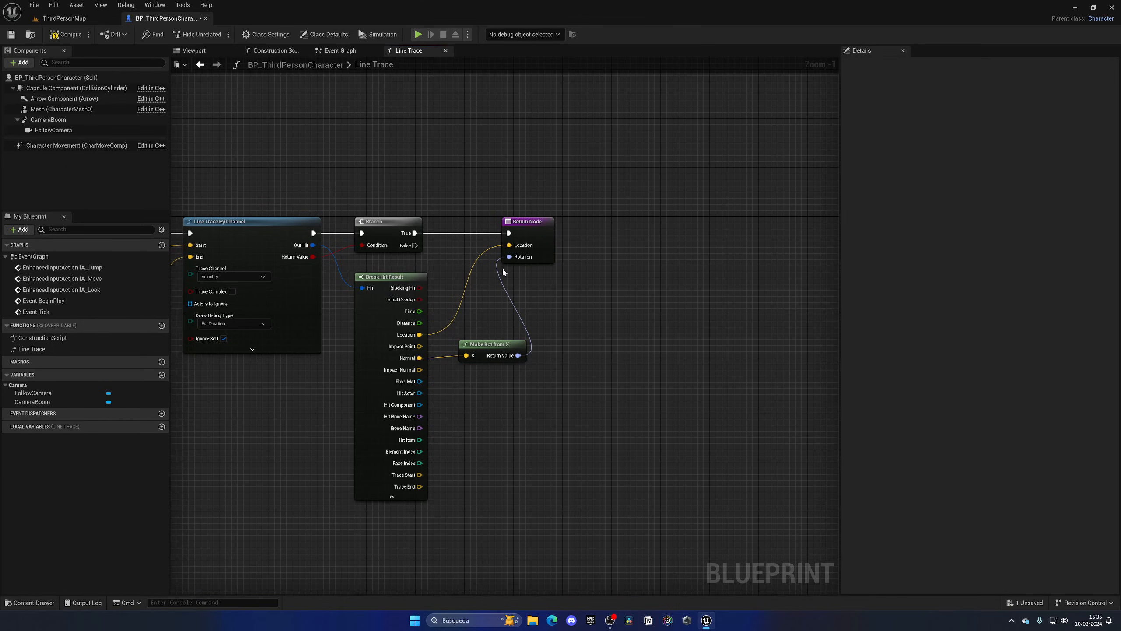
mouse_move(511, 278)
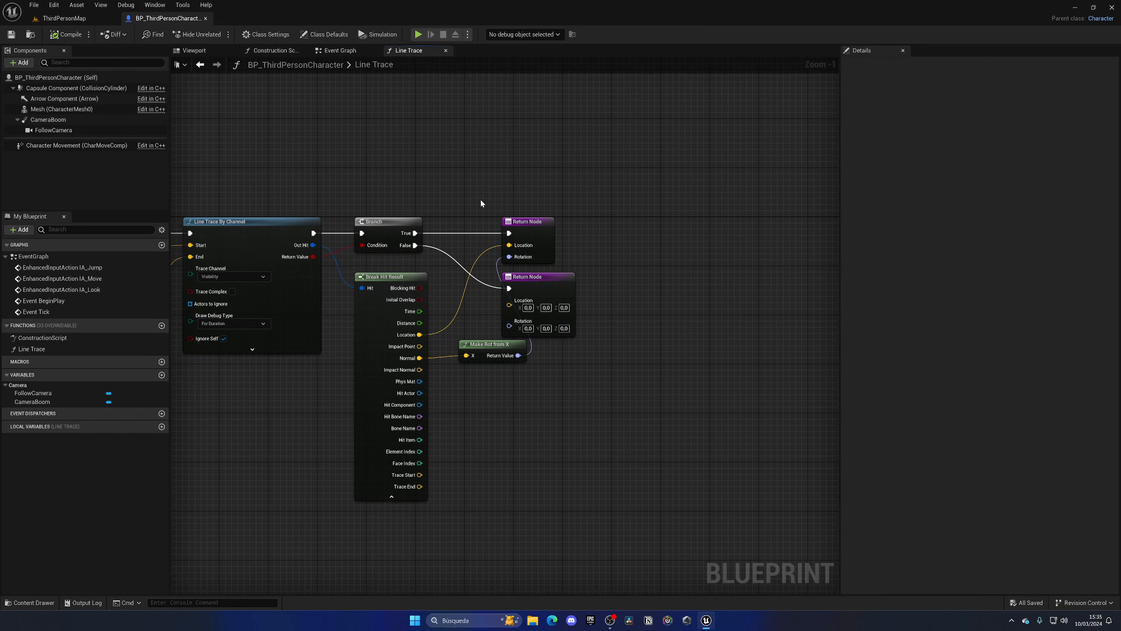
mouse_move(457, 197)
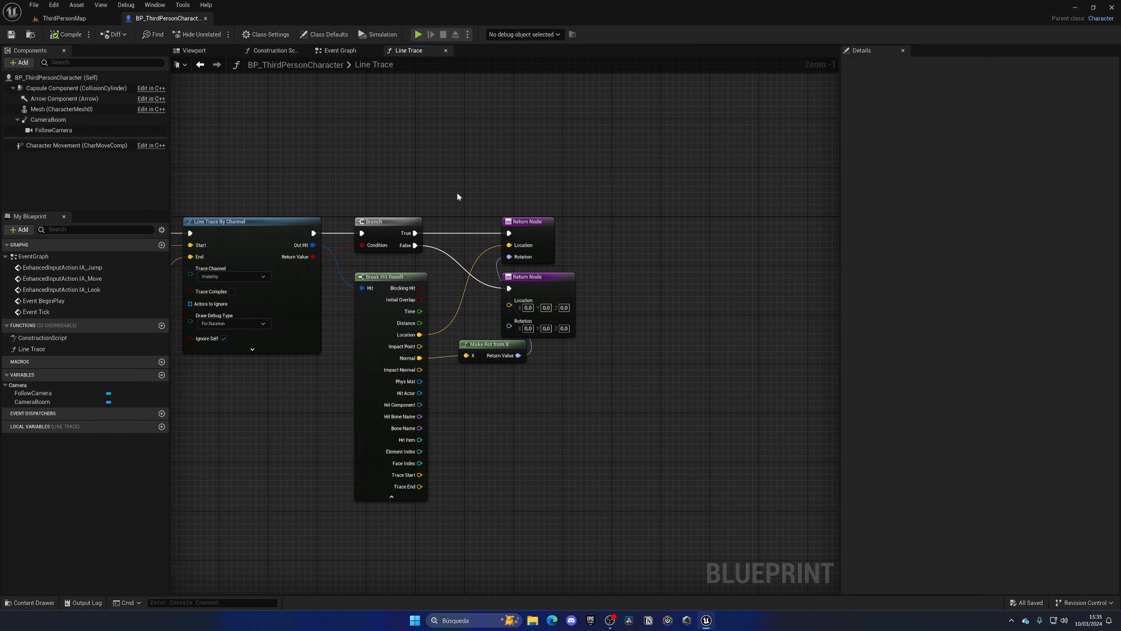
Step: Add a second Return Node on the Branch False pin for misses
left_click(337, 50)
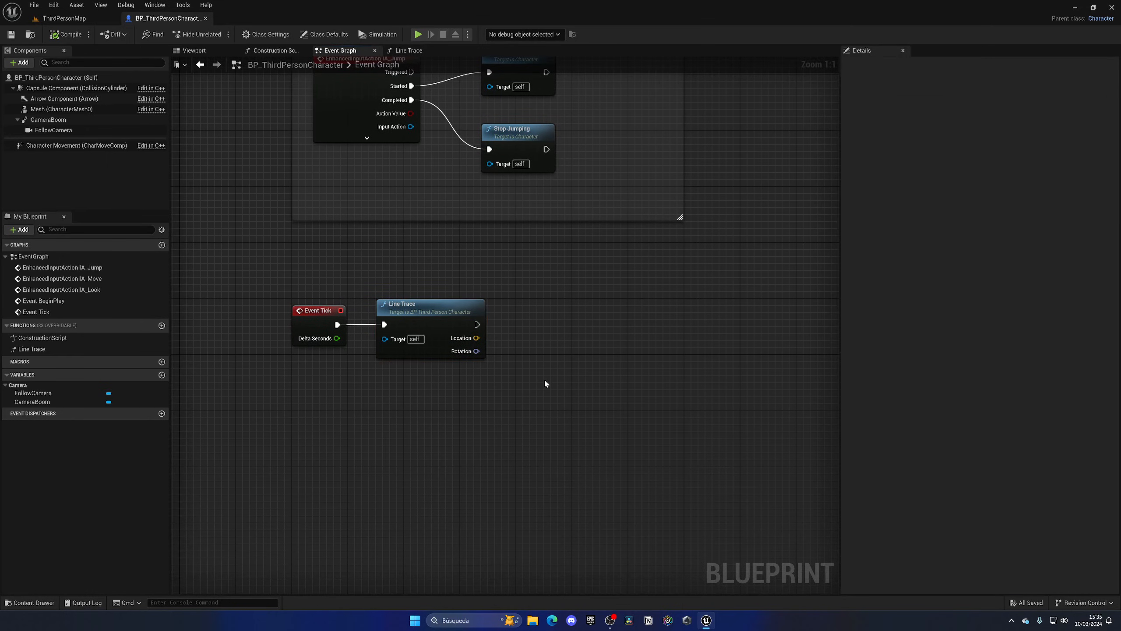
mouse_move(559, 396)
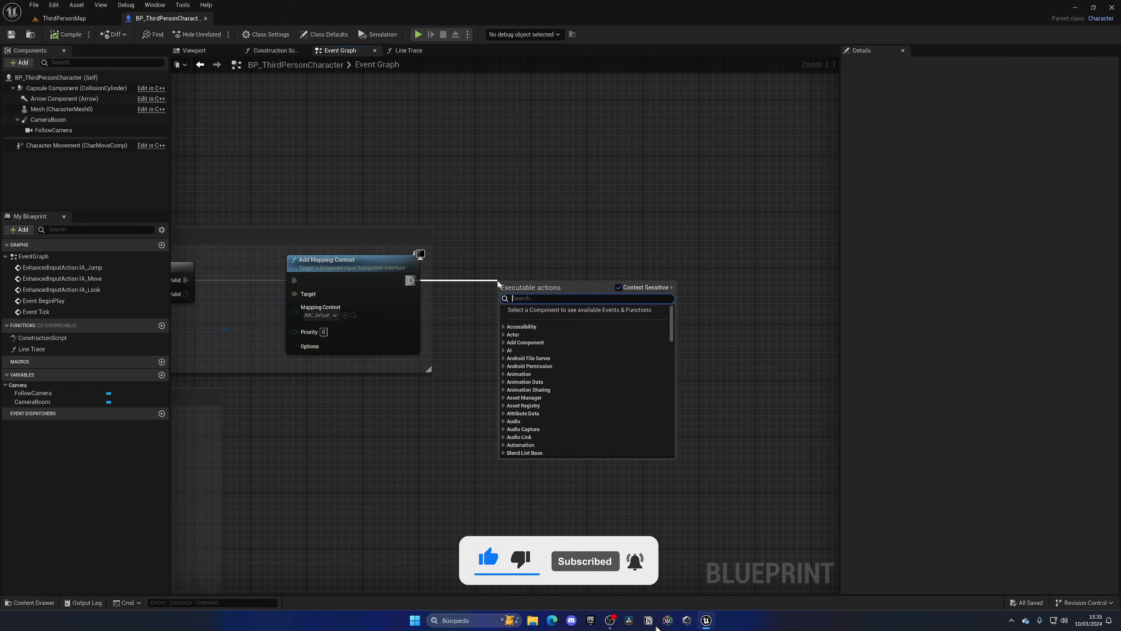
Step: Add a StaticMeshComponent via Add Component by Class with a Make Transform relative transform
type("component by class")
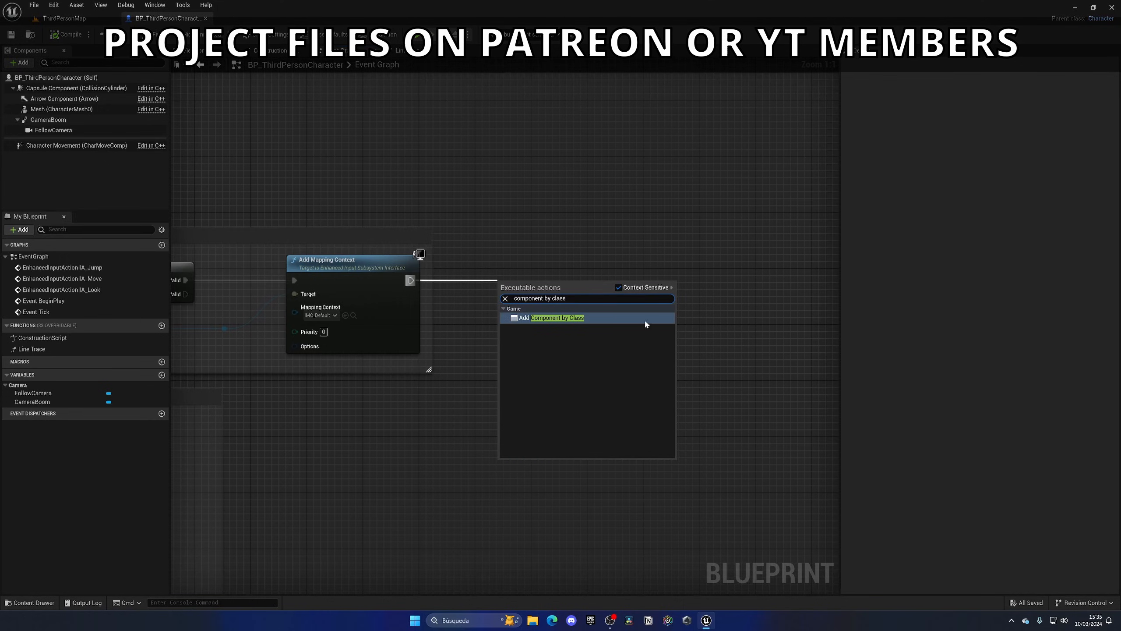
left_click(555, 317)
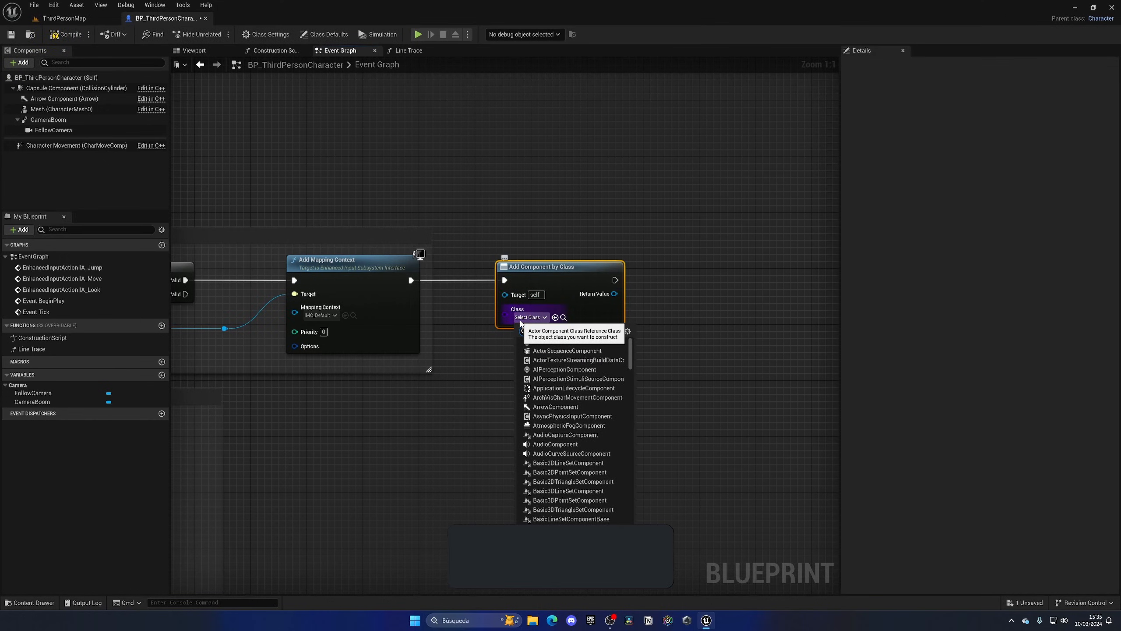
type("static")
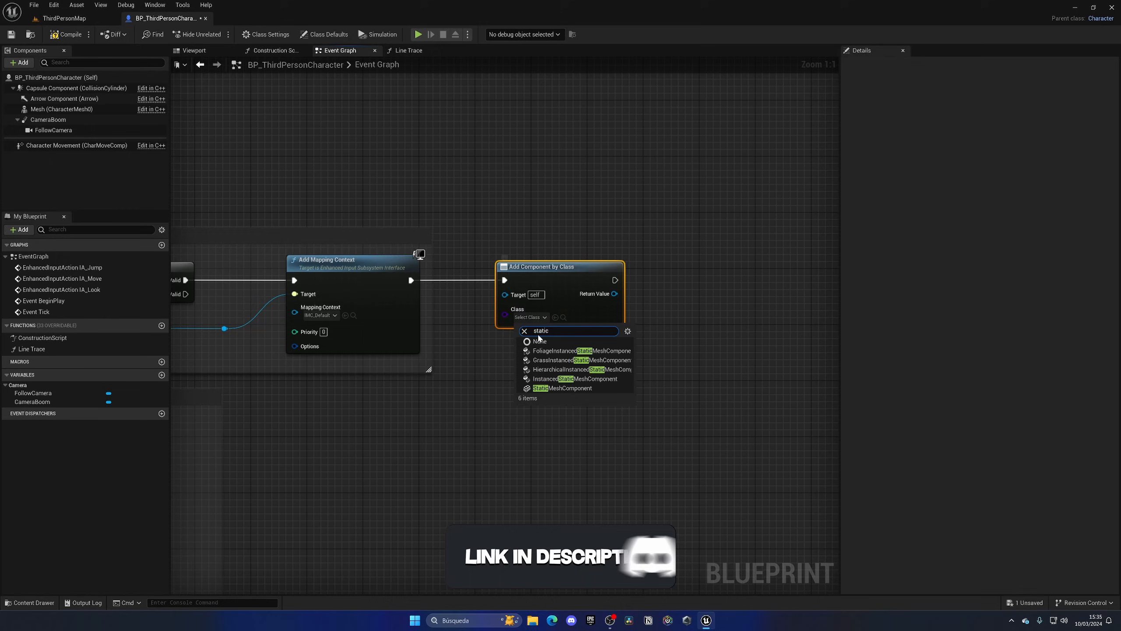
left_click(561, 388)
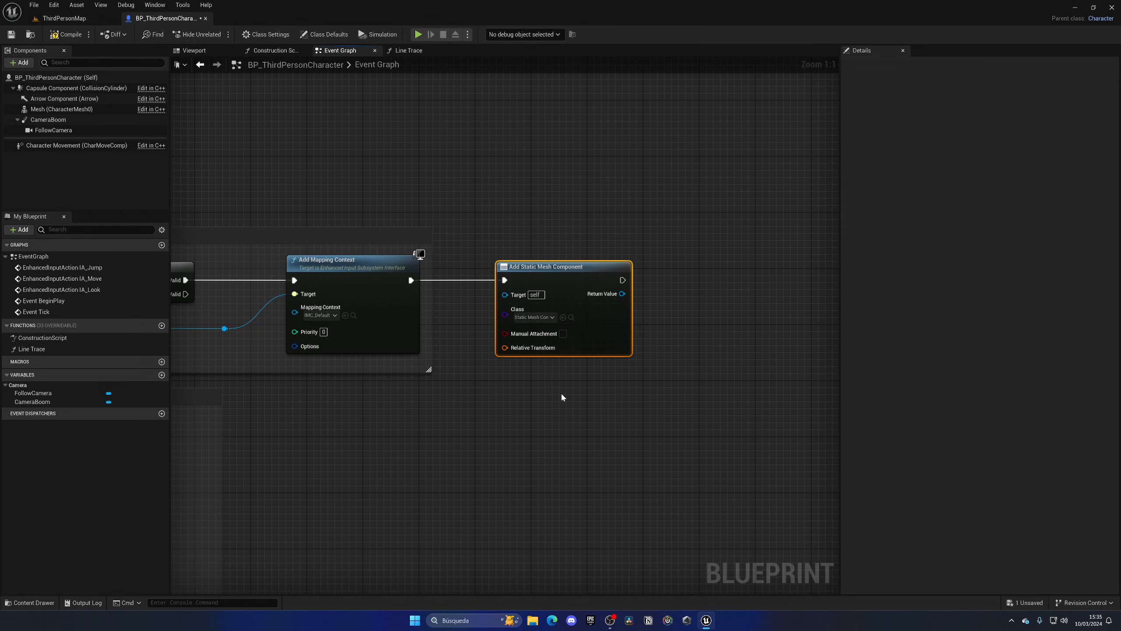
mouse_move(557, 286)
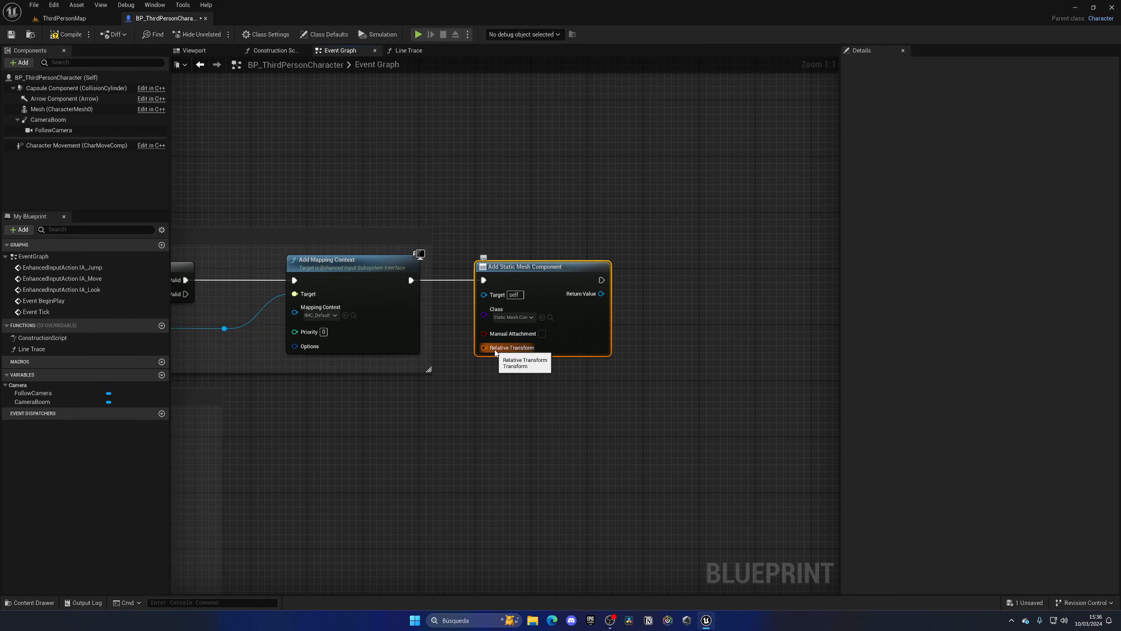
left_click_drag(484, 347, 478, 386)
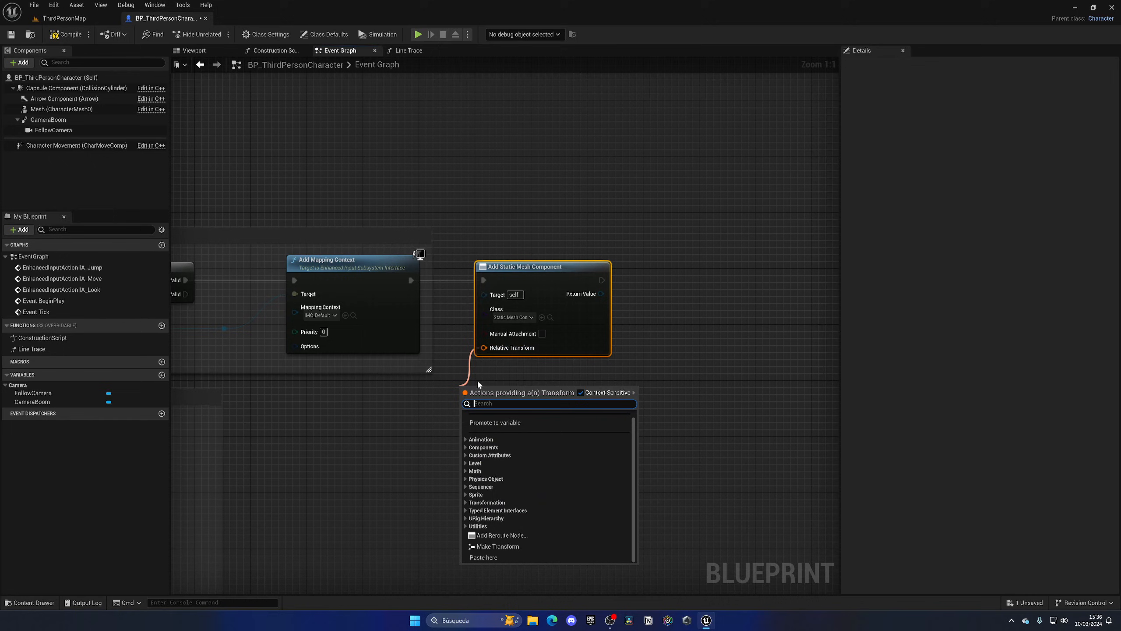
type("make")
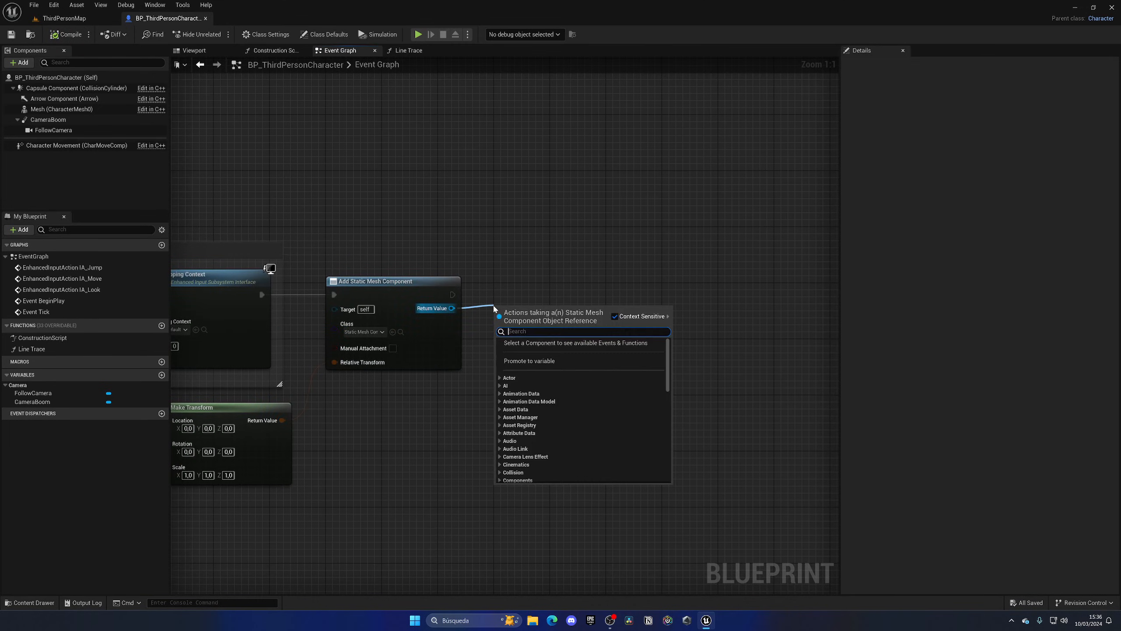
Step: Set the component's mesh to SM_TableRound, compile, and play-test the table
type("set st")
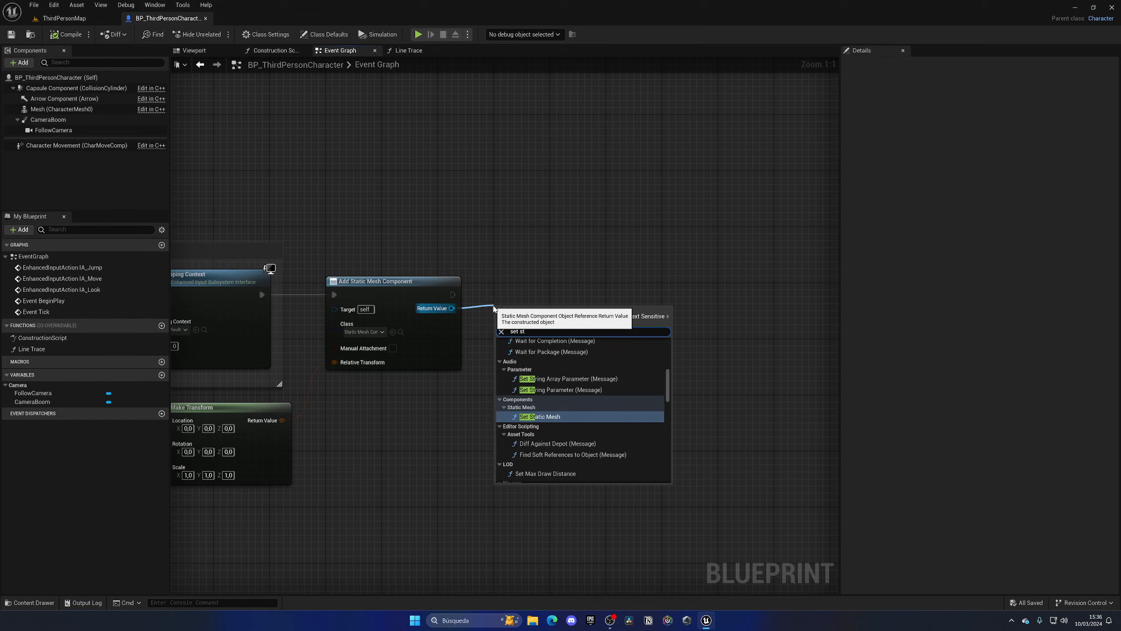
left_click(539, 416)
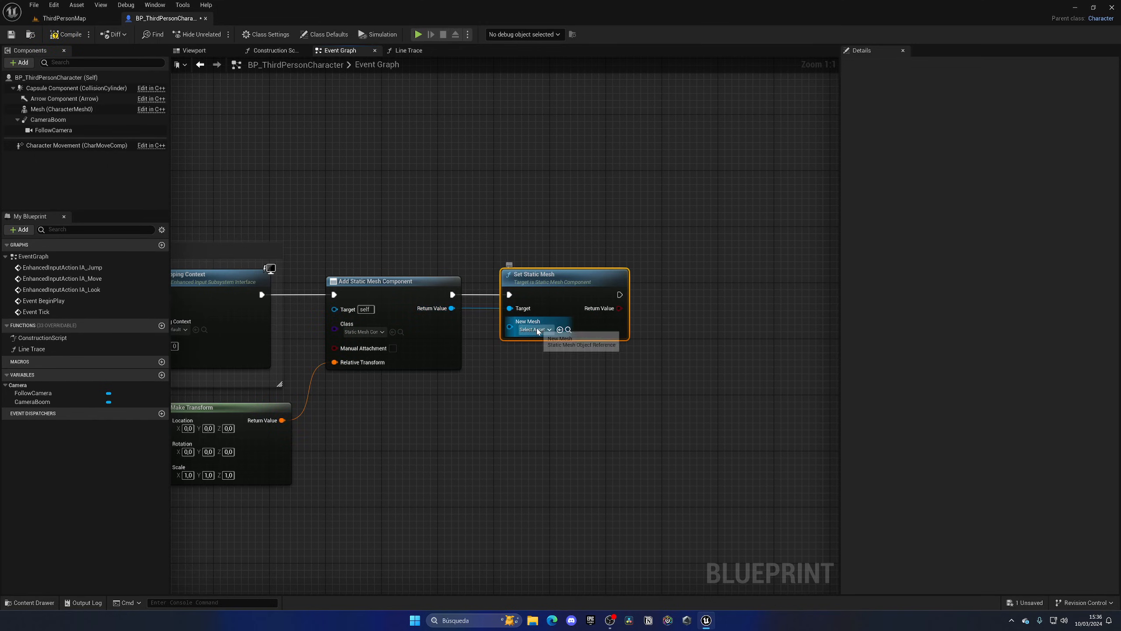
type("cha")
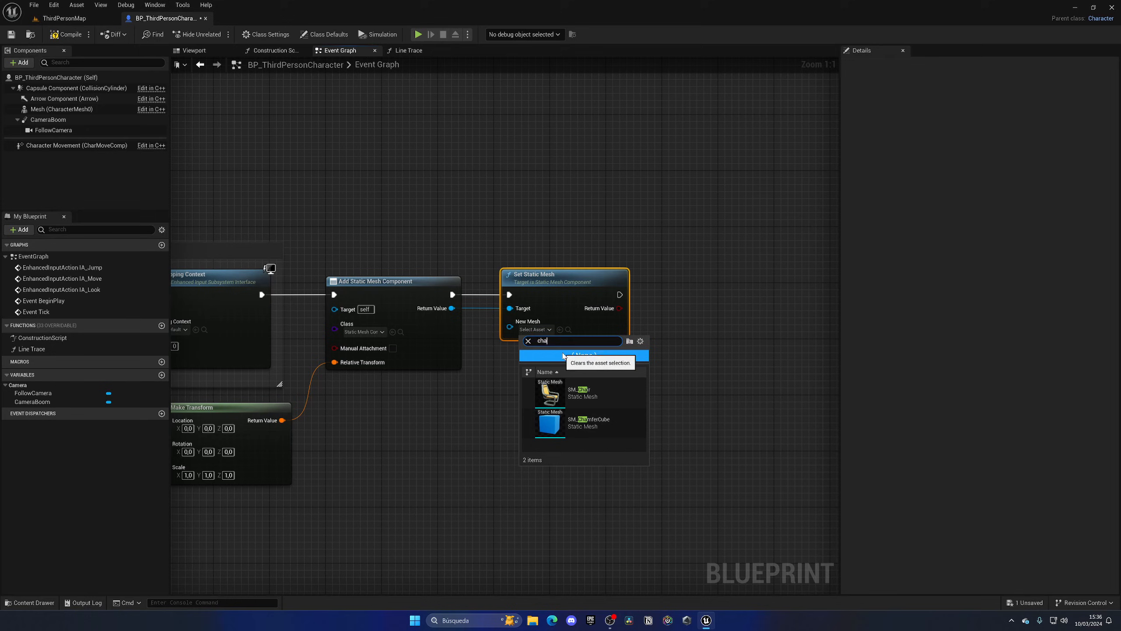
type("table")
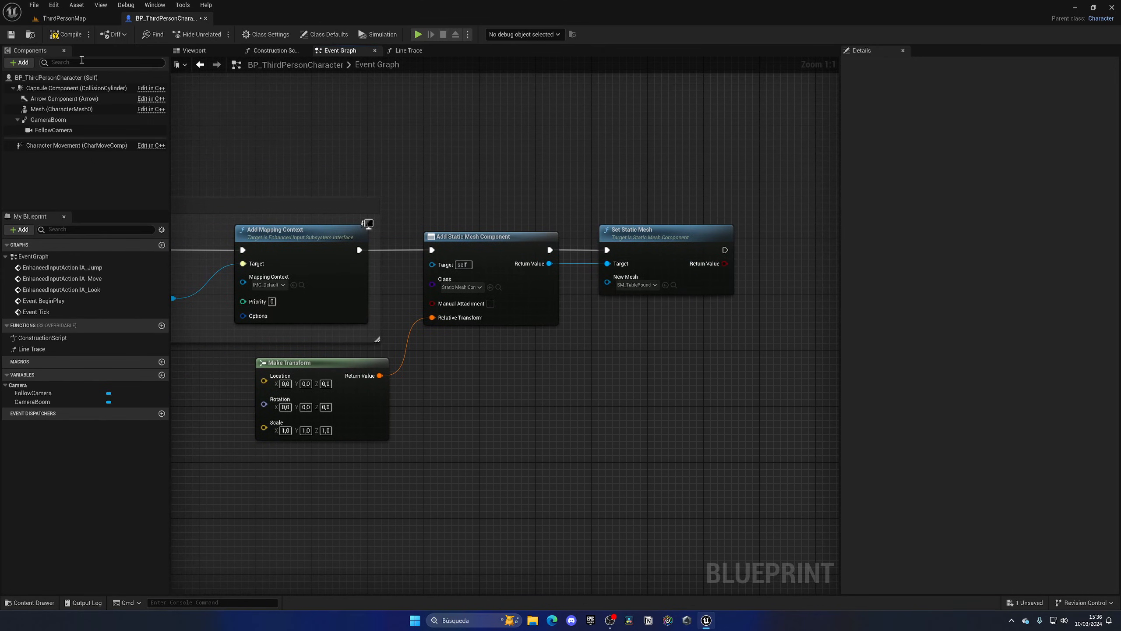
left_click(417, 34)
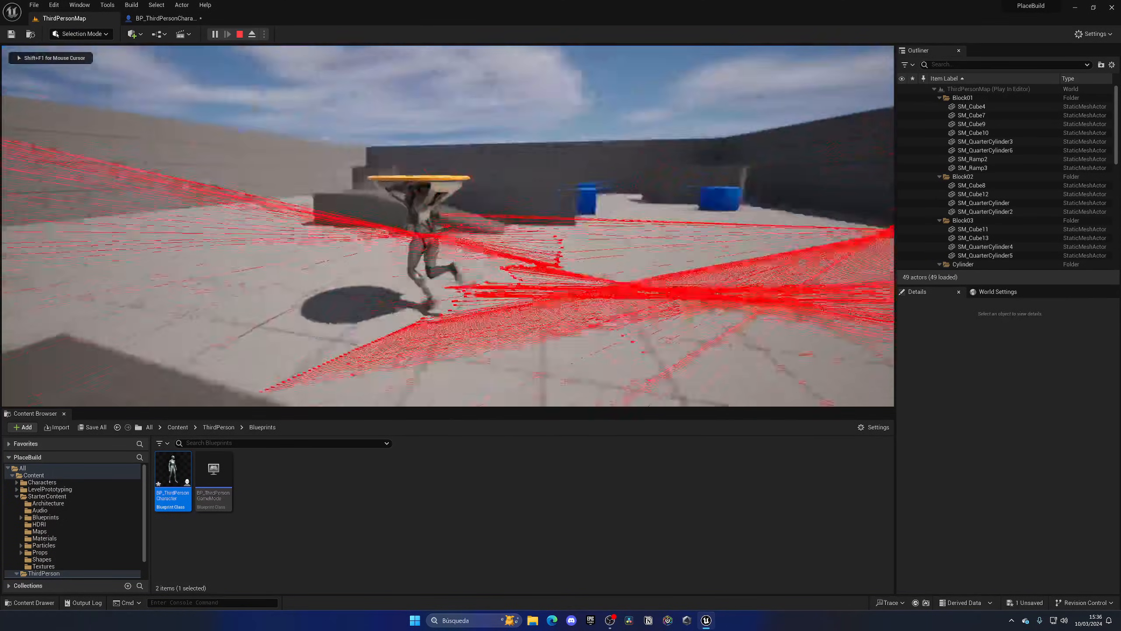
left_click(166, 18)
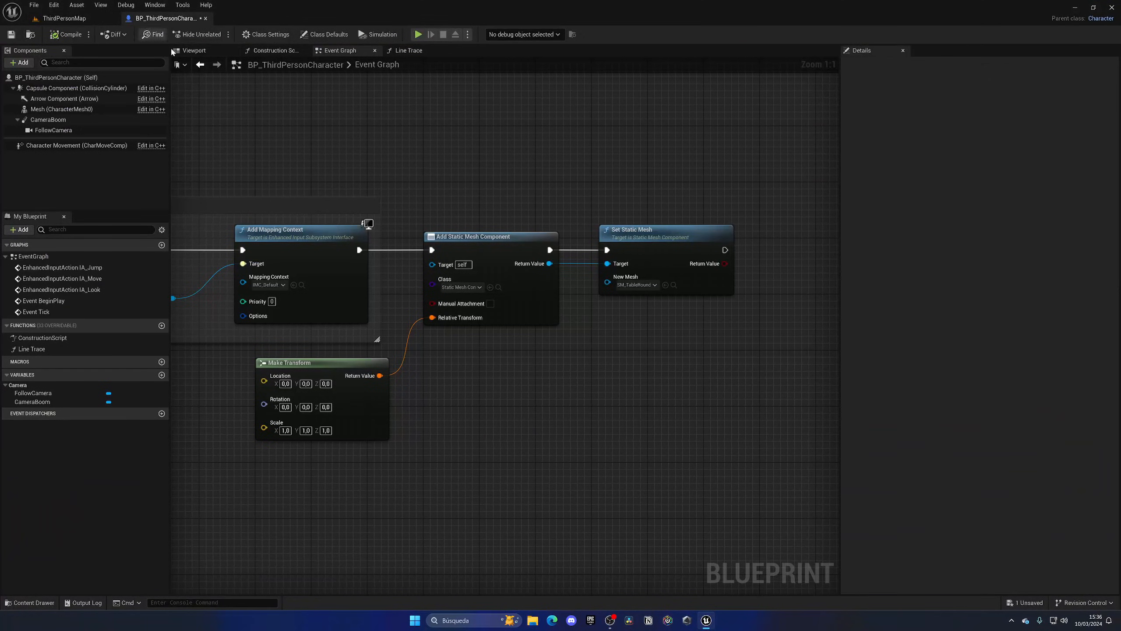
mouse_move(386, 434)
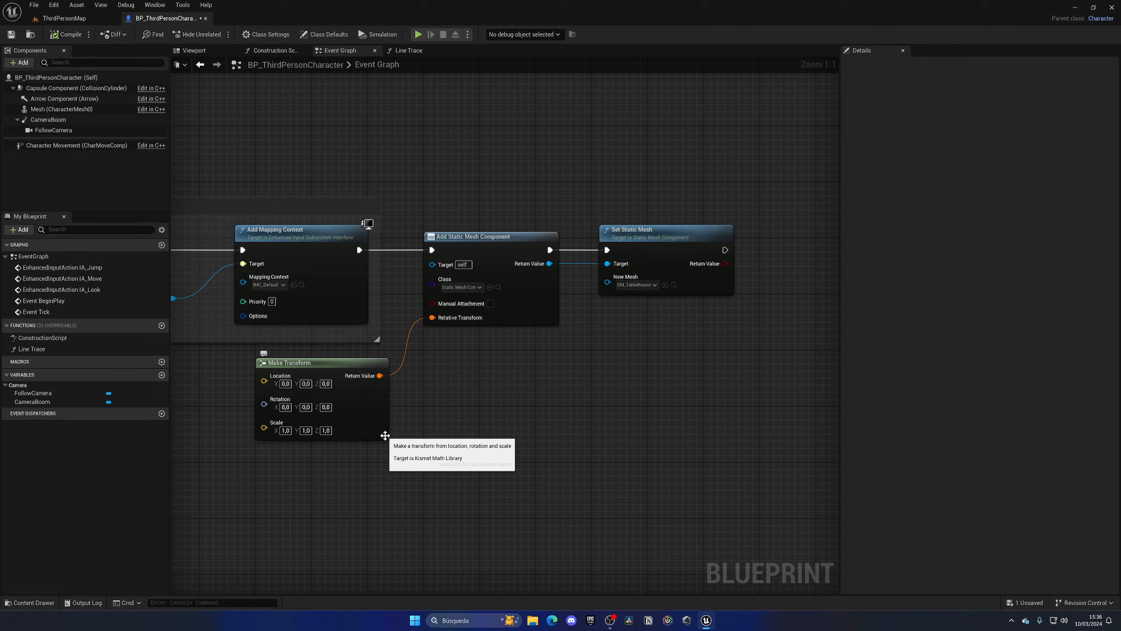
Step: Promote the new static mesh component's Return Value to a Build Preview Mesh variable
scroll("down", 3)
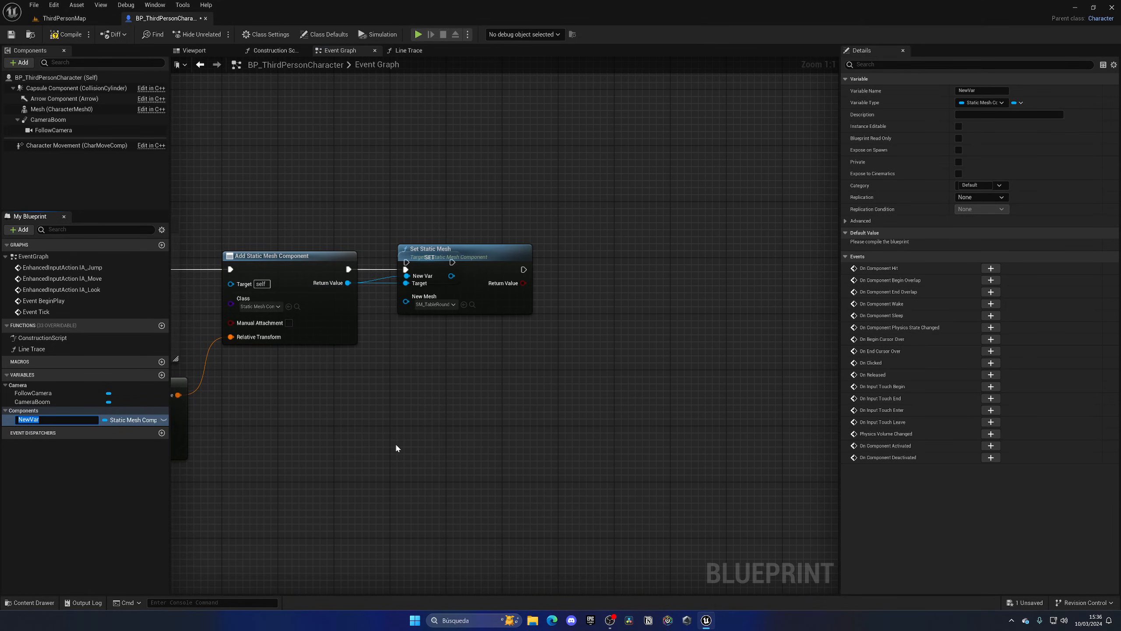
type("Build F")
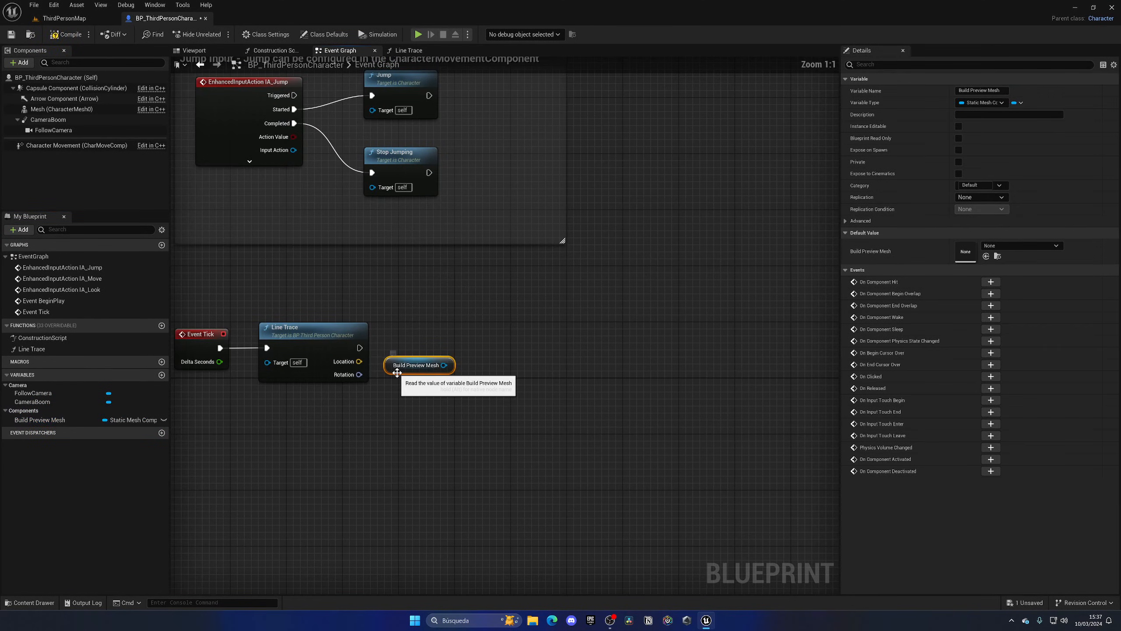
Step: Convert the Build Preview Mesh getter to a validated get and attach Set World Transform
right_click(418, 365)
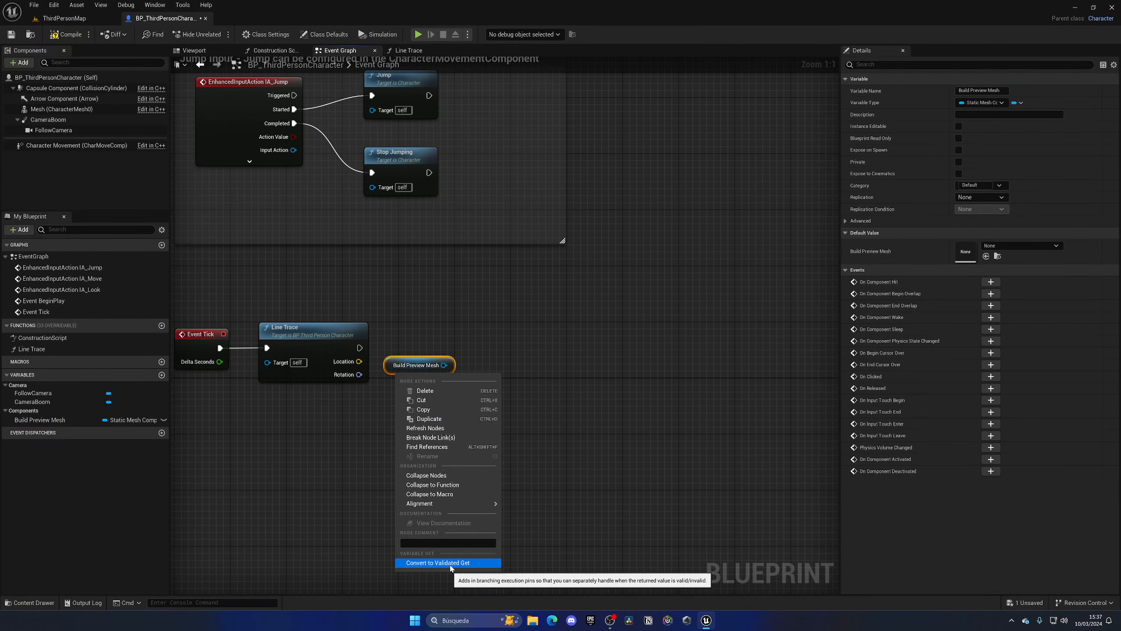
left_click(441, 563)
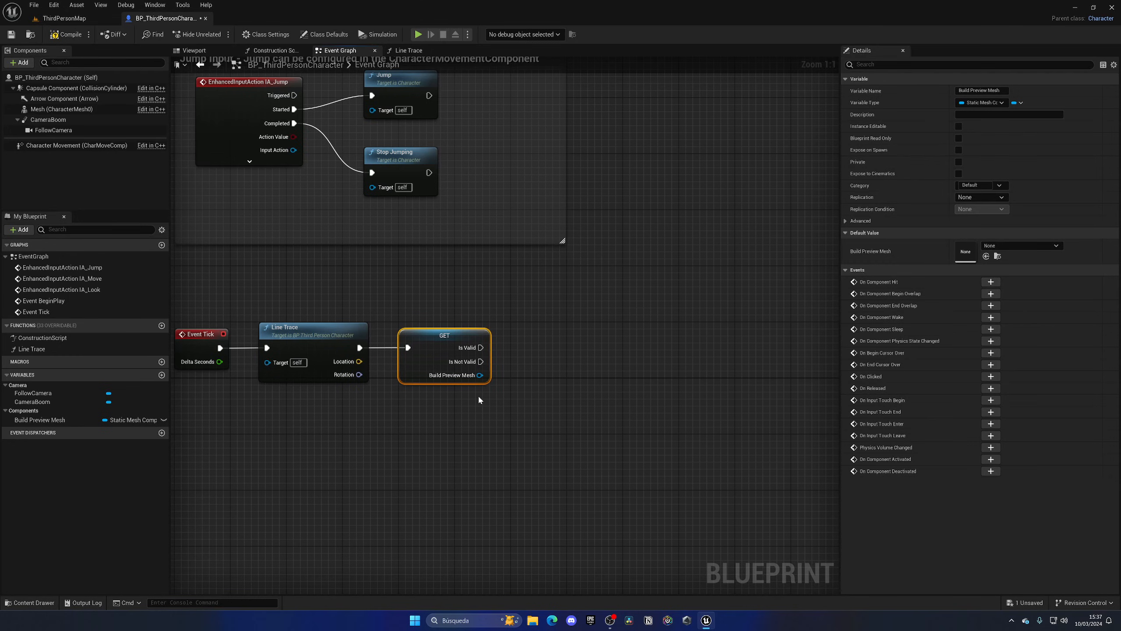
mouse_move(481, 399)
type("set")
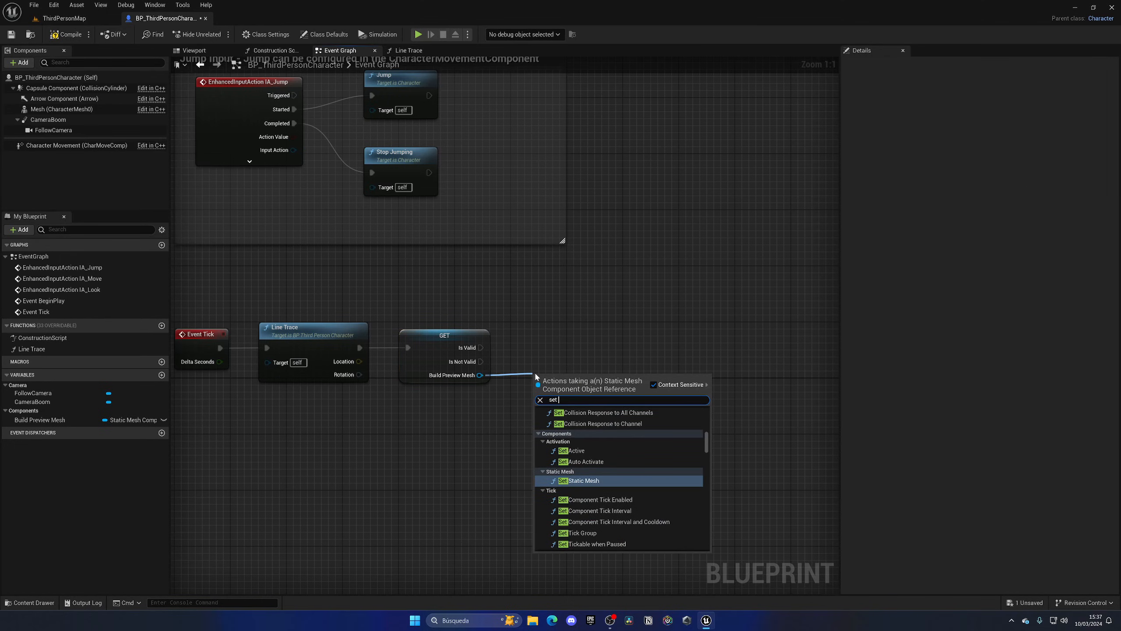
type("worldd")
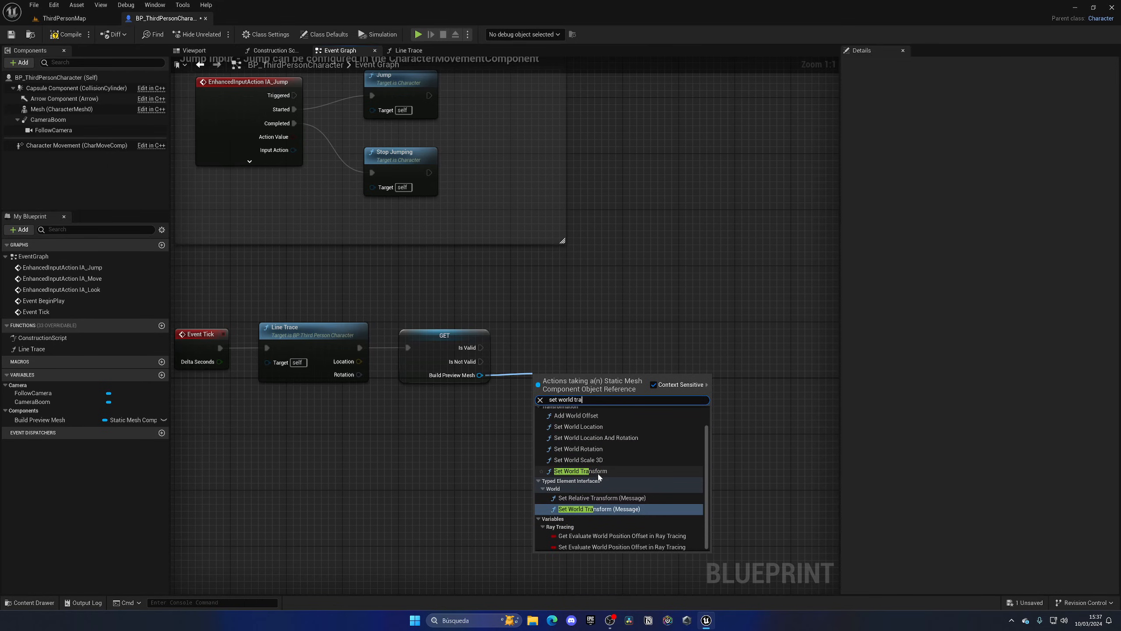
left_click(578, 470)
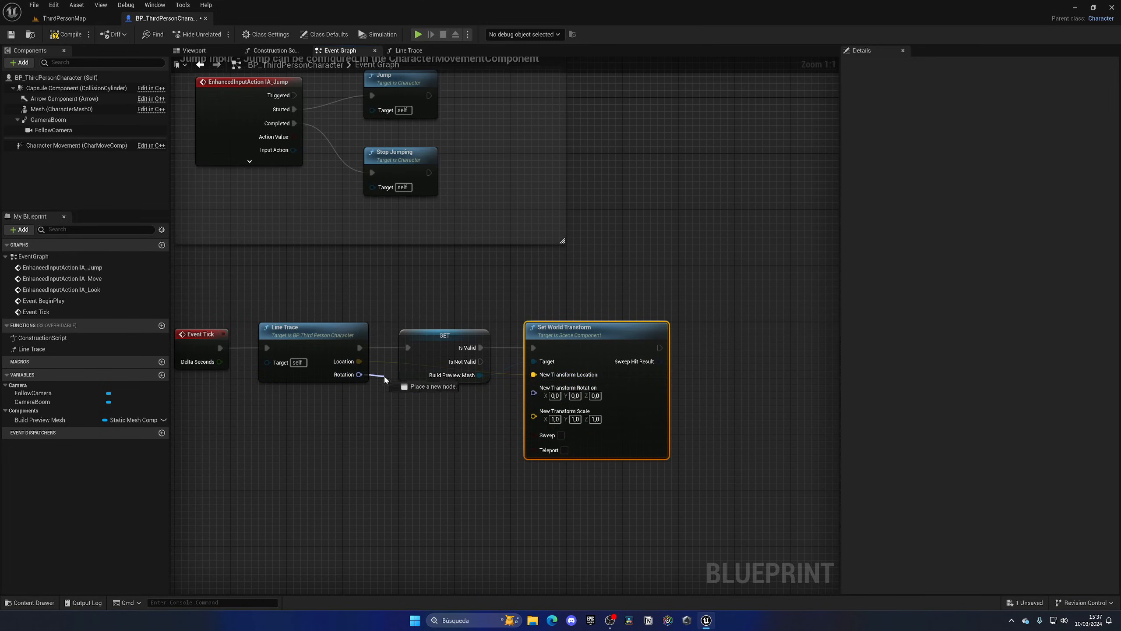
left_click(65, 18)
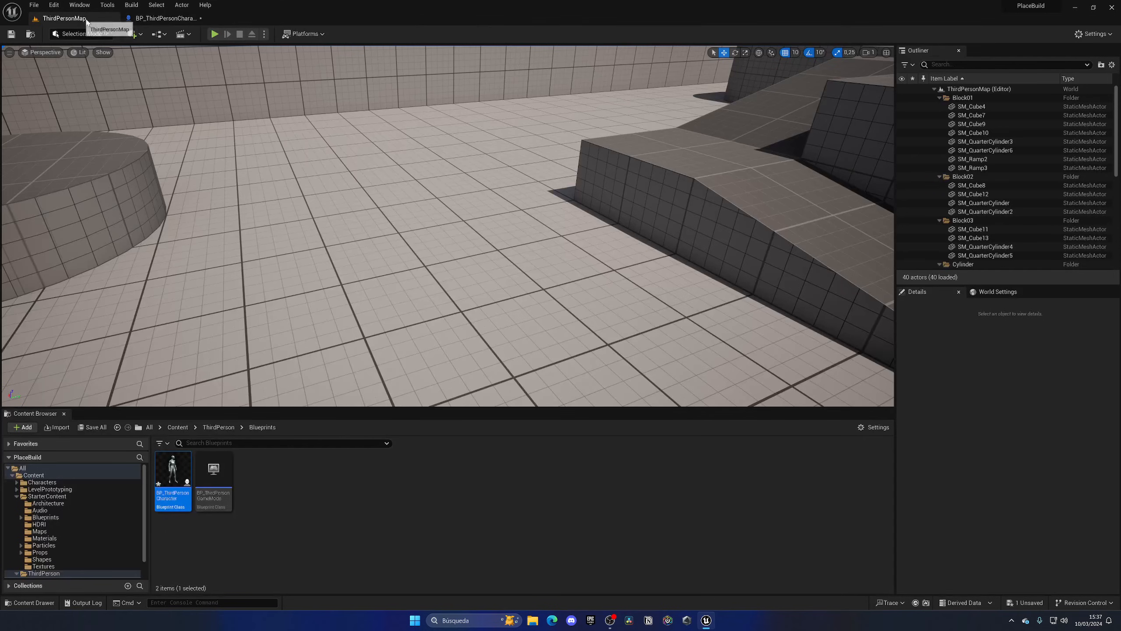
Step: Wire the trace Location into New Transform Location, compile, and play-test the preview
left_click(214, 34)
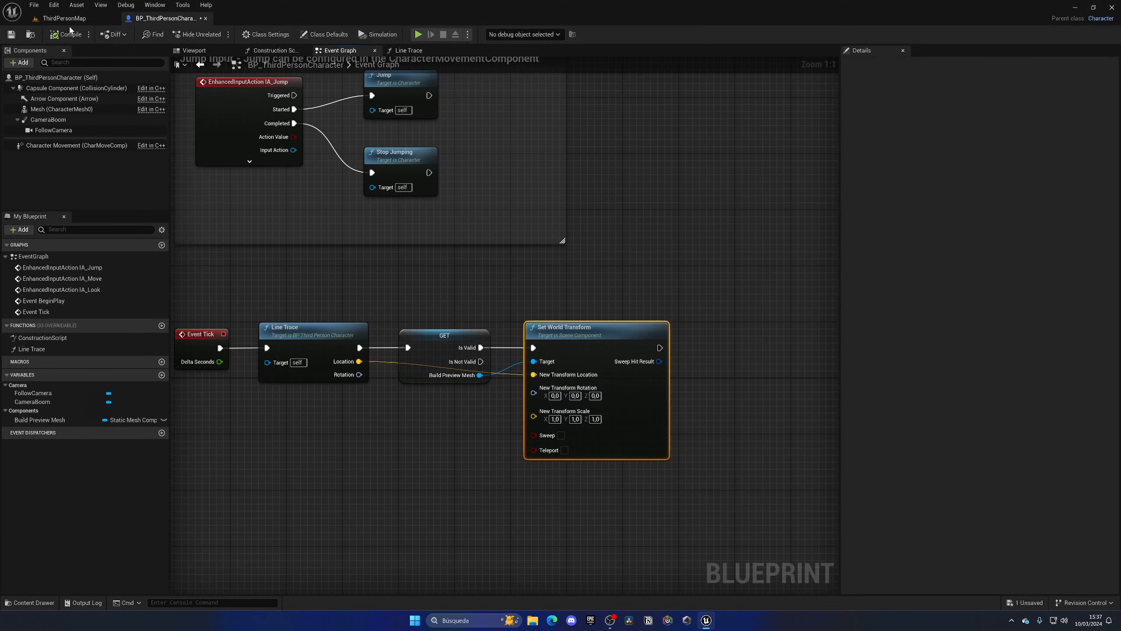
left_click(417, 34)
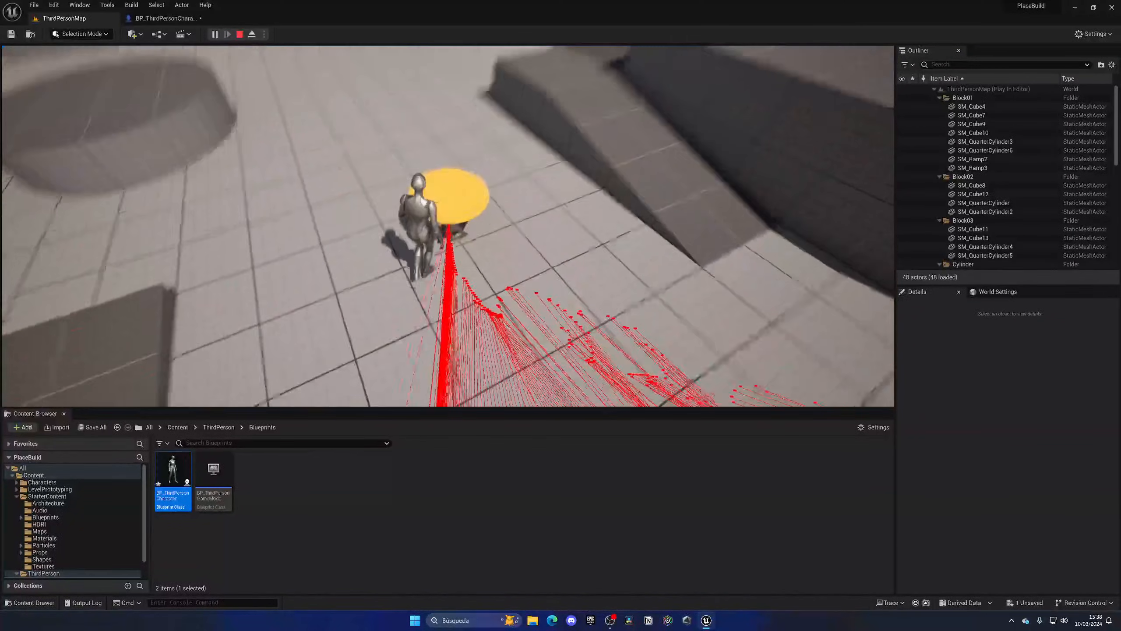
left_click(166, 18)
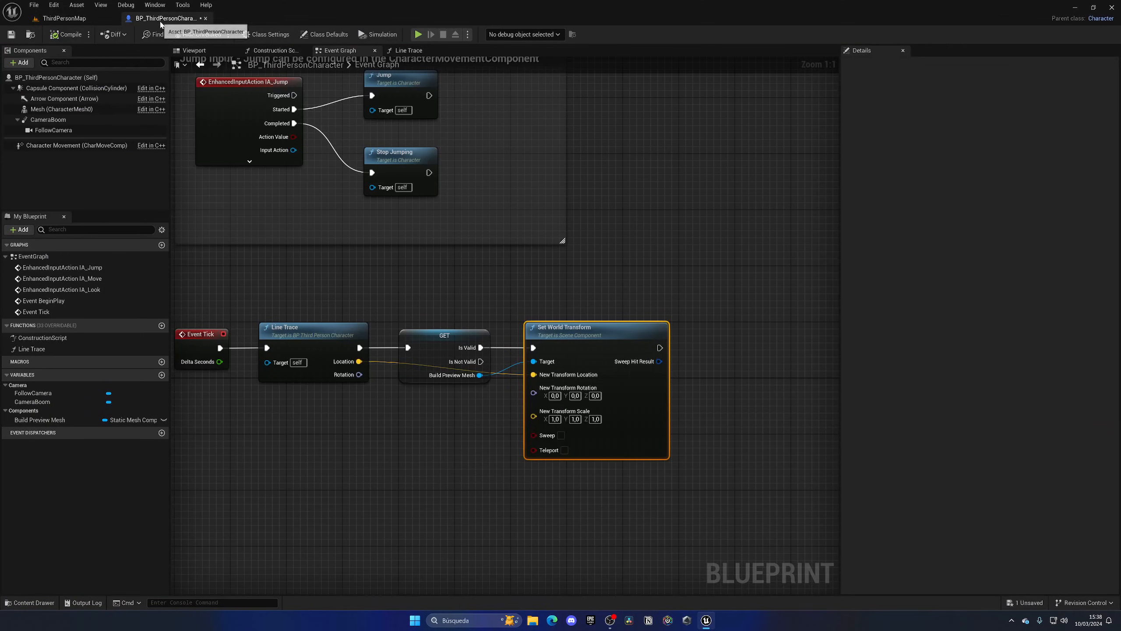
Step: Give M_BuildPreviewMesh a purple base colour, translucent blend mode and 0.5 opacity
left_click(409, 50)
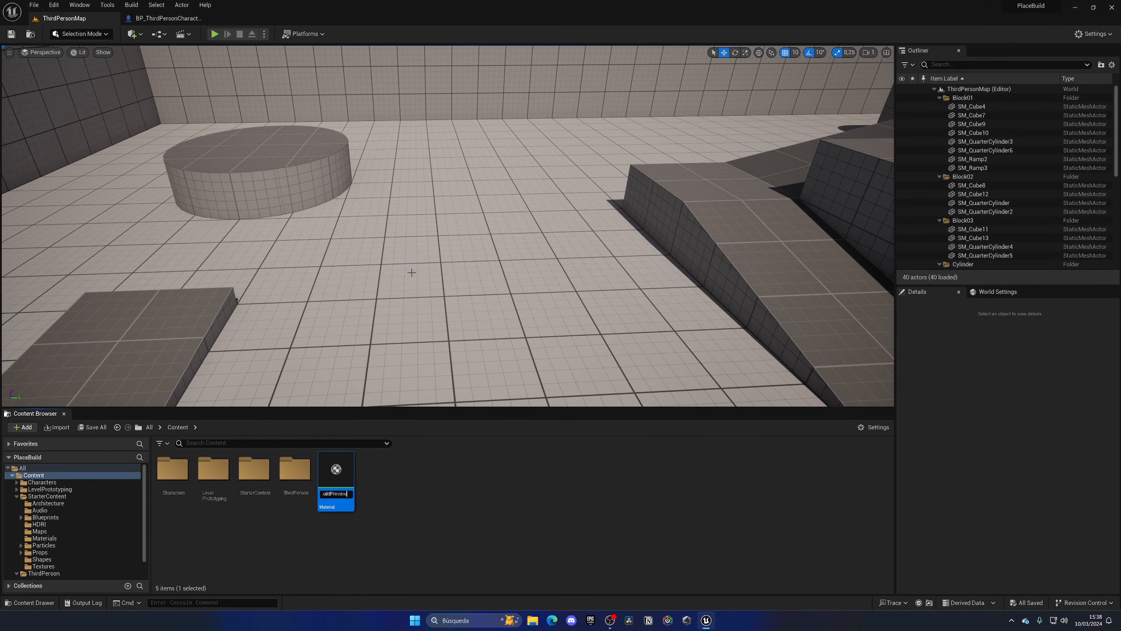
double_click(336, 476)
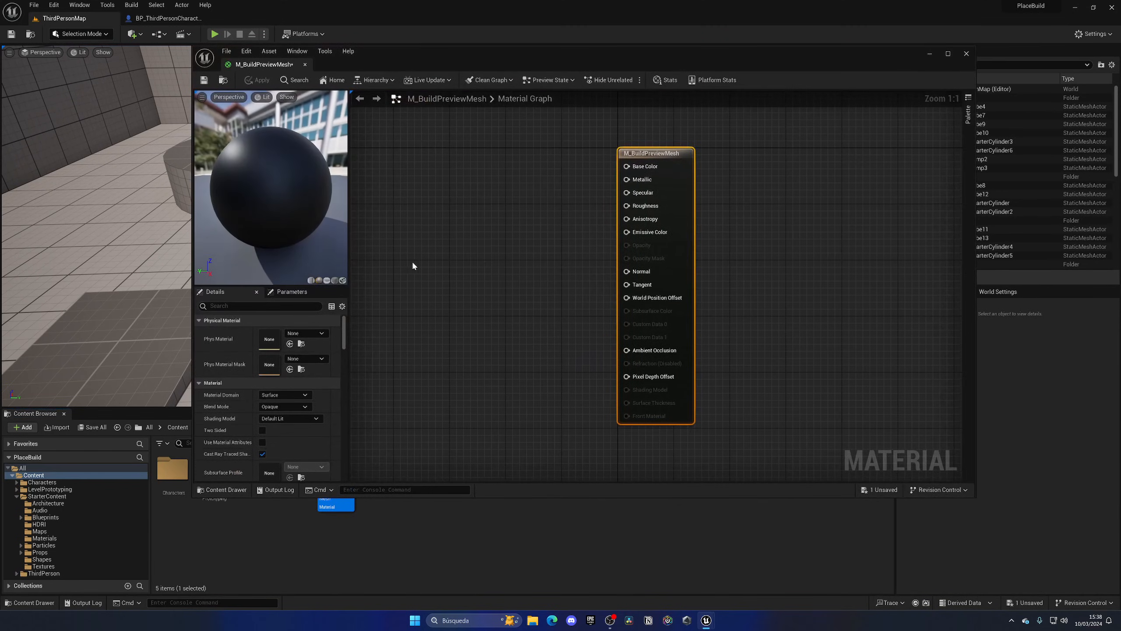
left_click(948, 53)
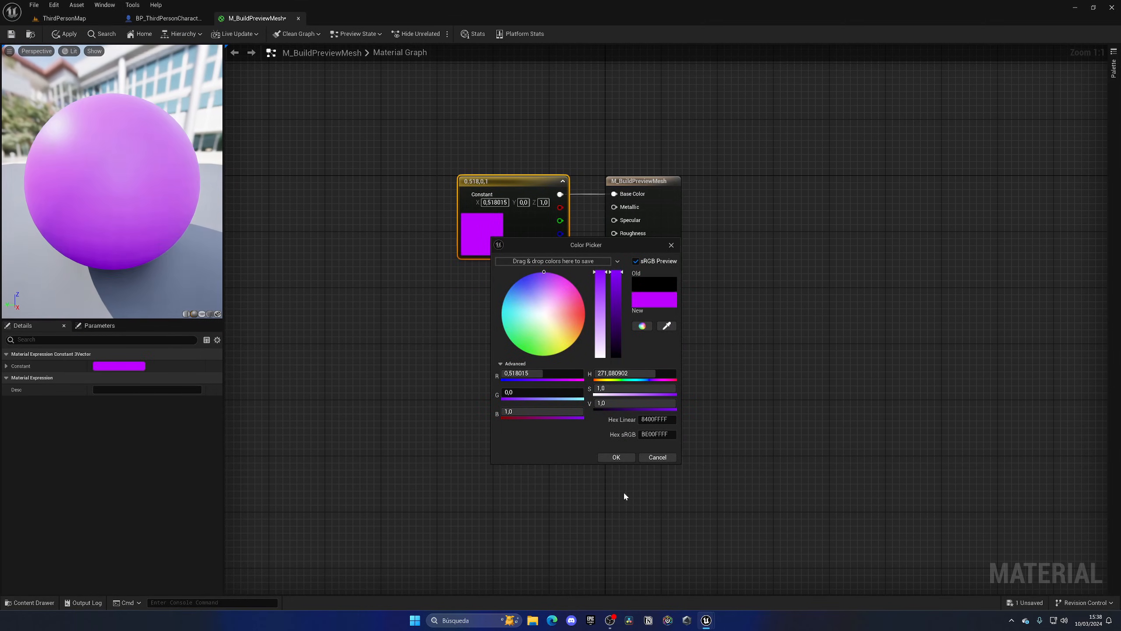
left_click(616, 456)
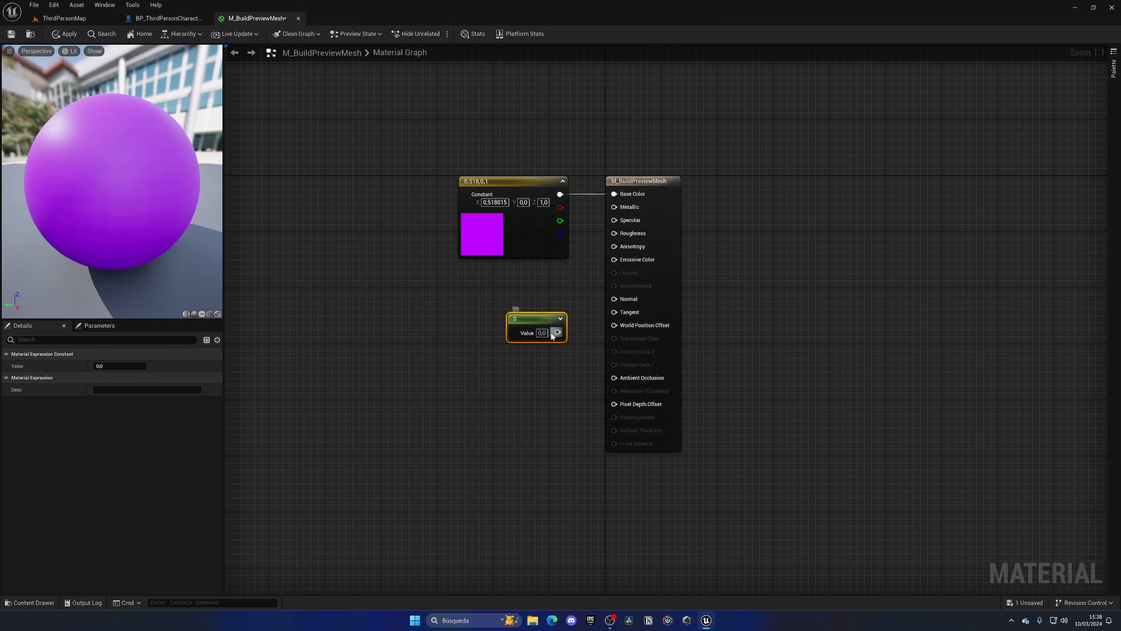
left_click_drag(558, 332, 614, 312)
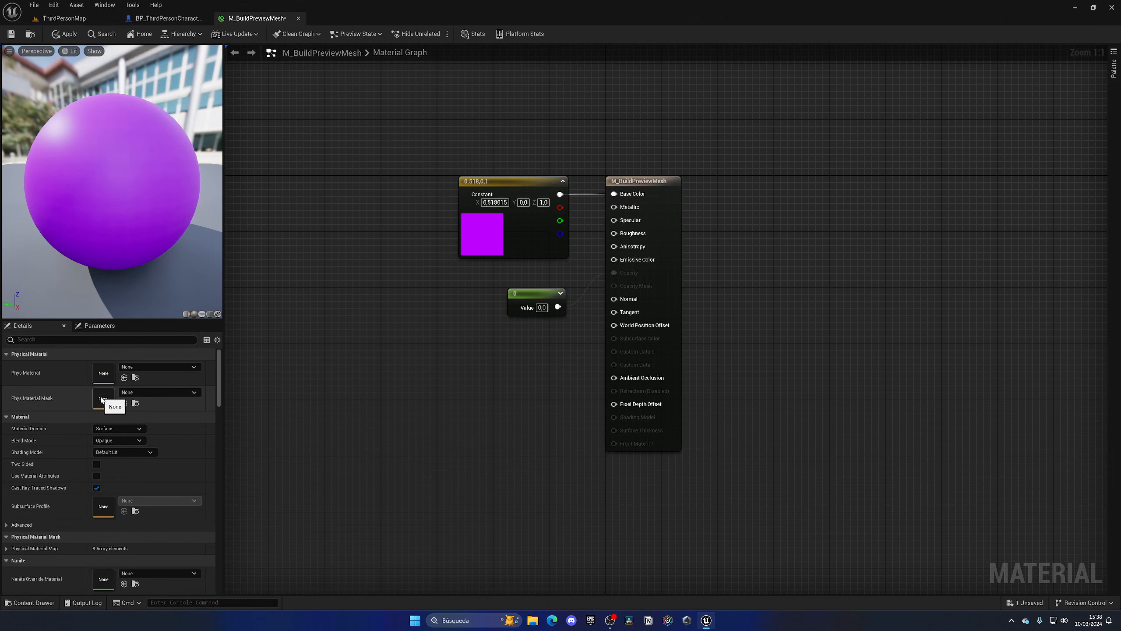
left_click(118, 440)
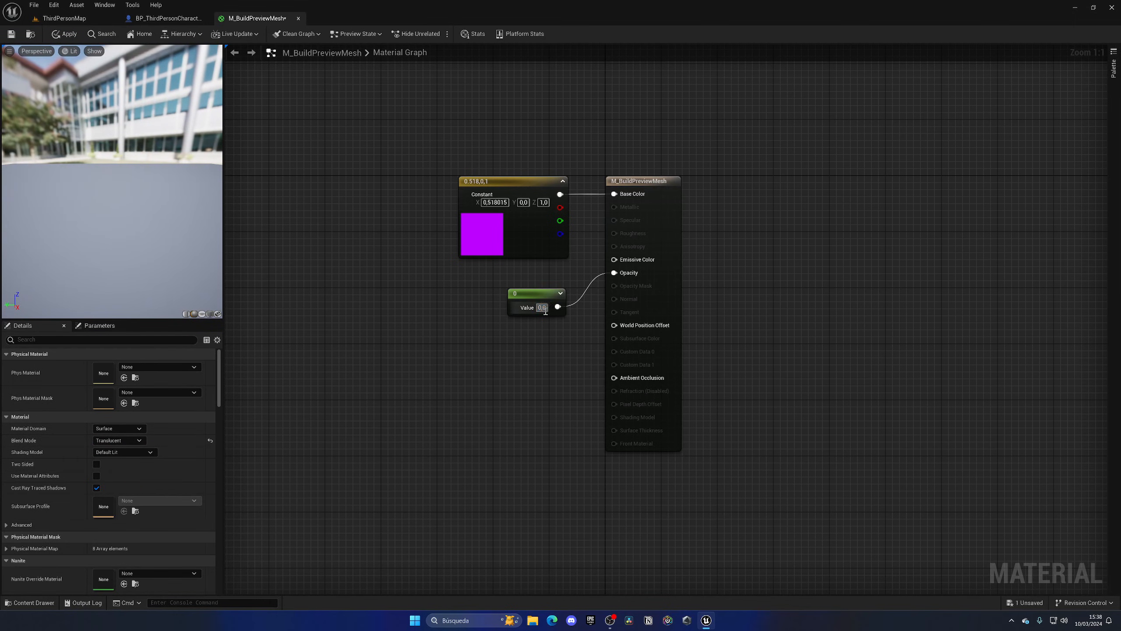
type("0.5")
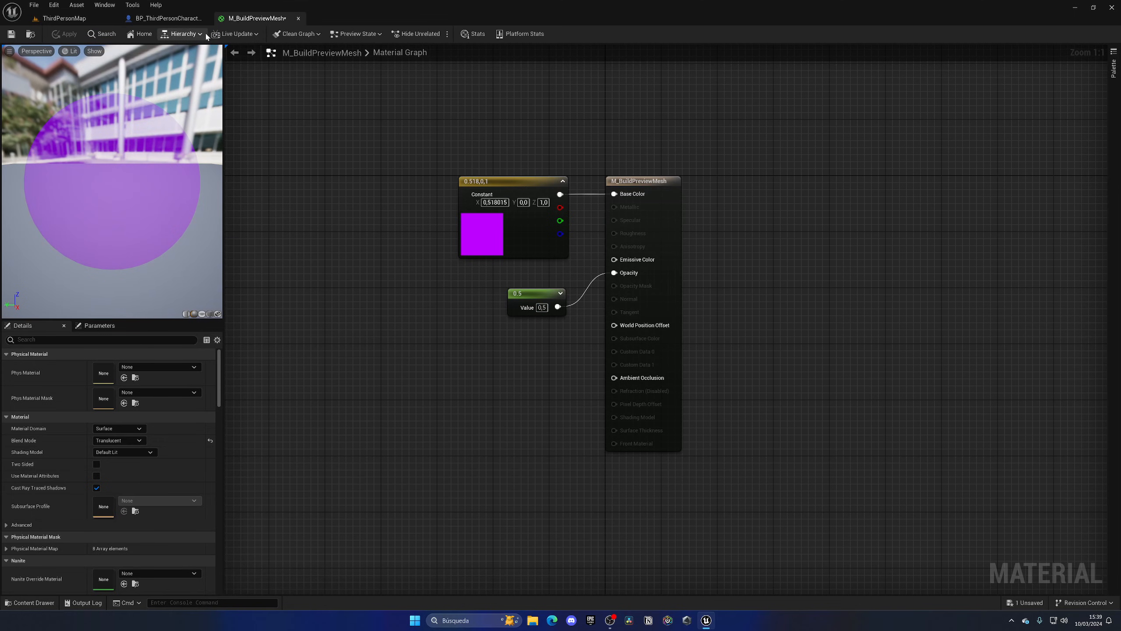
left_click(166, 18)
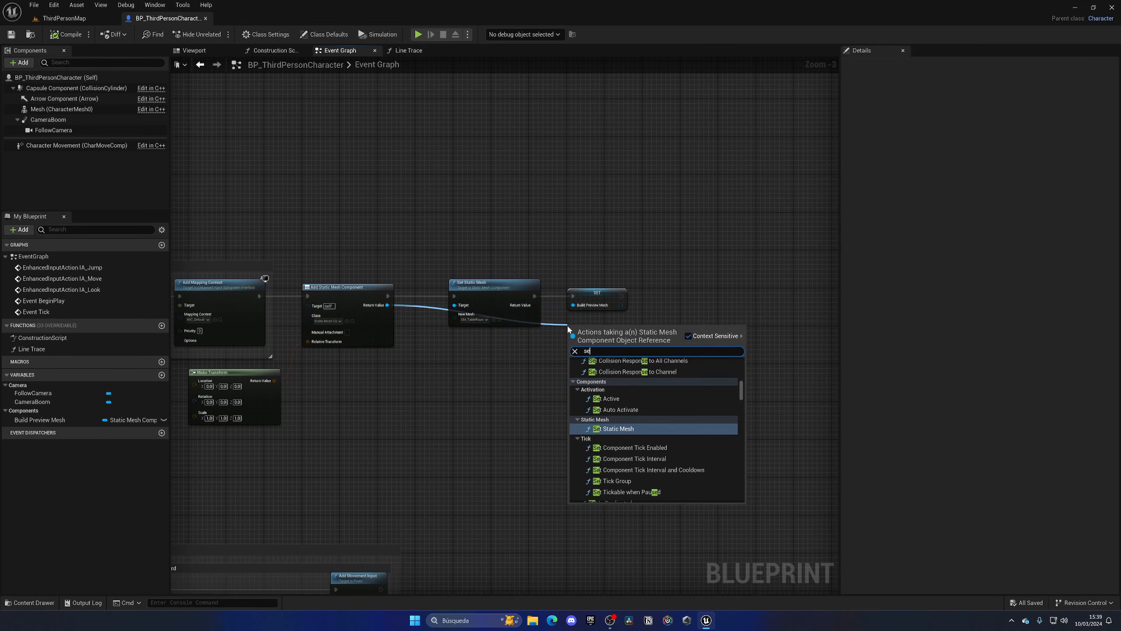
Step: Add a Set Material node assigning M_BuildPreviewMesh to the preview mesh
left_click(615, 428)
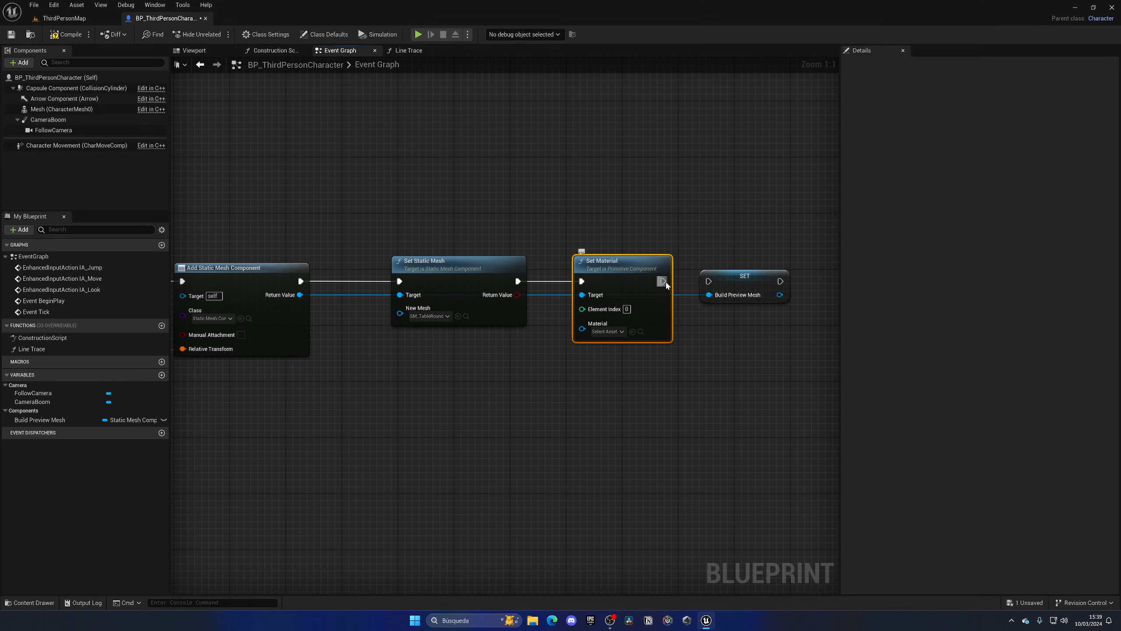
left_click(604, 330)
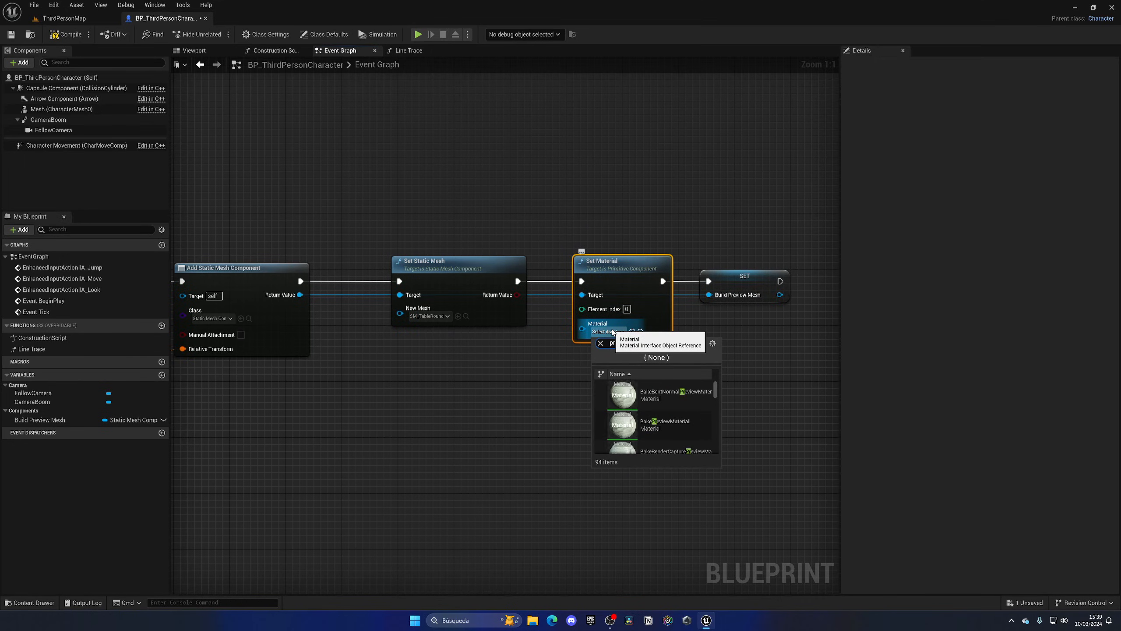
type("preve")
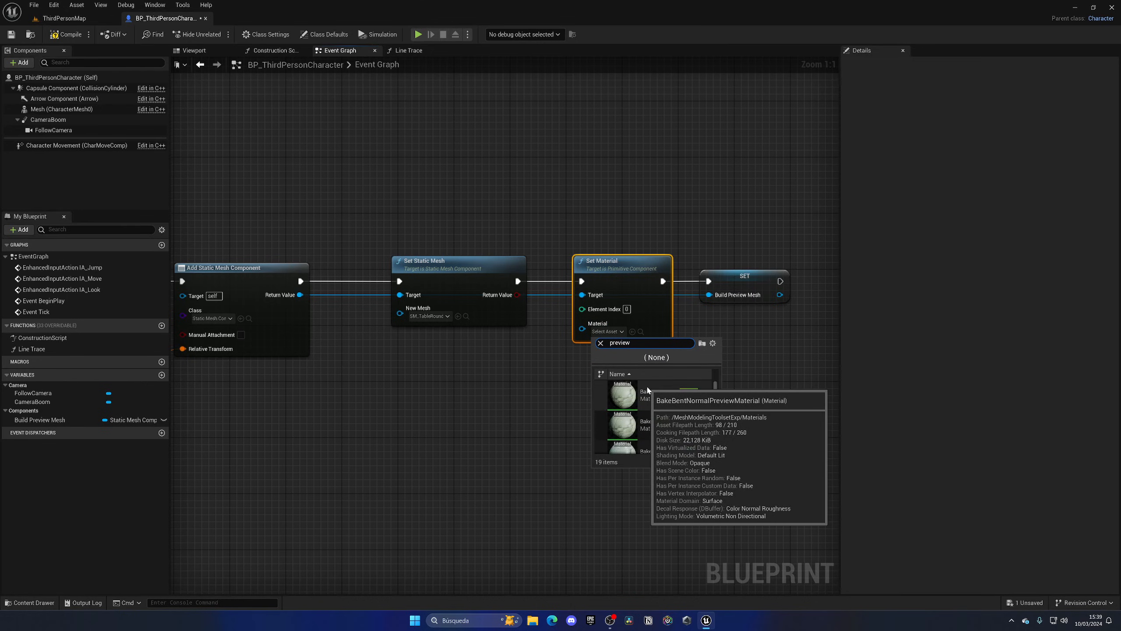
left_click(650, 438)
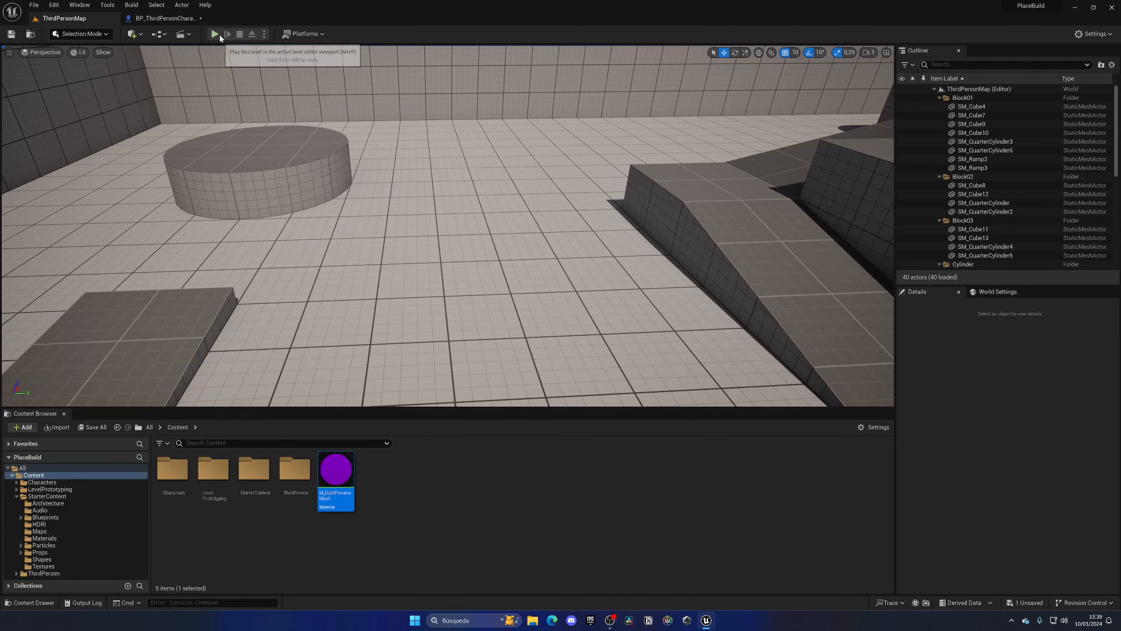
left_click(215, 34)
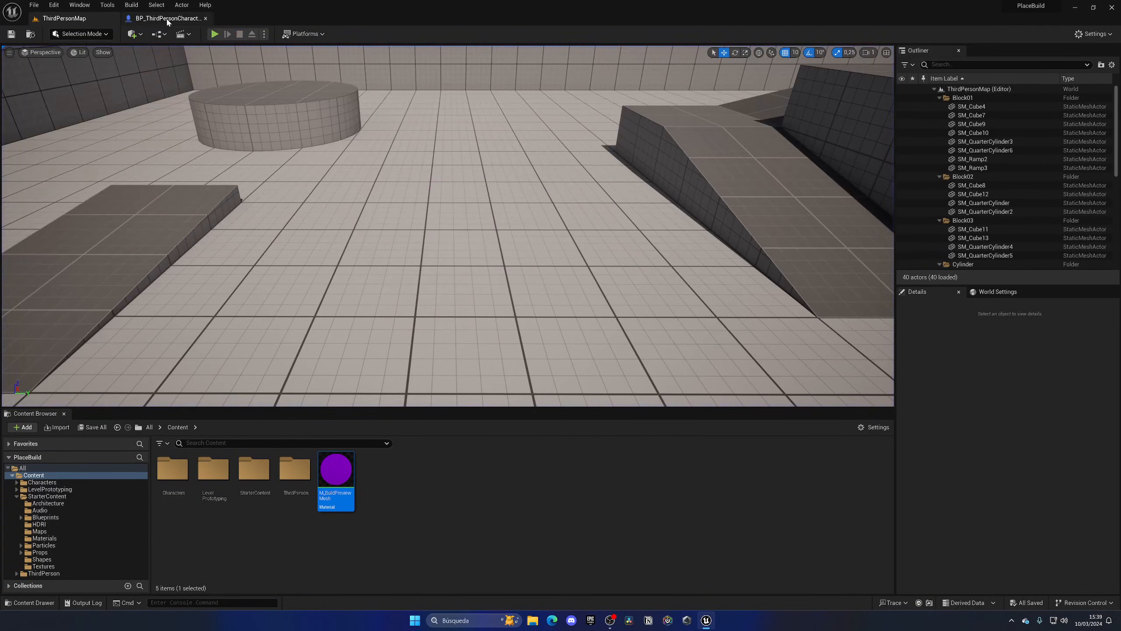
Step: Create the IA_PlaceBuild input action in the Input Actions folder
left_click(166, 17)
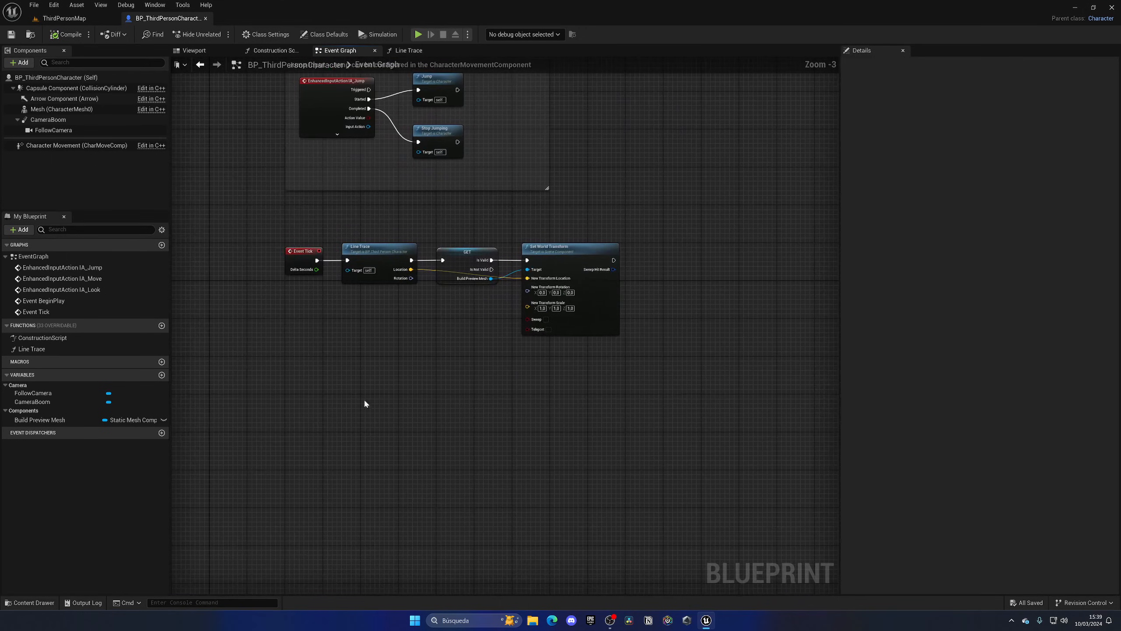
left_click(63, 18)
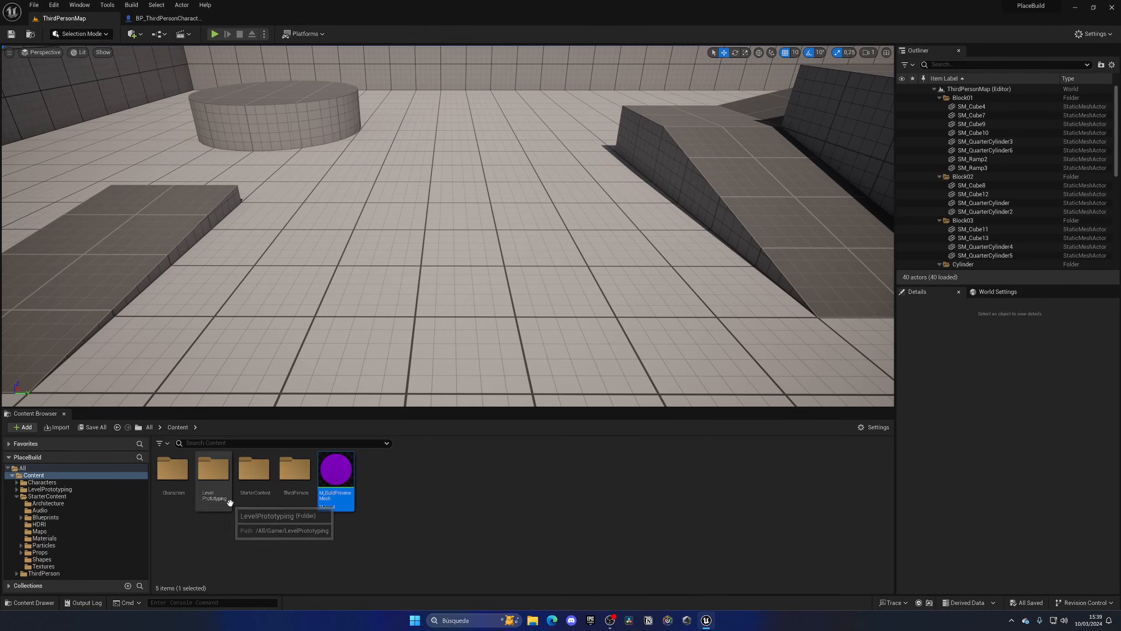
left_click(46, 573)
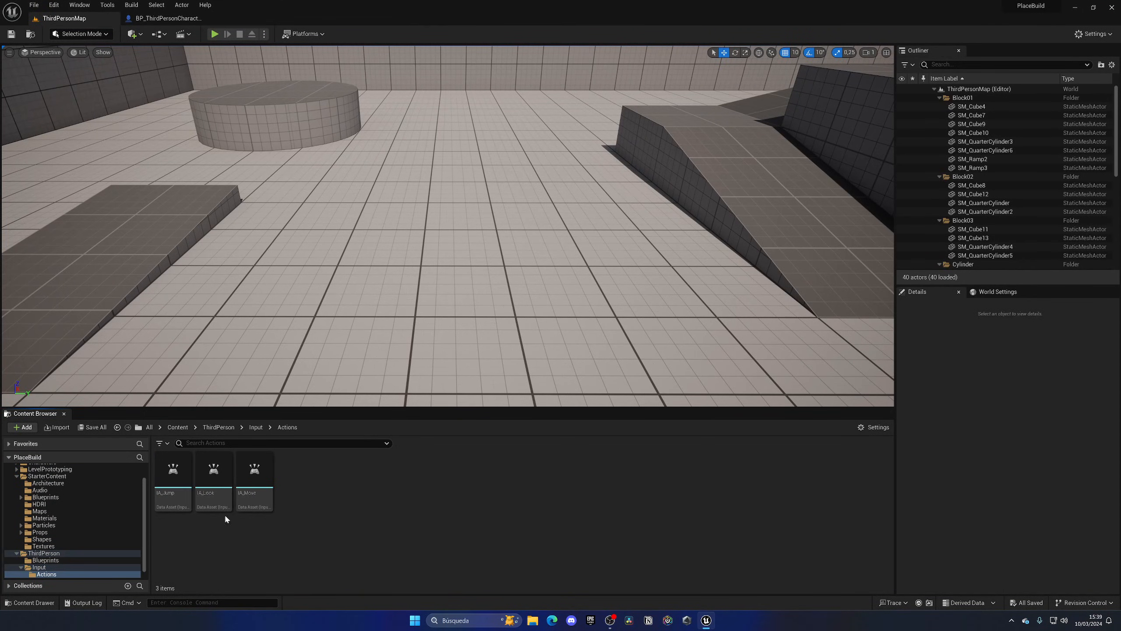
right_click(225, 519)
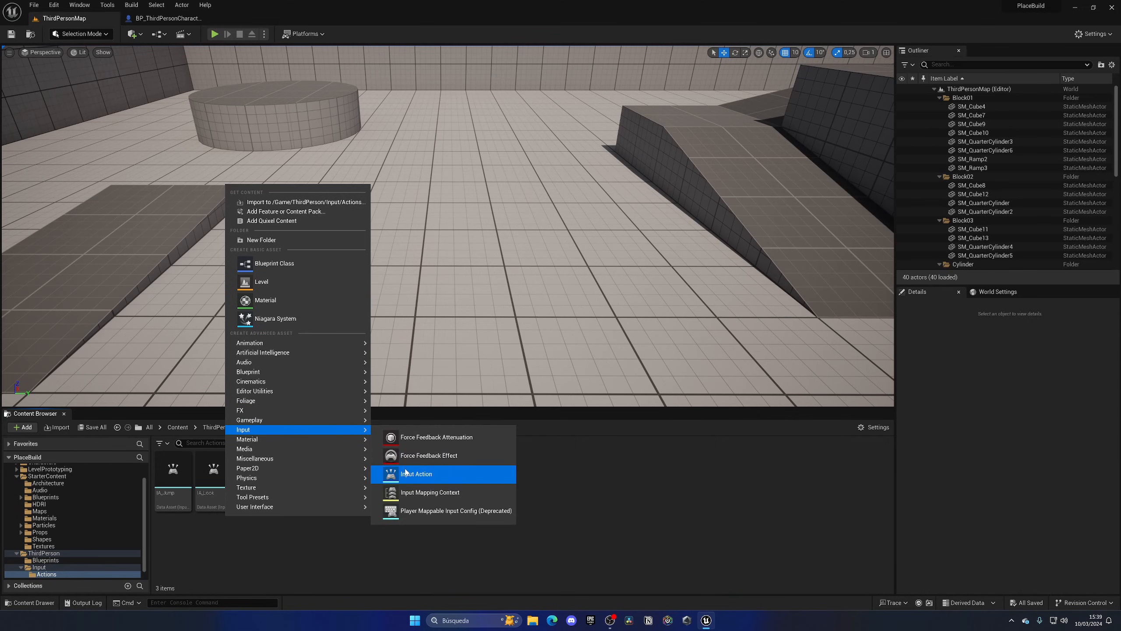
left_click(415, 473)
type("IA_Place")
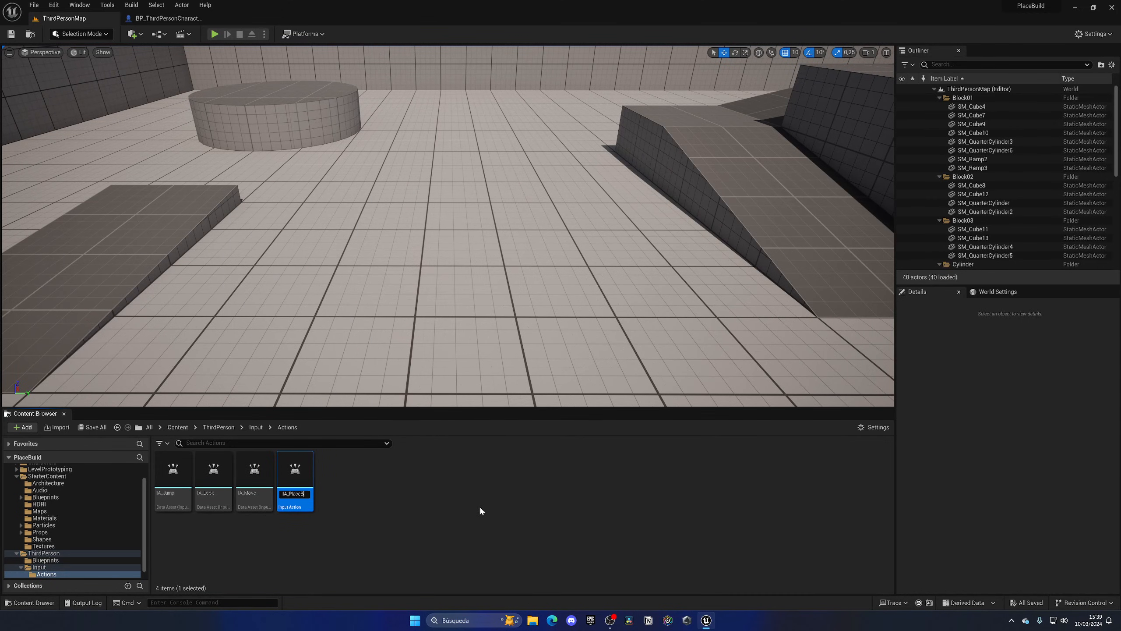
Step: Add an IA_PlaceBuild mapping to the IMC_Default input mapping context
left_click(255, 427)
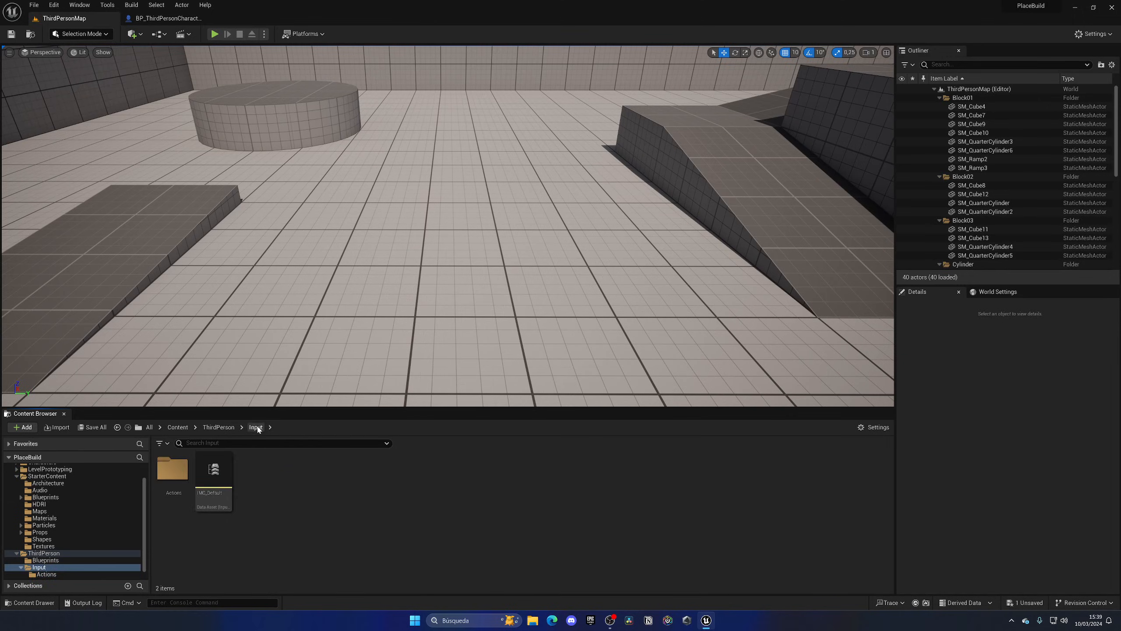
double_click(213, 470)
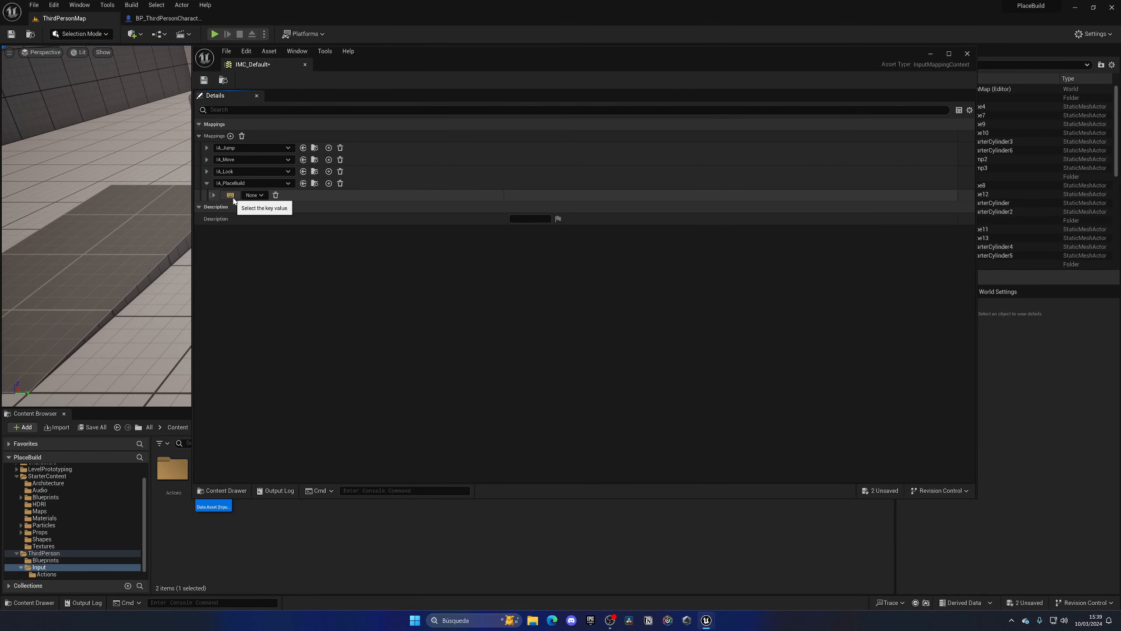
left_click(254, 194)
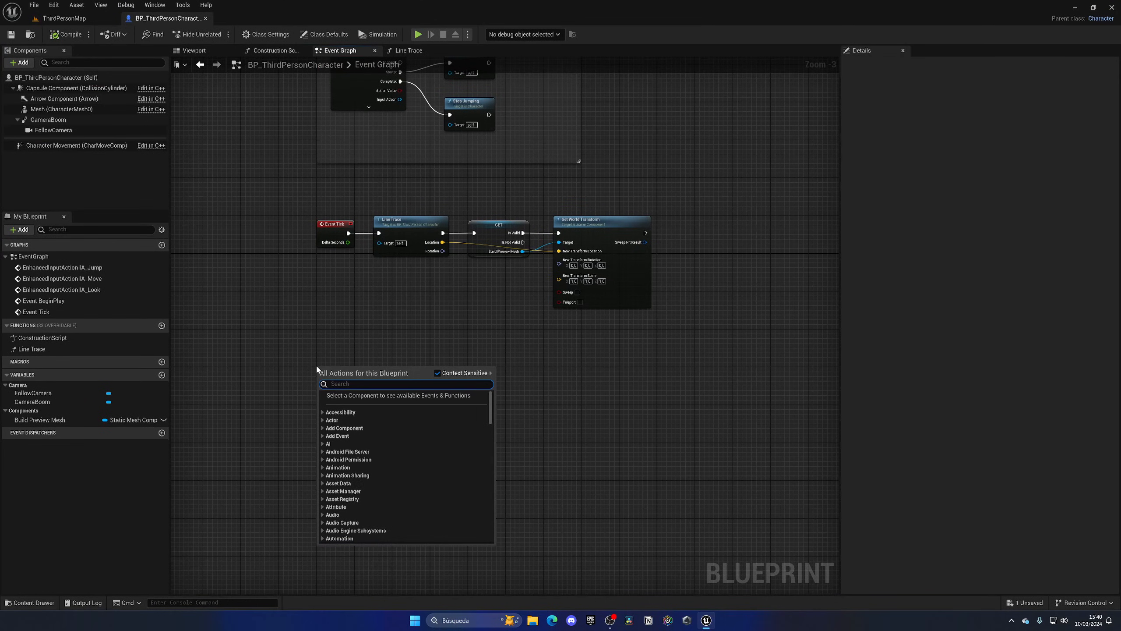
Step: Add the IA_PlaceBuild event and connect its Started pin to Spawn Actor from Class
type("ia_")
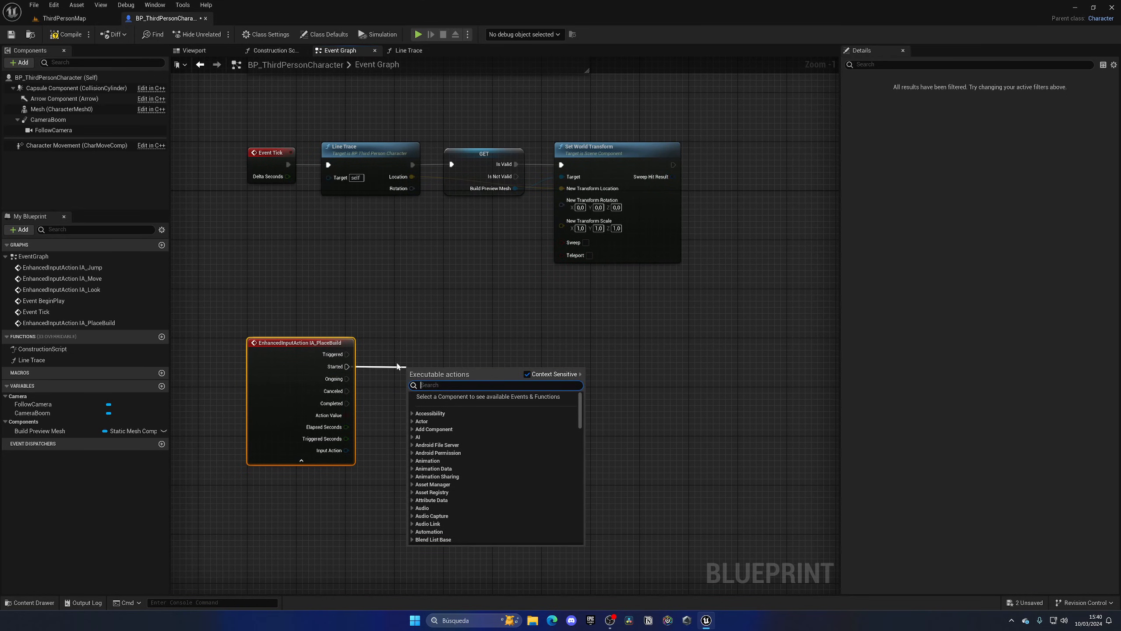
type("sp")
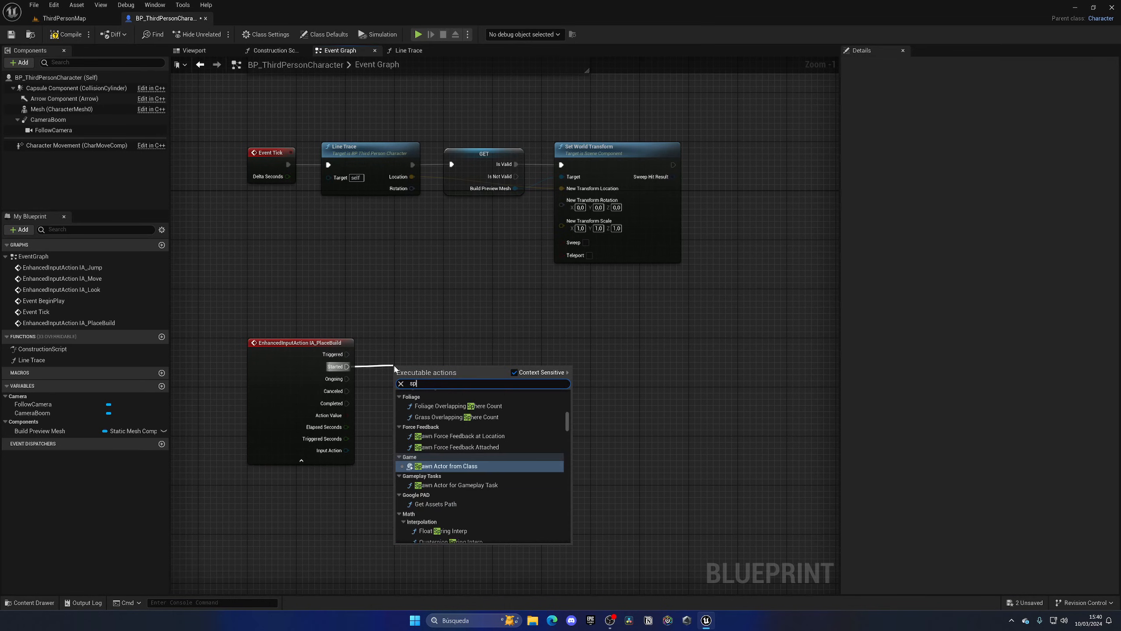
left_click(446, 466)
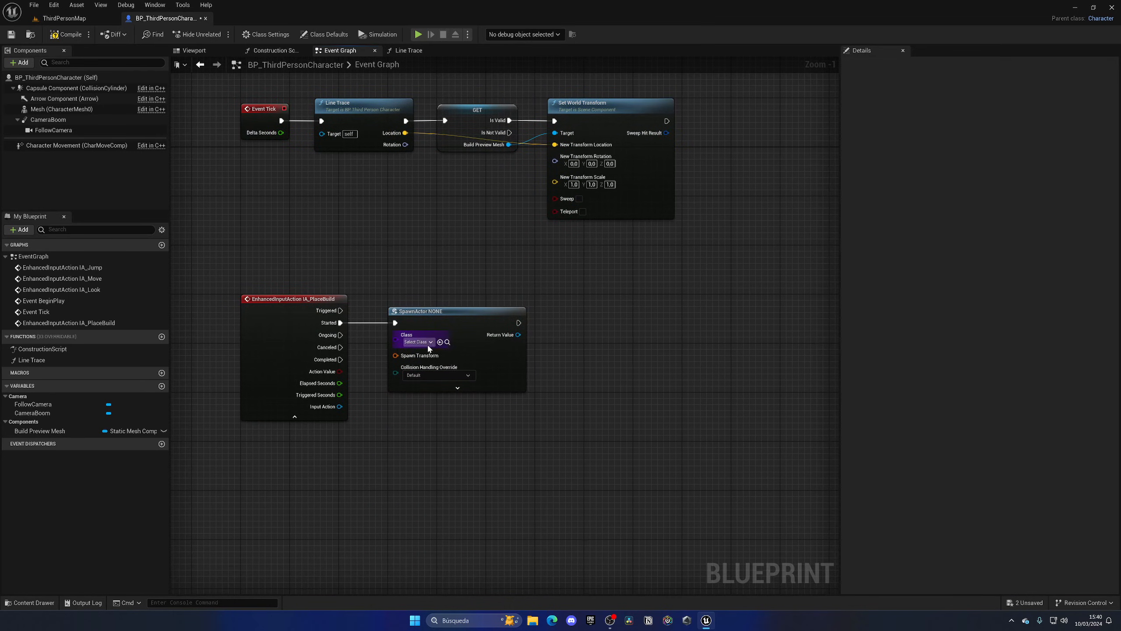
left_click(64, 18)
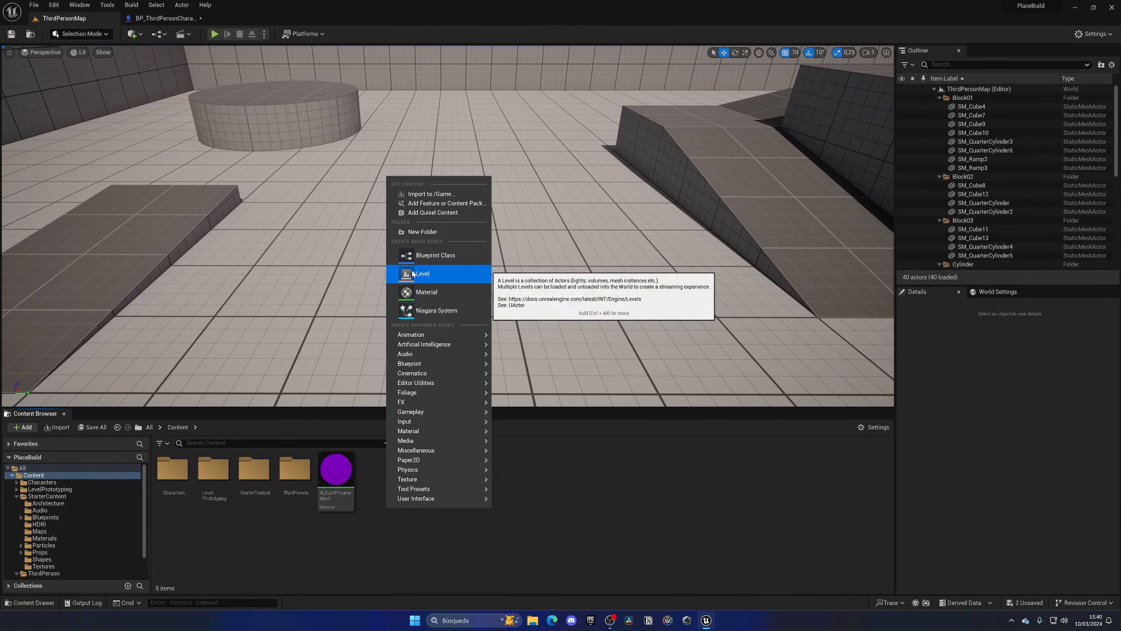
Step: Create an Actor blueprint named BP_Build and open it in the blueprint editor
left_click(435, 255)
type("BP_Pa")
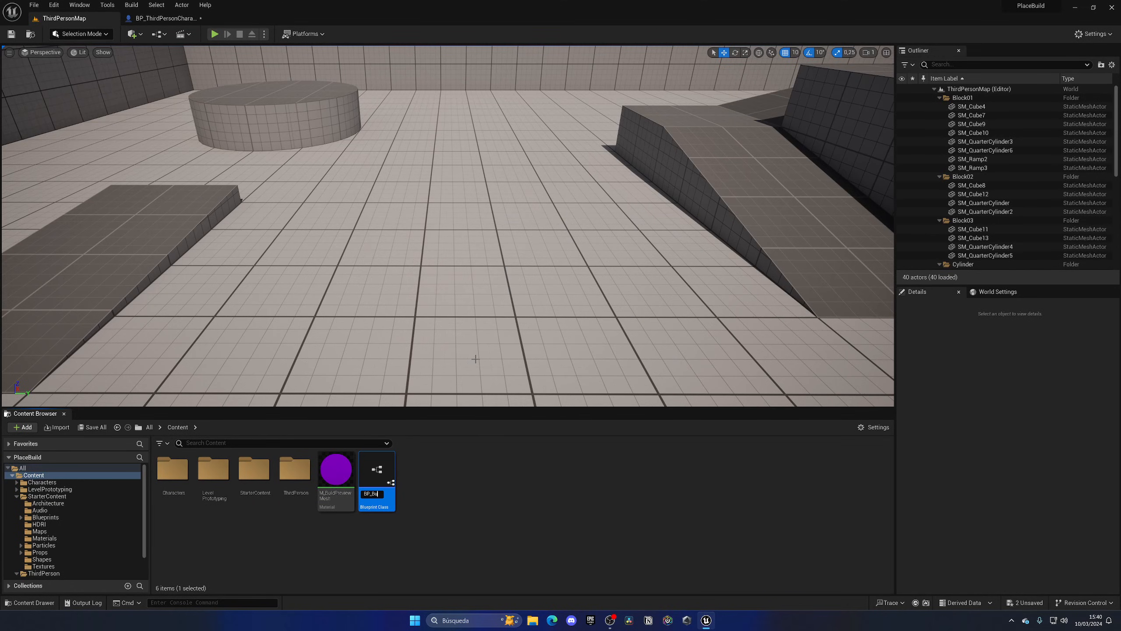
double_click(376, 470)
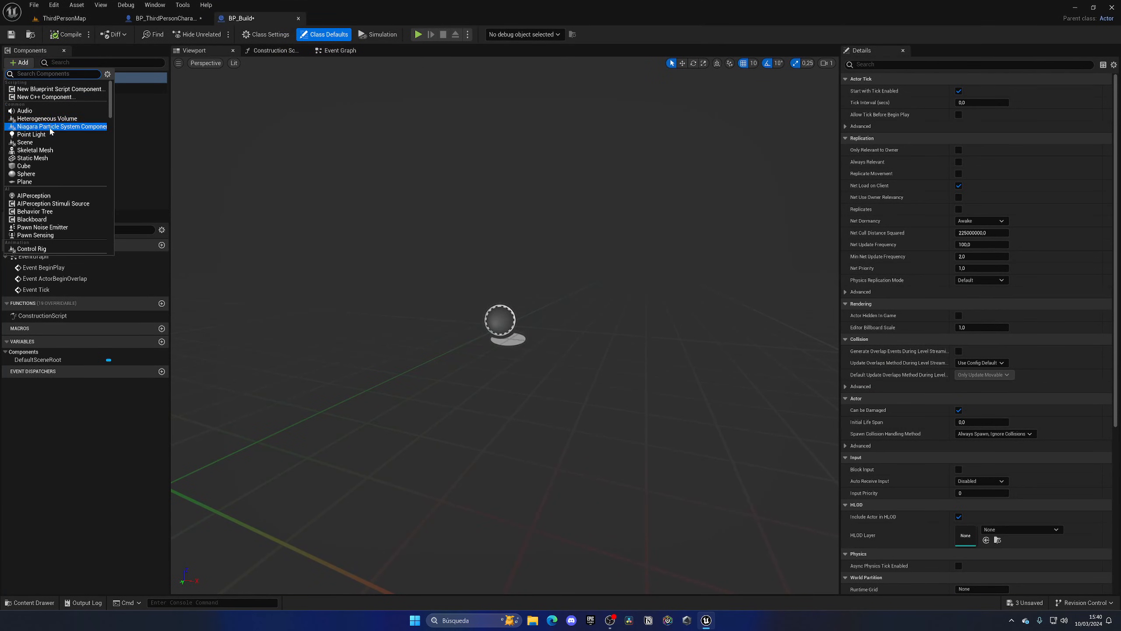
left_click(33, 149)
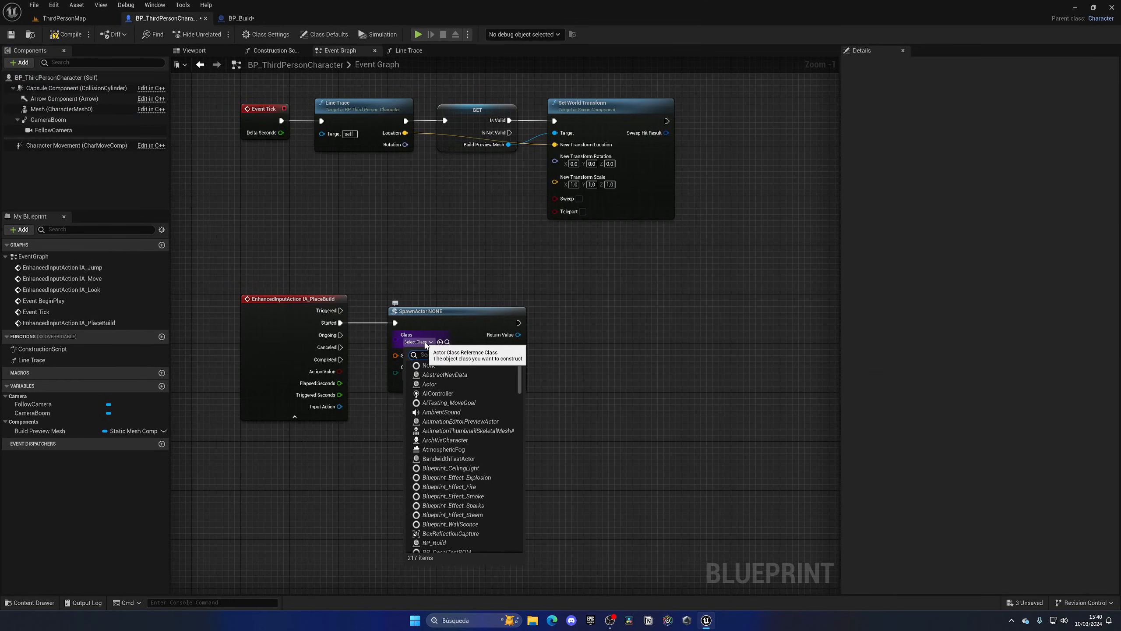
Step: Set the spawn class to BP_Build and promote trace Location to Build Place Location
type("bu")
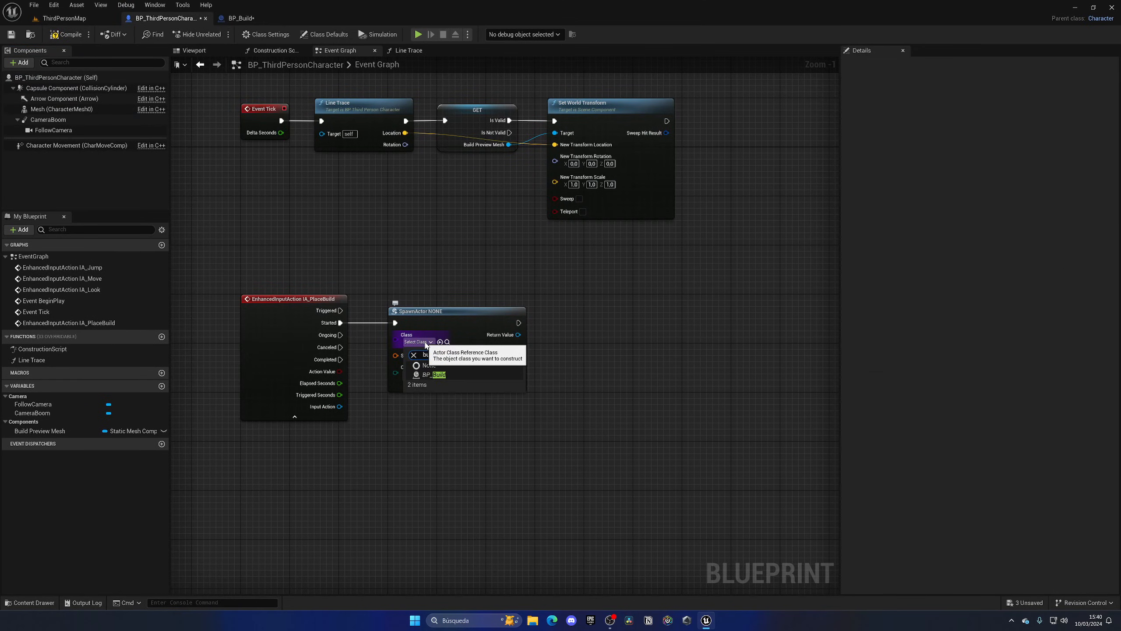
left_click(437, 374)
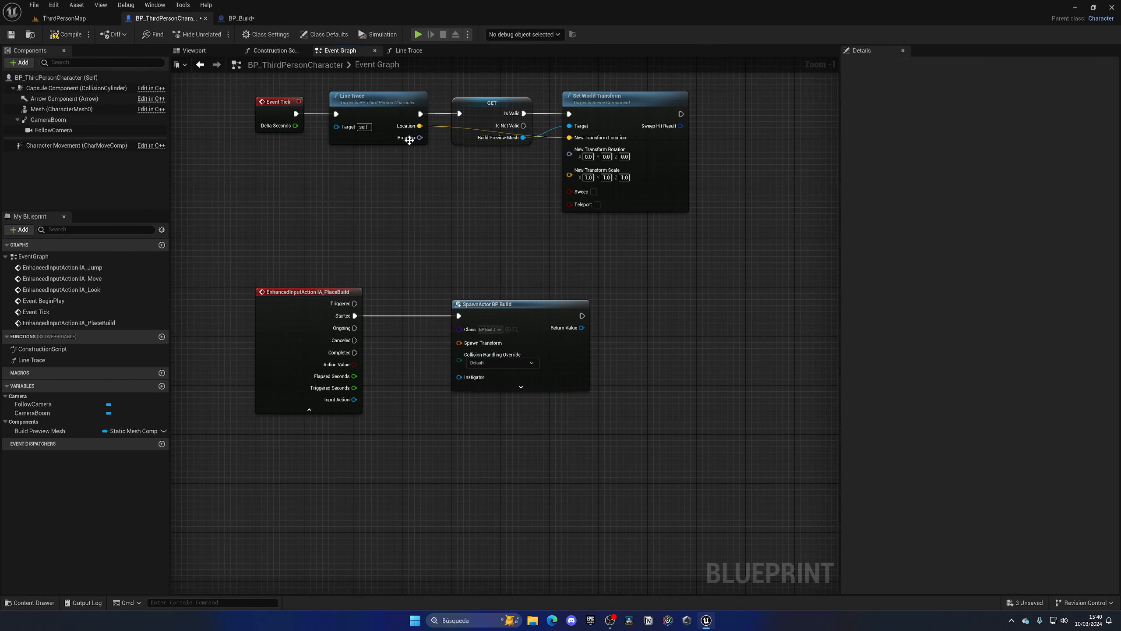
mouse_move(449, 377)
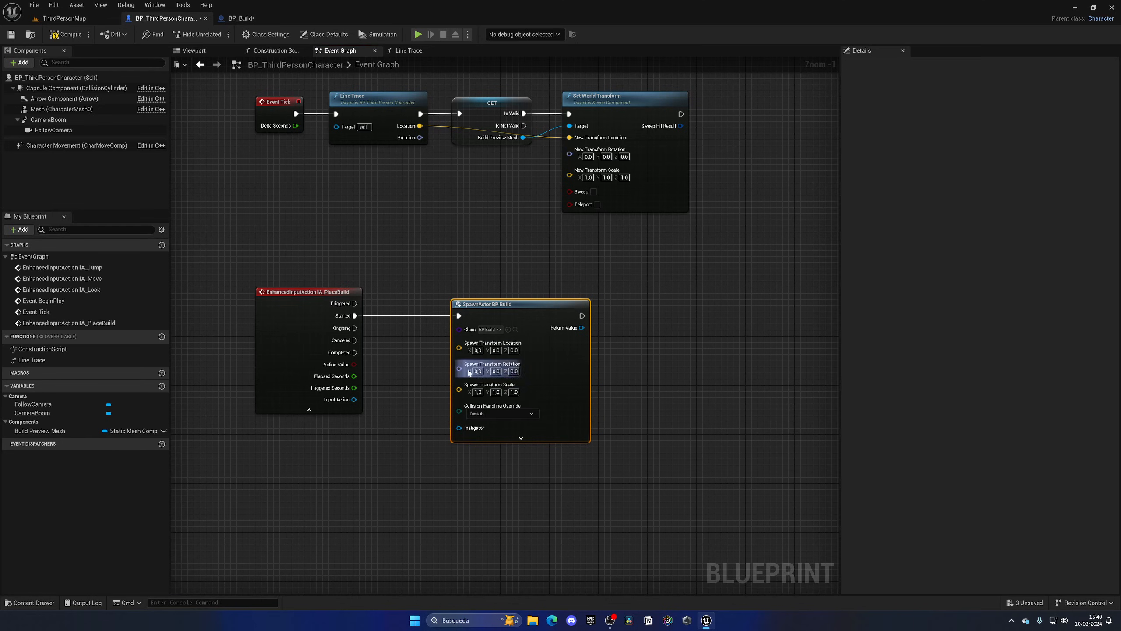
right_click(420, 172)
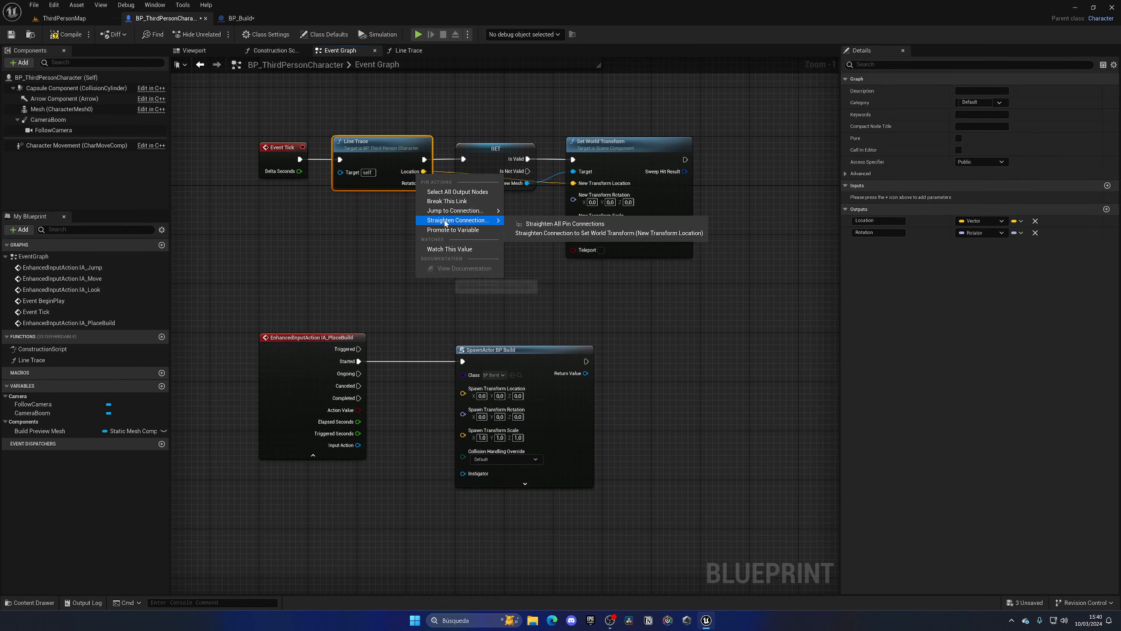
left_click(454, 229)
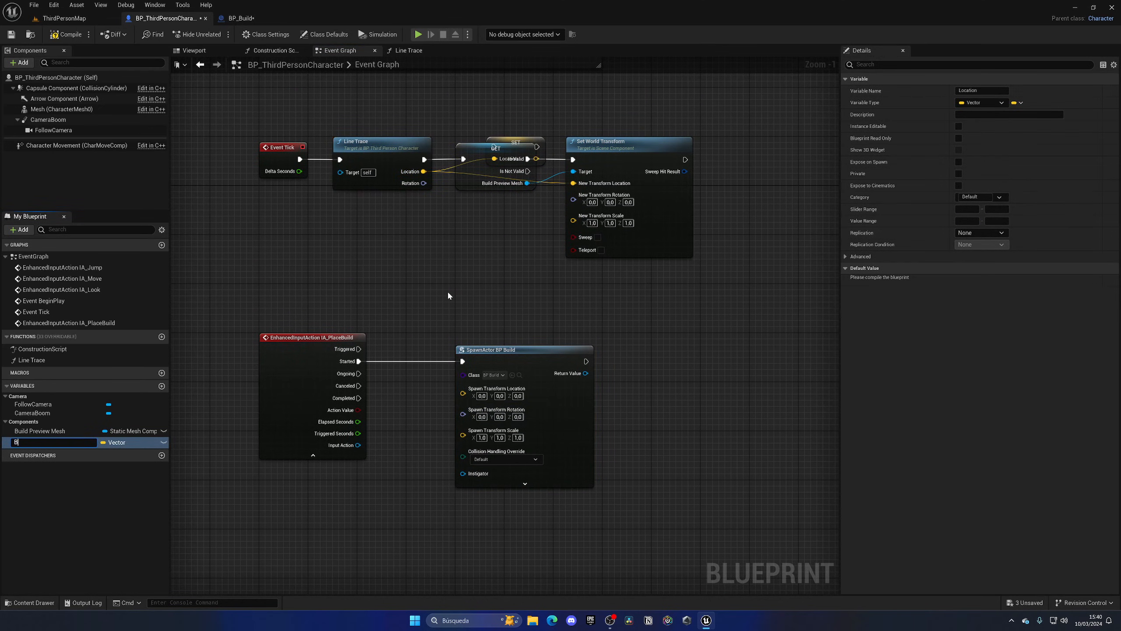
type("uild Place Location")
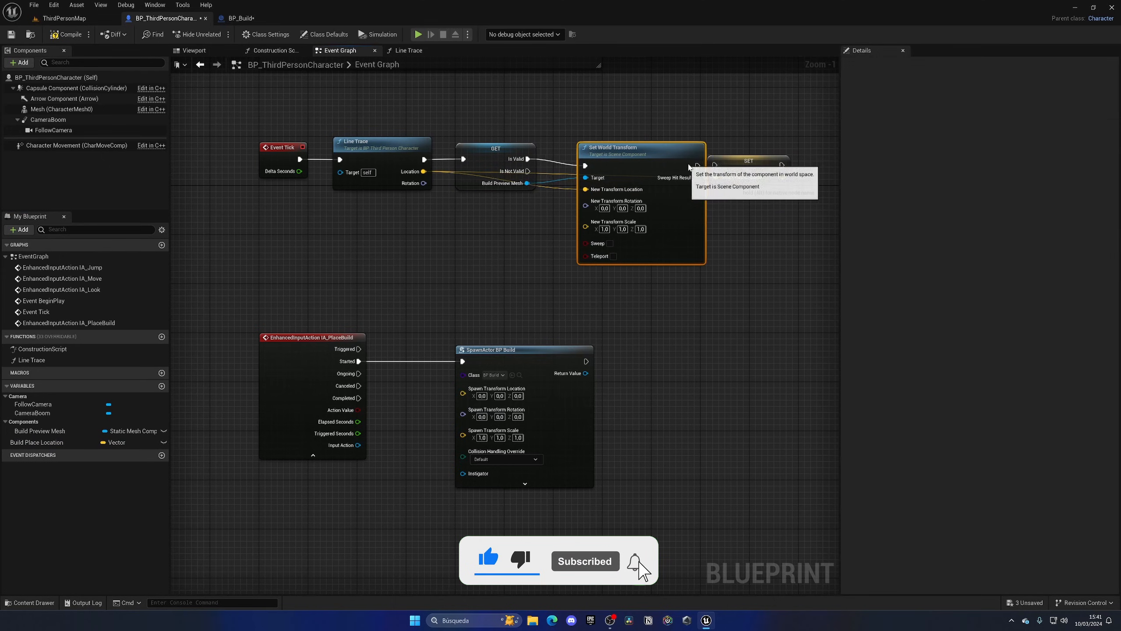
Step: Wire Build Place Location into the spawn location, set Always Spawn, and compile
left_click(749, 161)
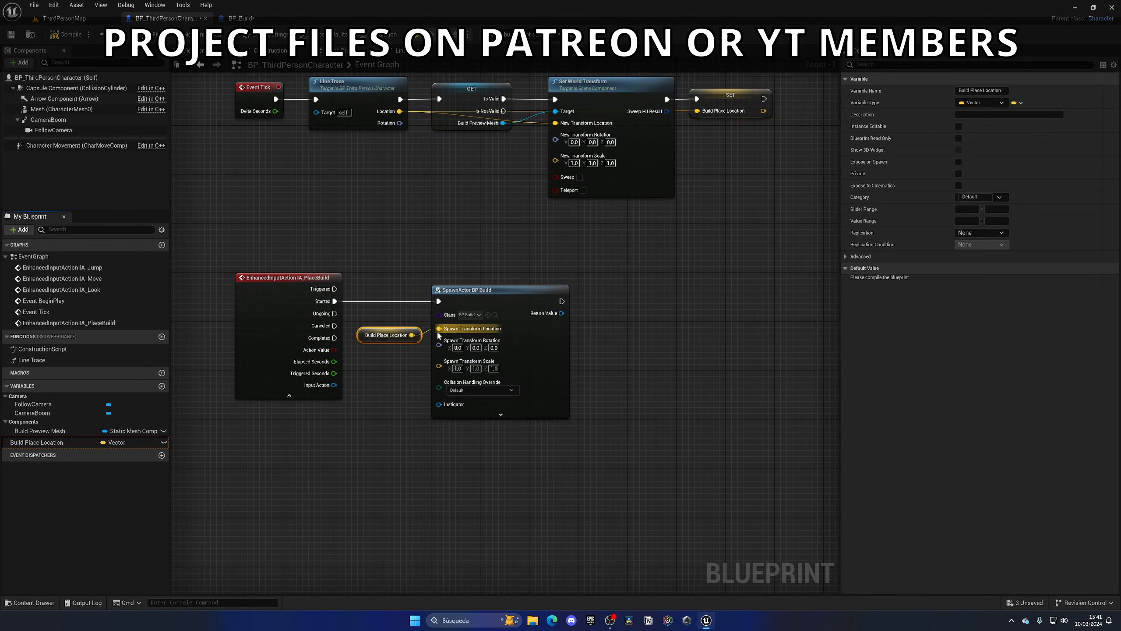
left_click(481, 390)
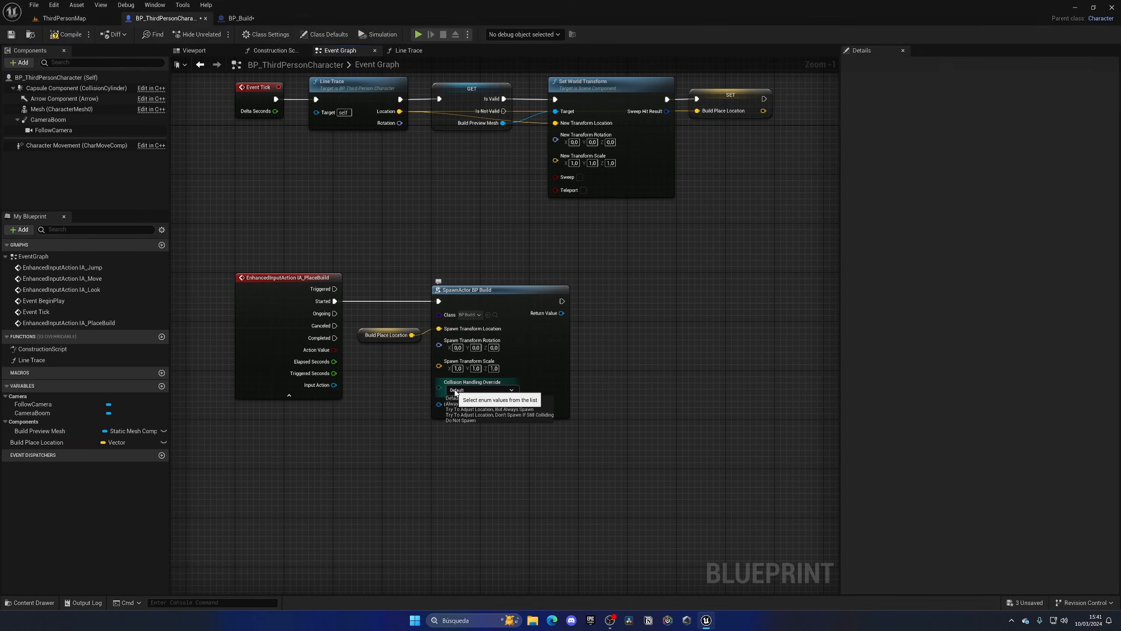
left_click(476, 395)
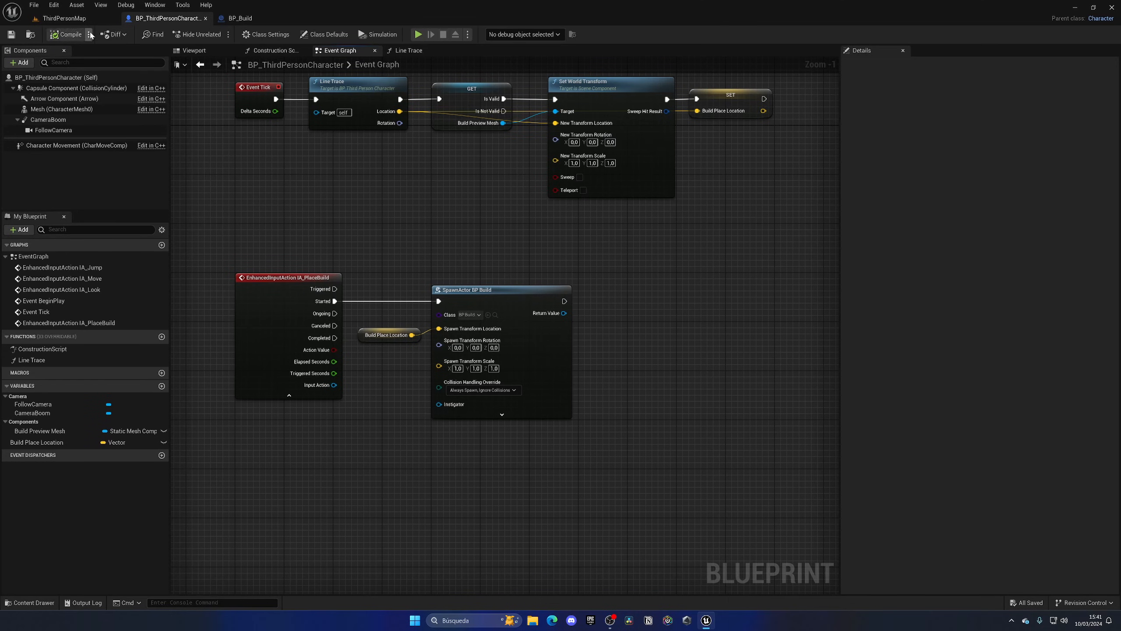
left_click(420, 34)
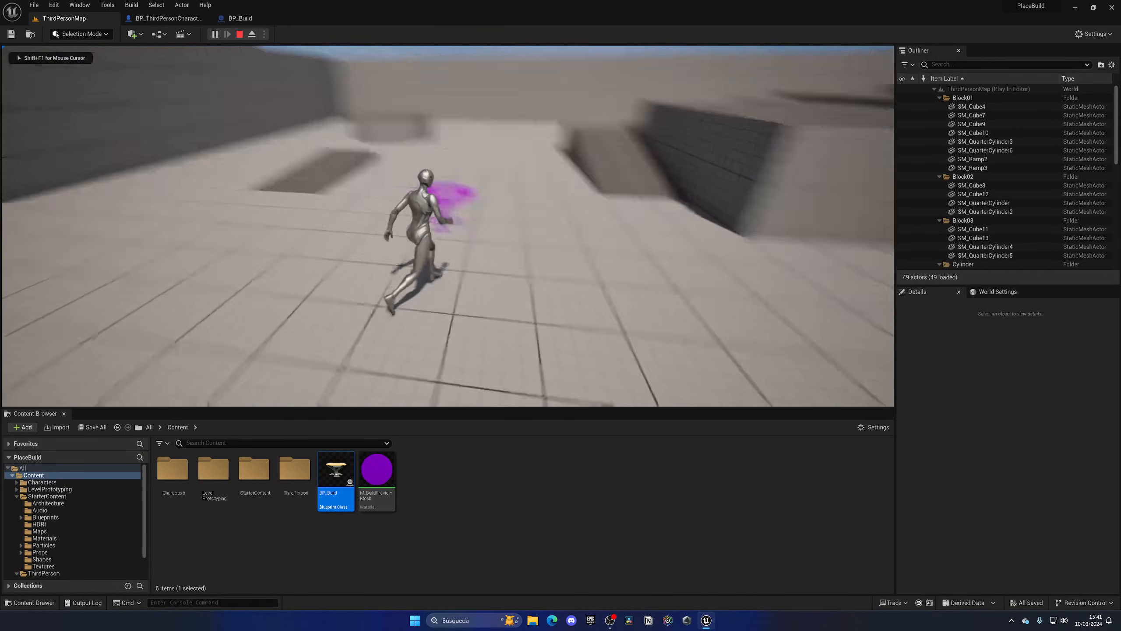